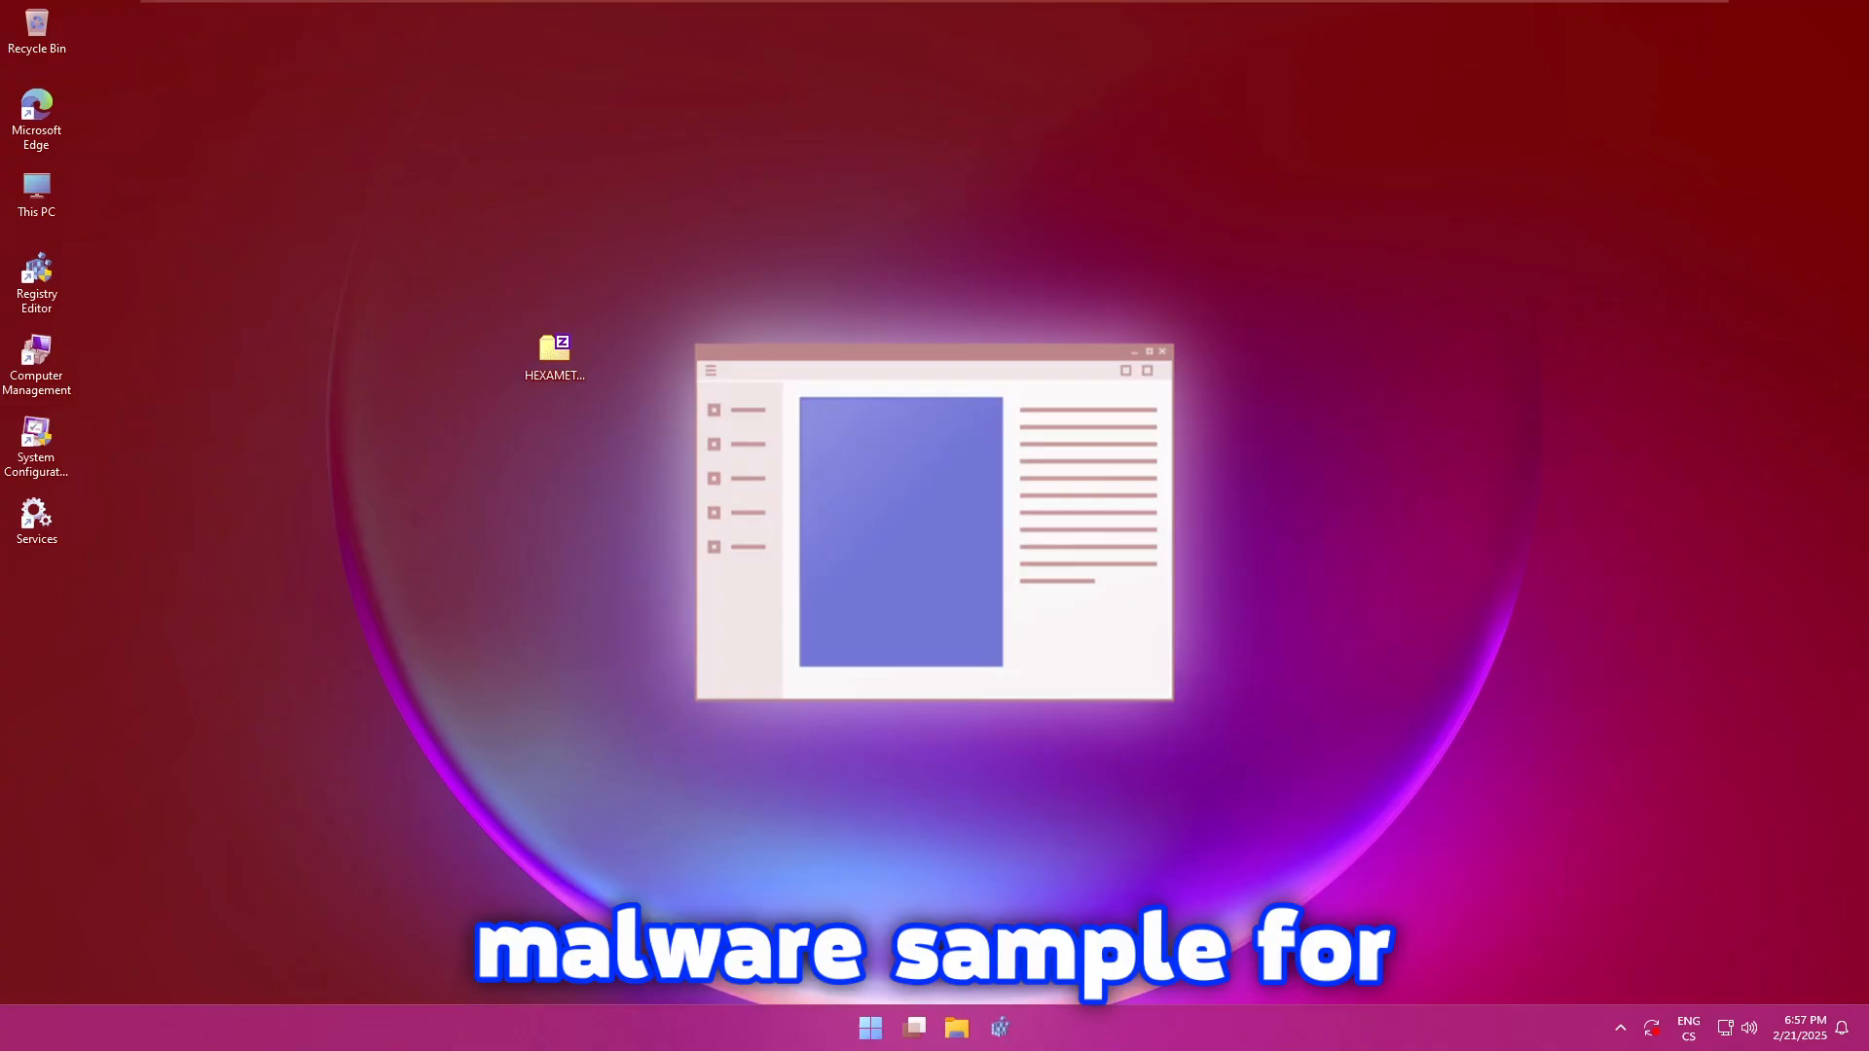
Extract HEXAMETHYLCYCLOTRISILOXANE.exe from the zip archive to the desktop and close 7-Zip.
{"action": "left_click", "coordinate": [1162, 350]}
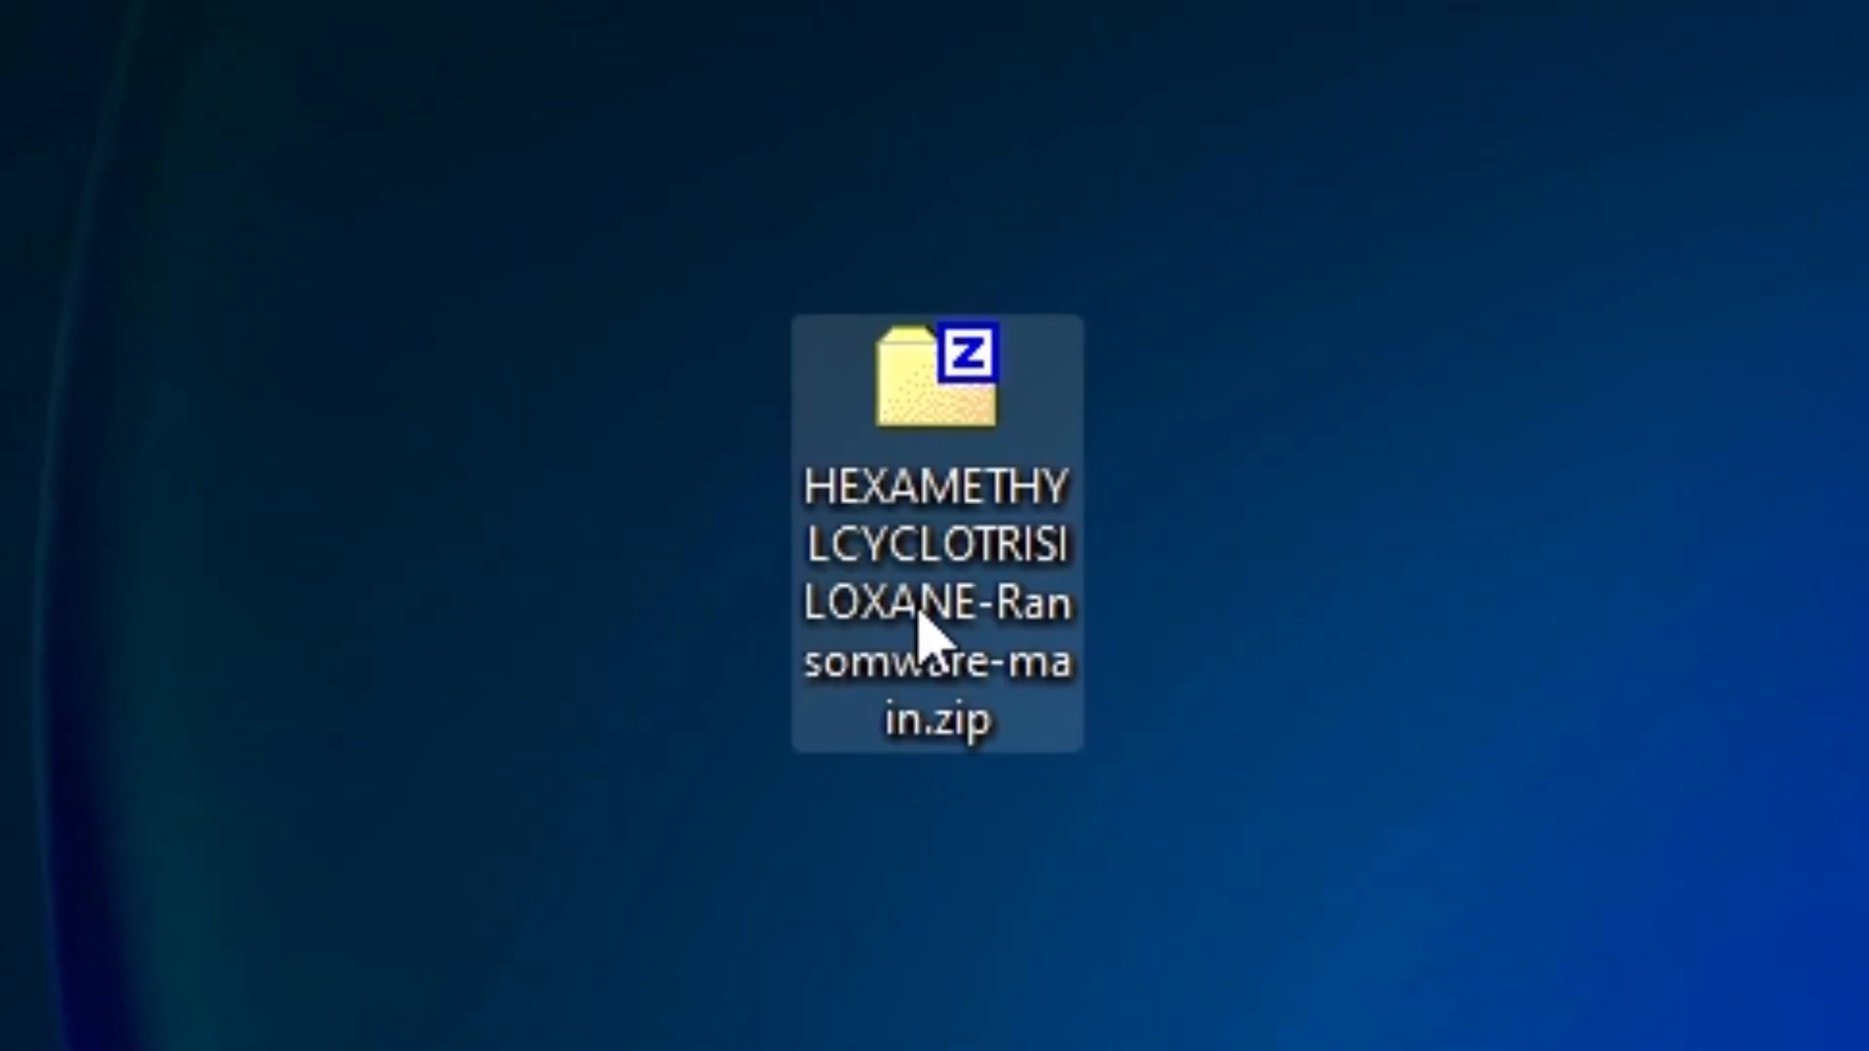
{"action": "double_click", "coordinate": [933, 388]}
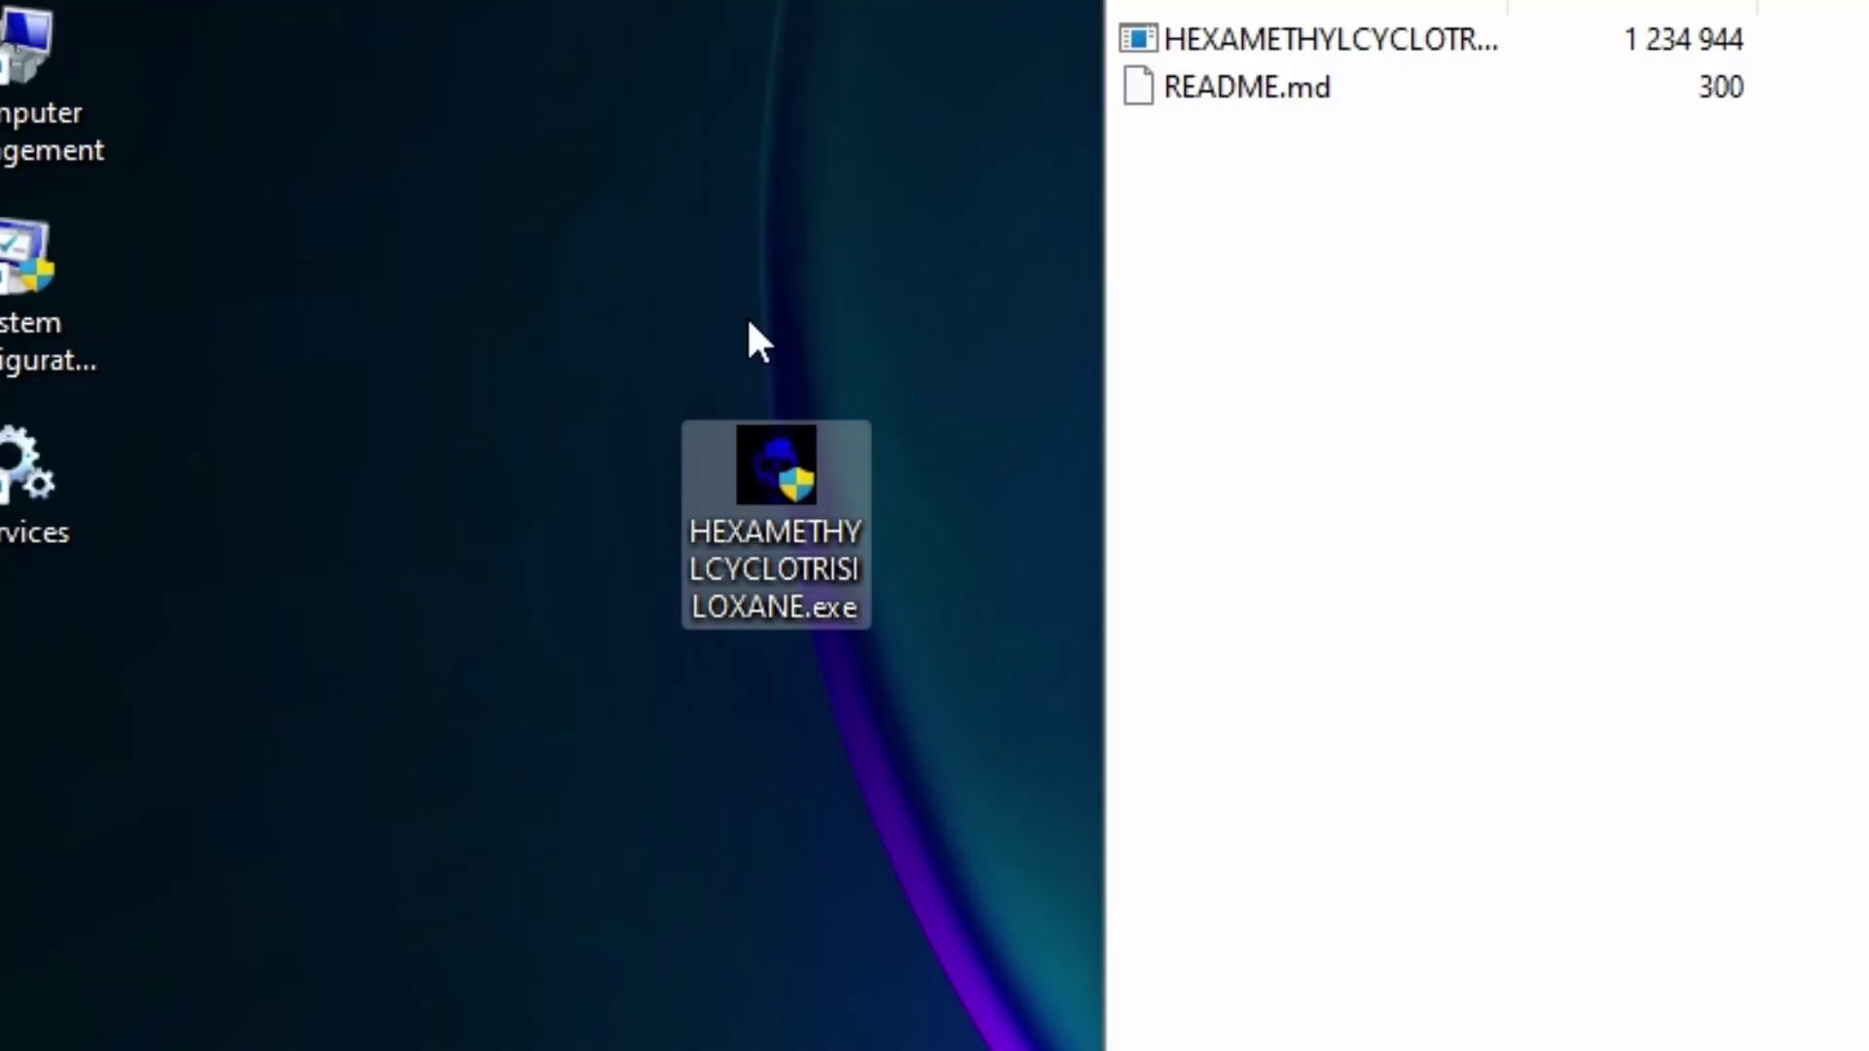
{"action": "mouse_move", "coordinate": [779, 467]}
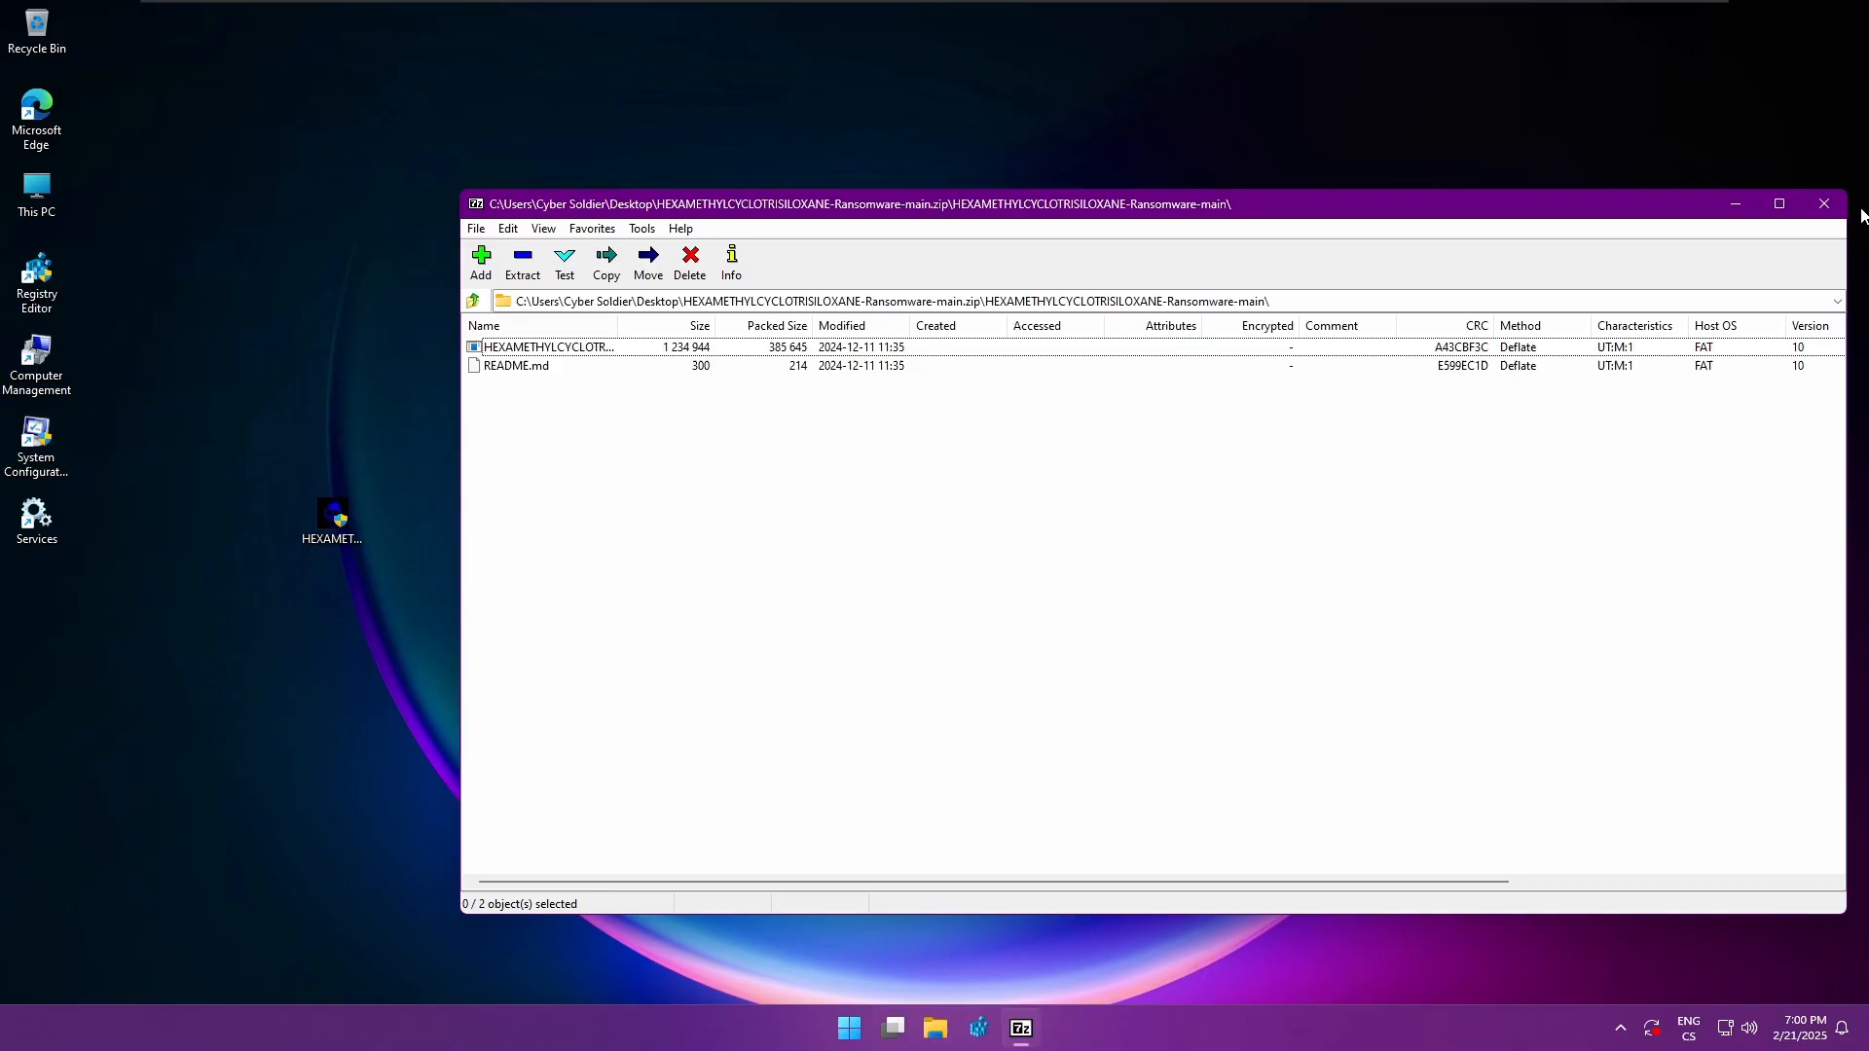
{"action": "left_click", "coordinate": [1822, 203]}
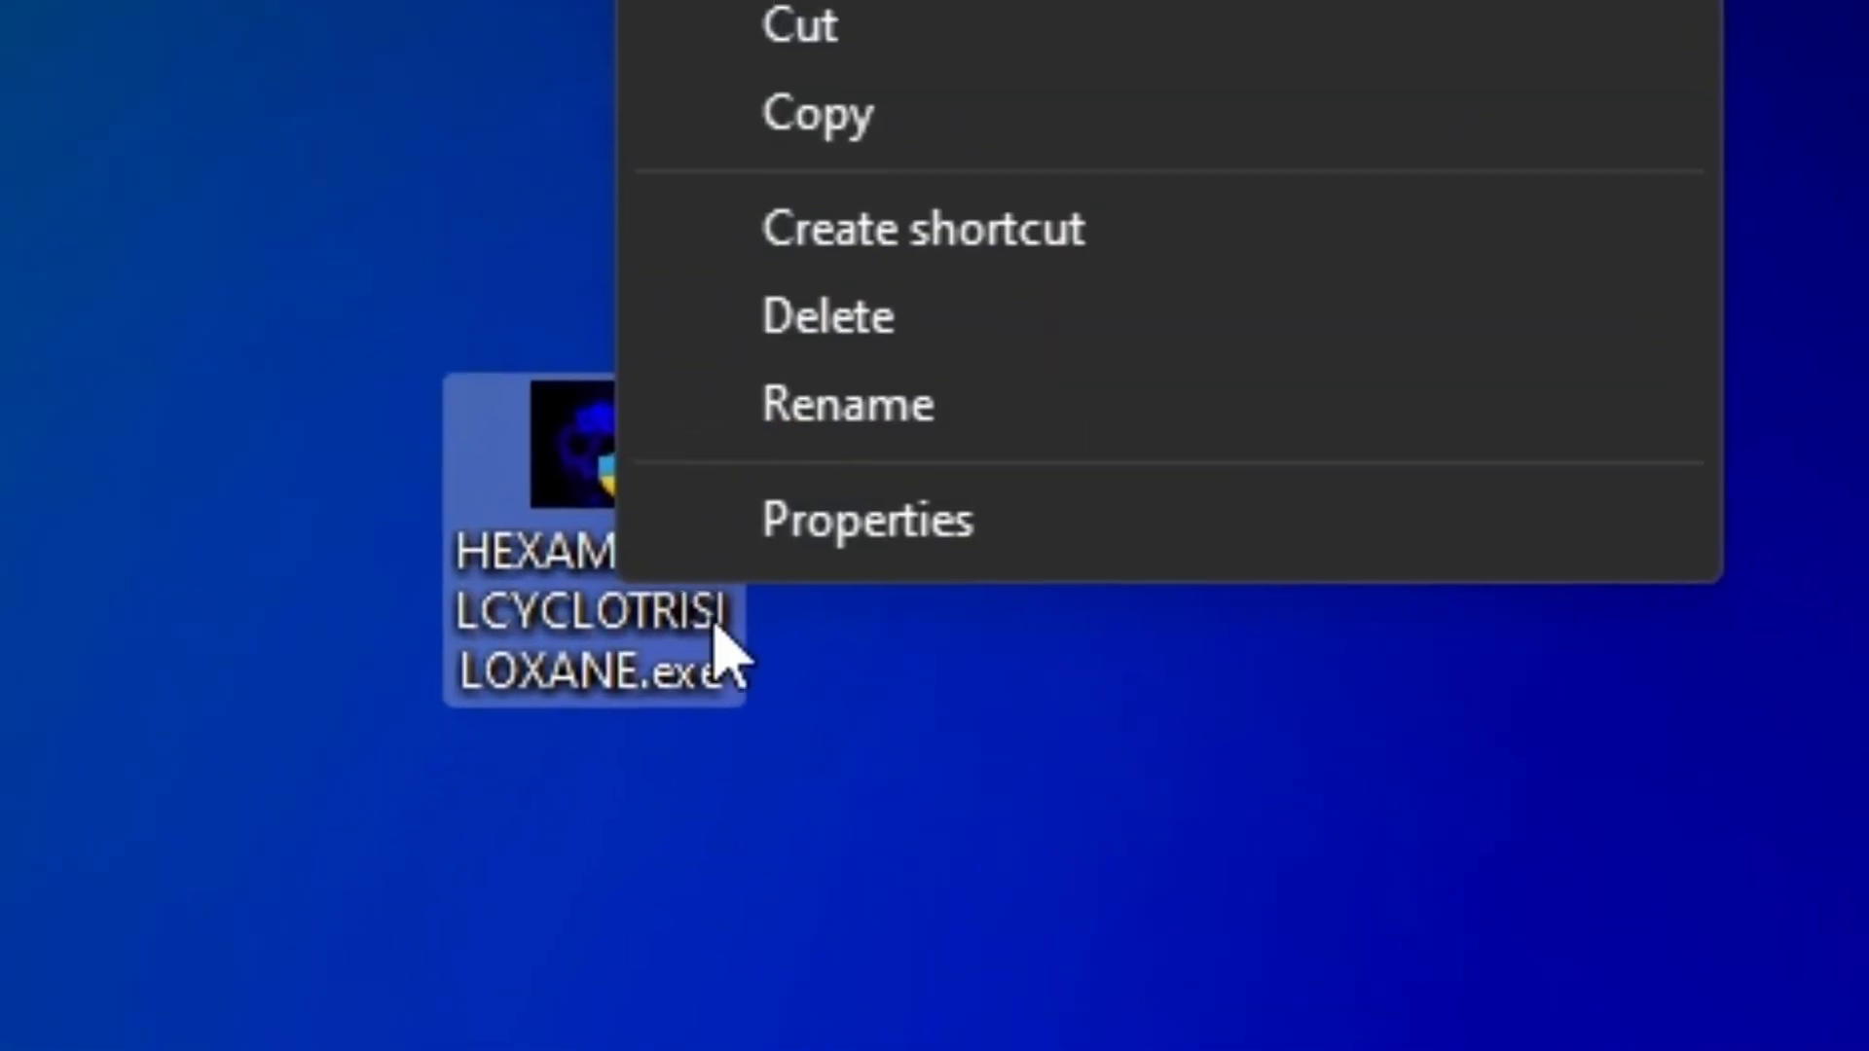
{"action": "left_click", "coordinate": [872, 518]}
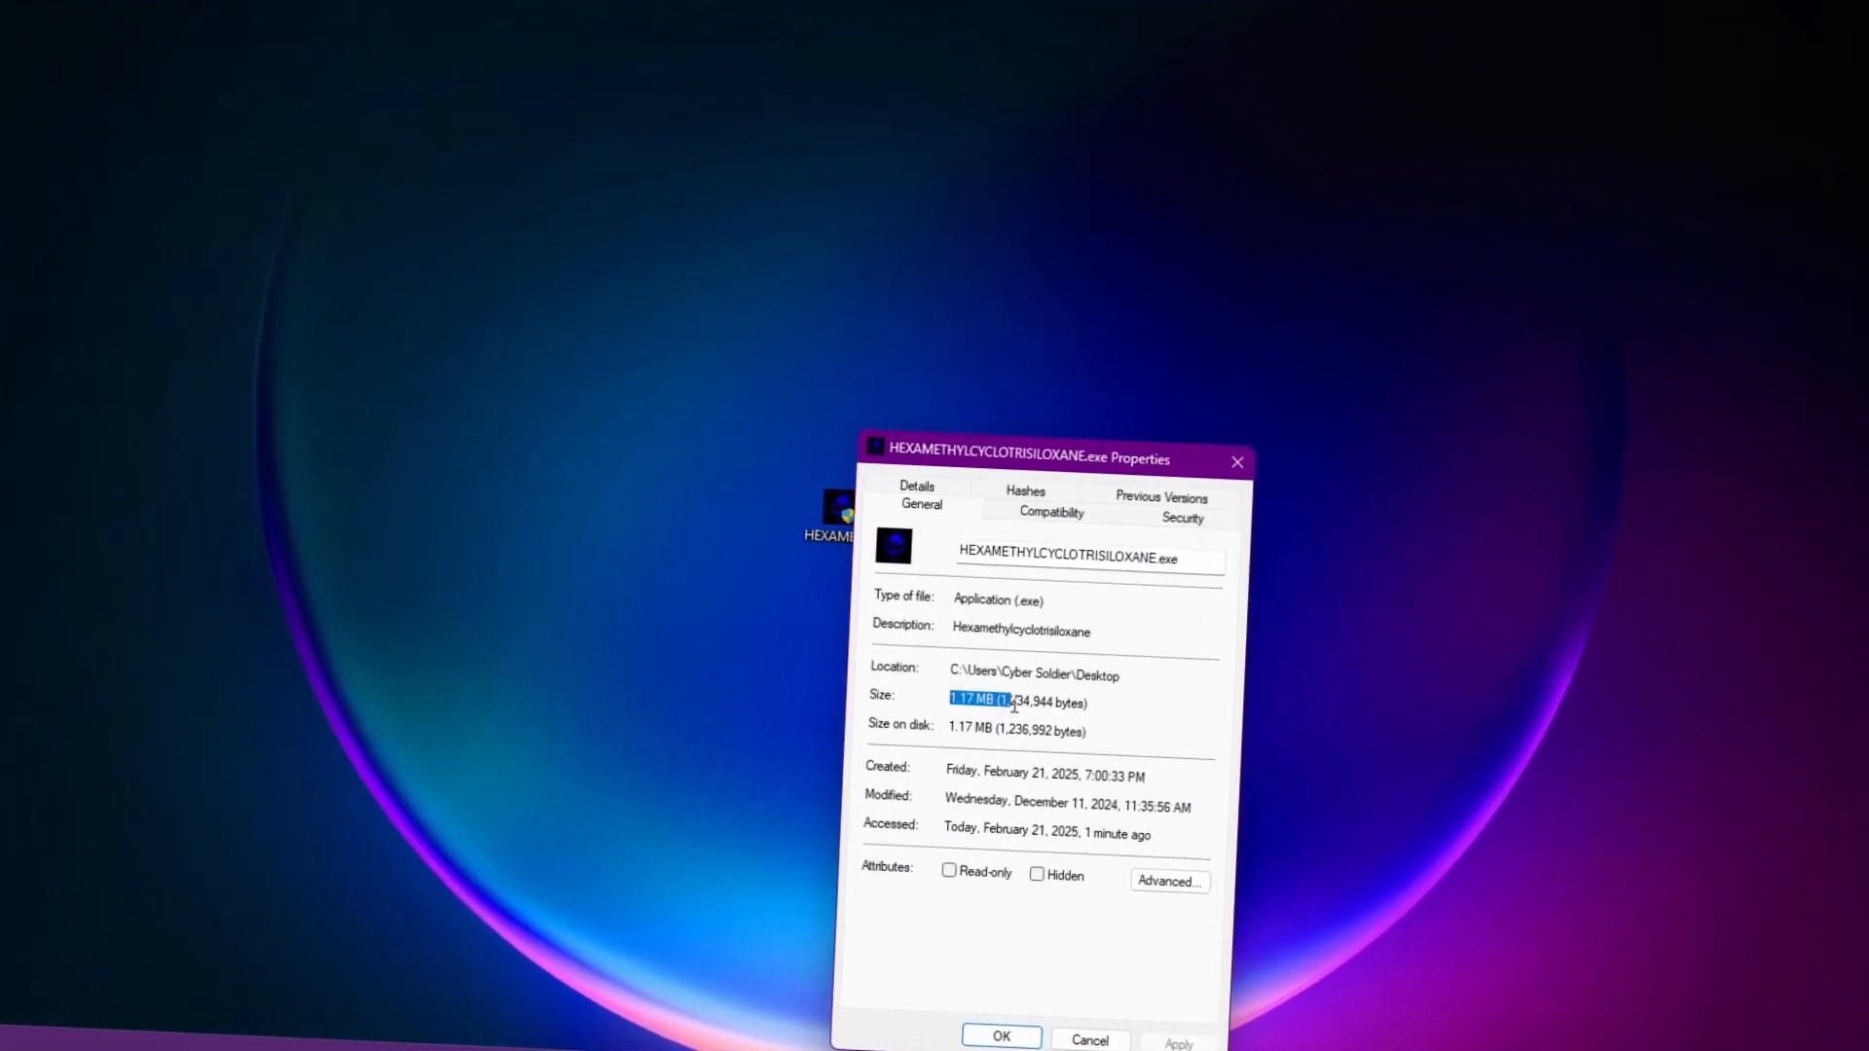
{"action": "left_click", "coordinate": [1089, 1040]}
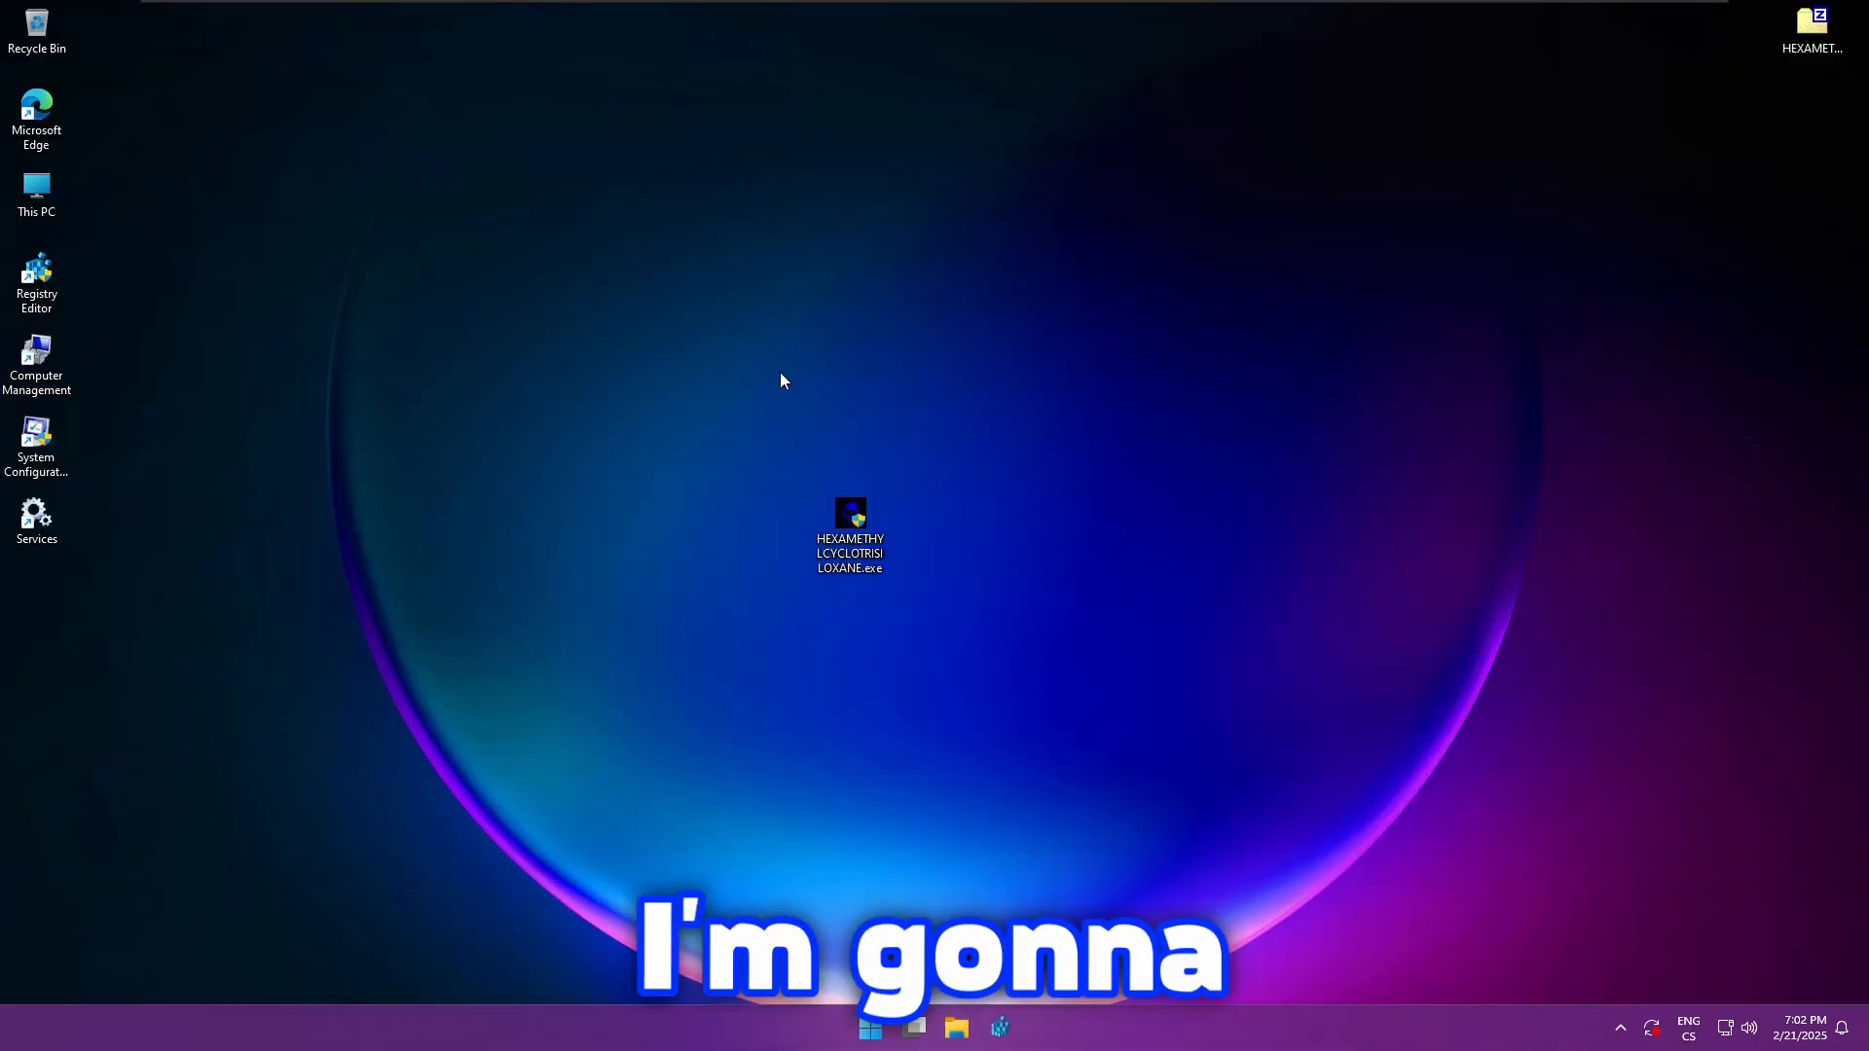
Launch HEXAMETHYLCYCLOTRISILOXANE.exe and approve the administrator prompt so it encrypts the files.
{"action": "left_click", "coordinate": [315, 12]}
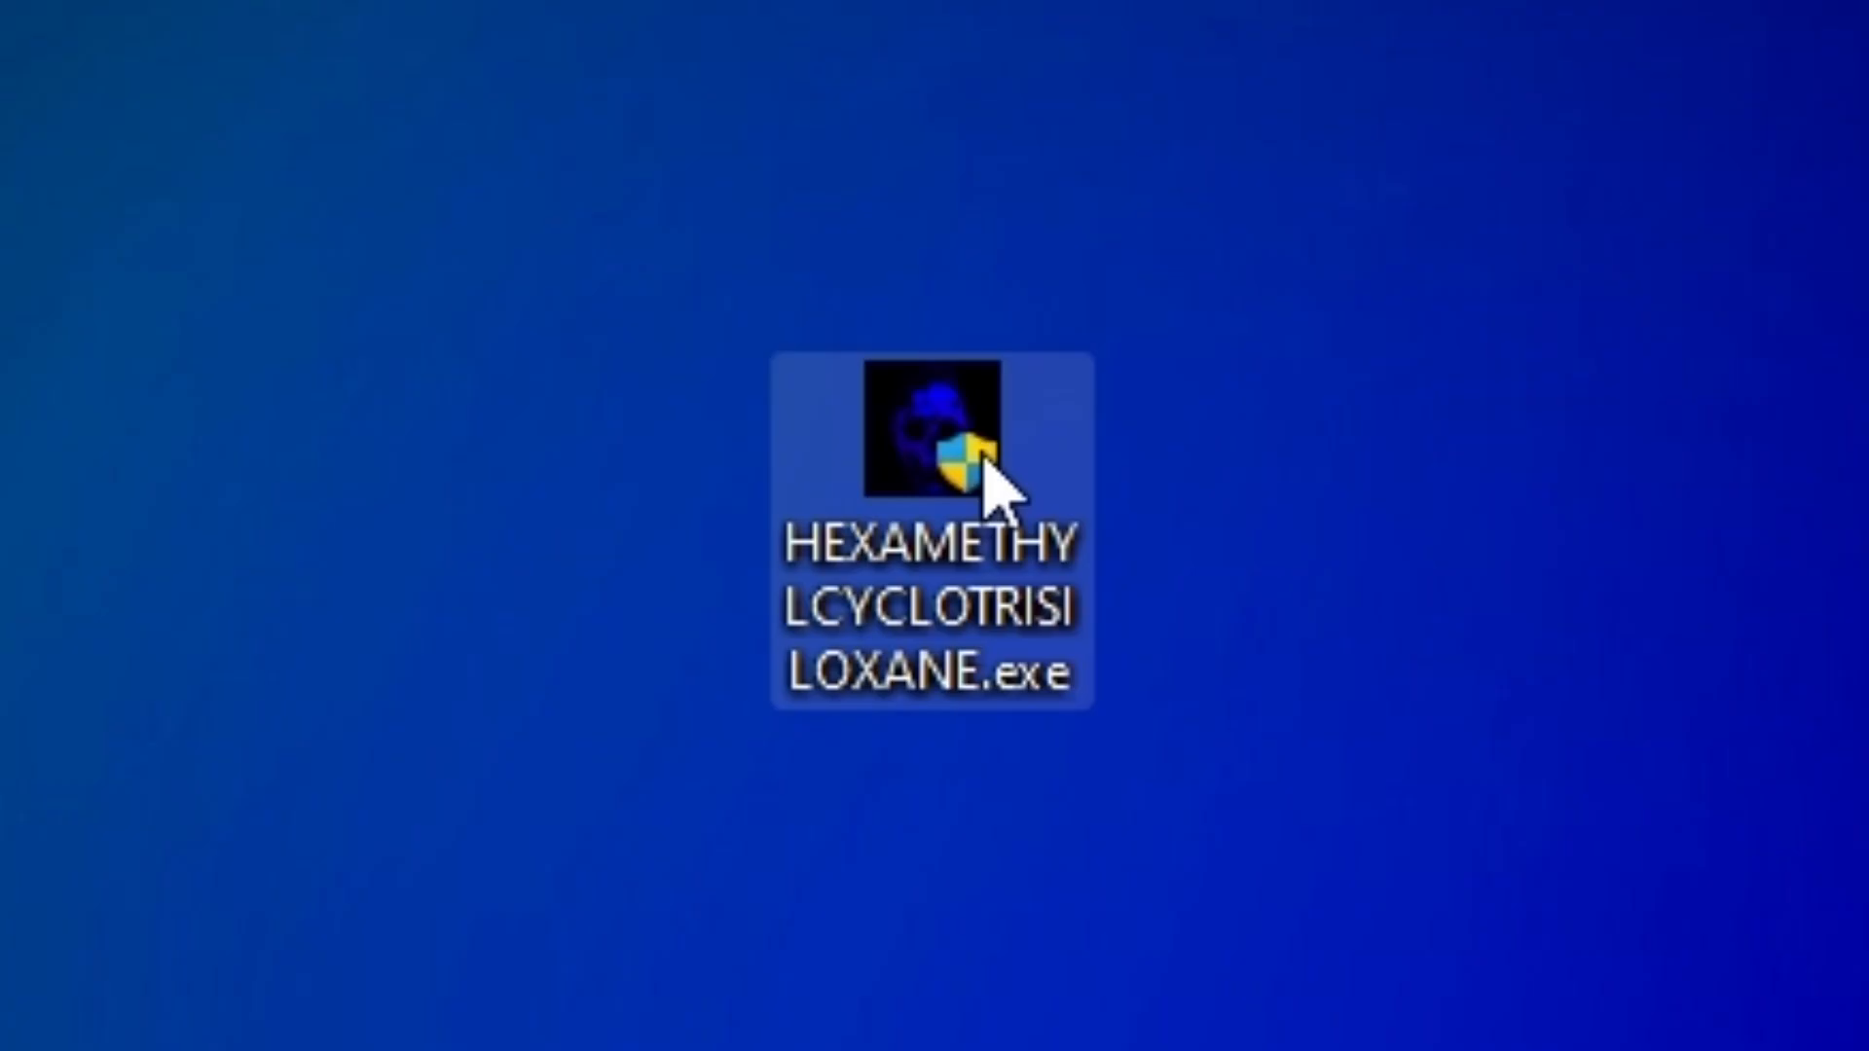
{"action": "double_click", "coordinate": [931, 448]}
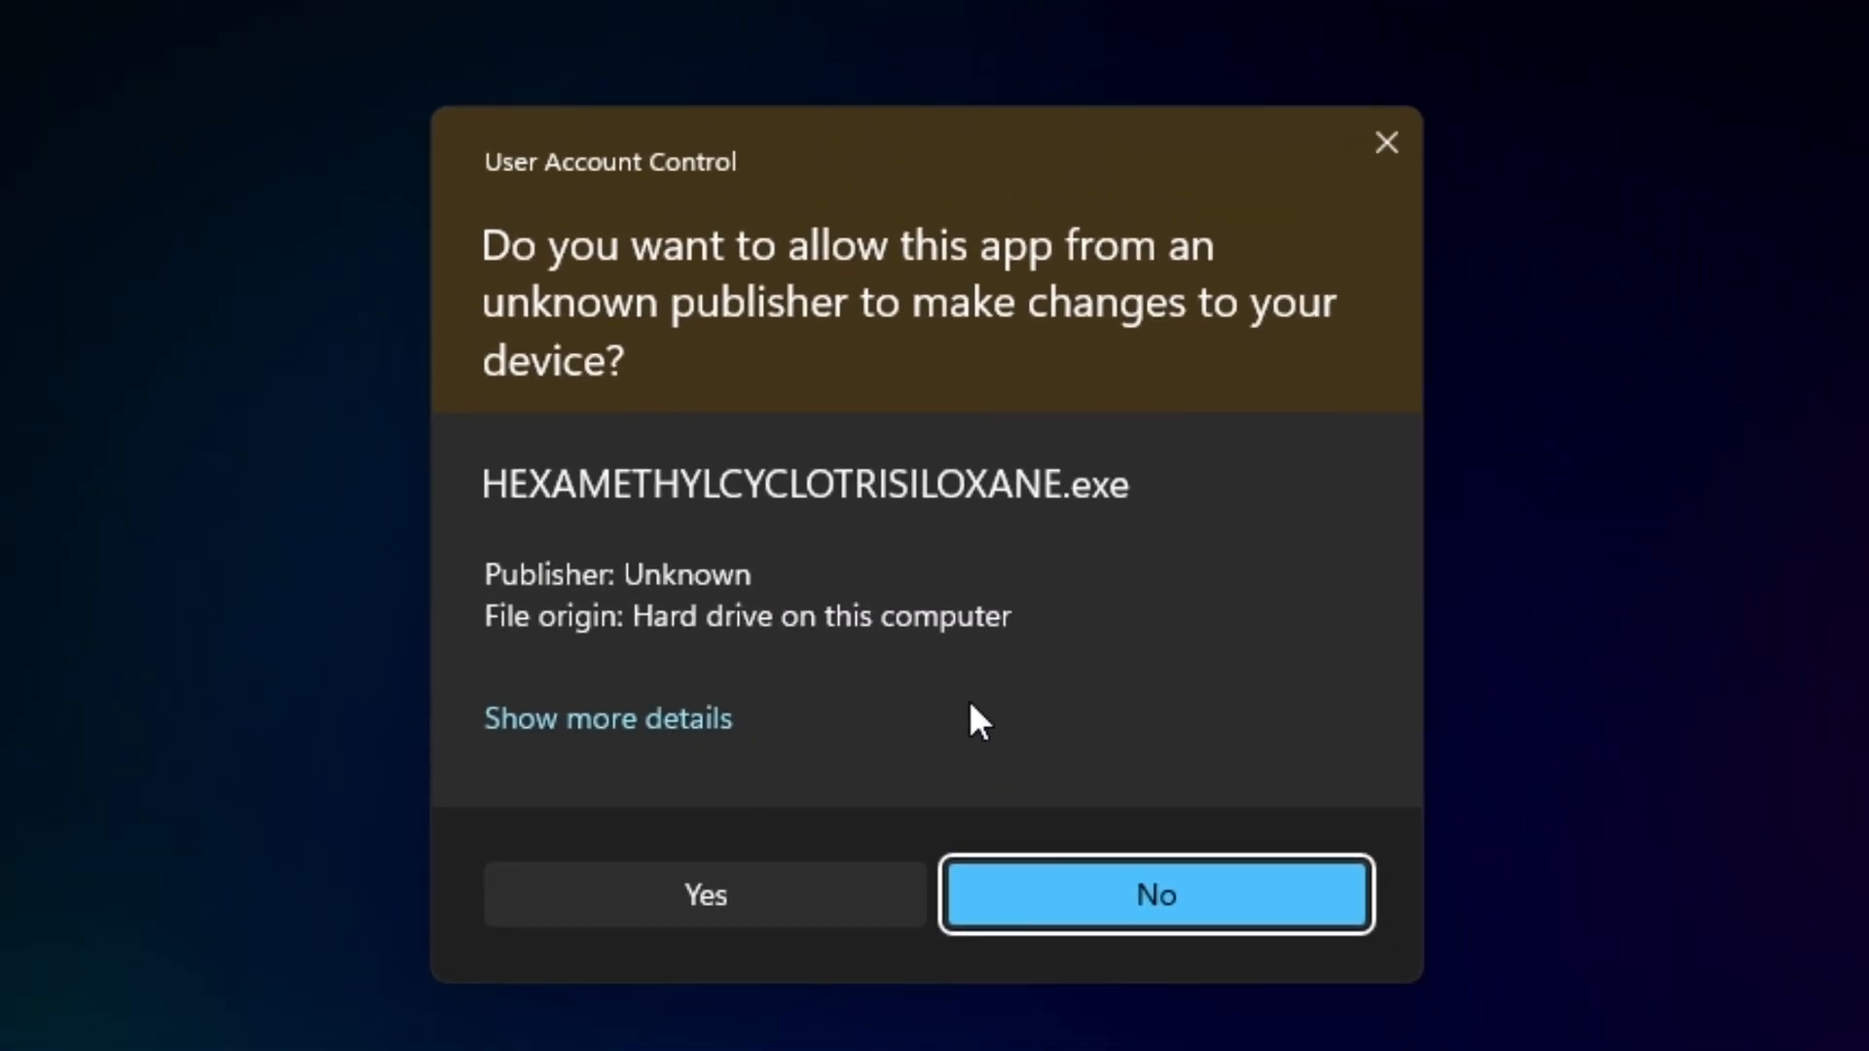
{"action": "left_click", "coordinate": [1155, 895]}
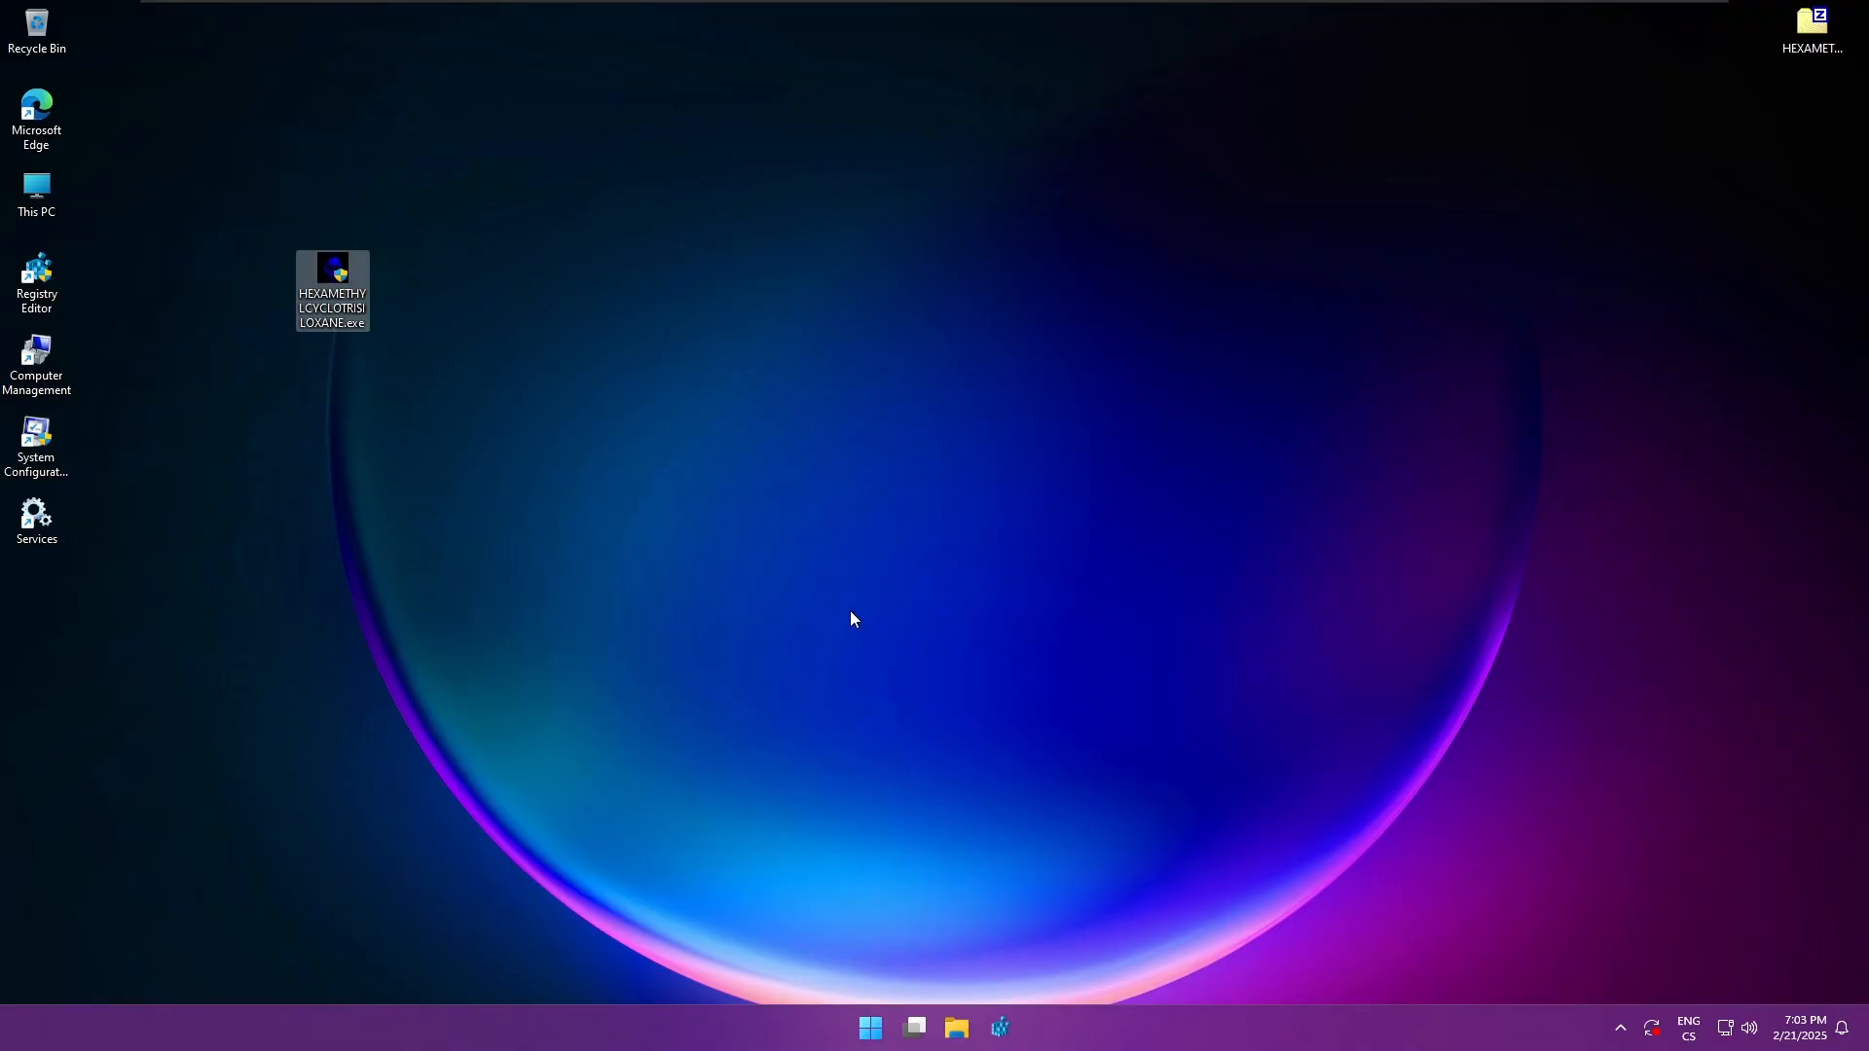
{"action": "double_click", "coordinate": [331, 268]}
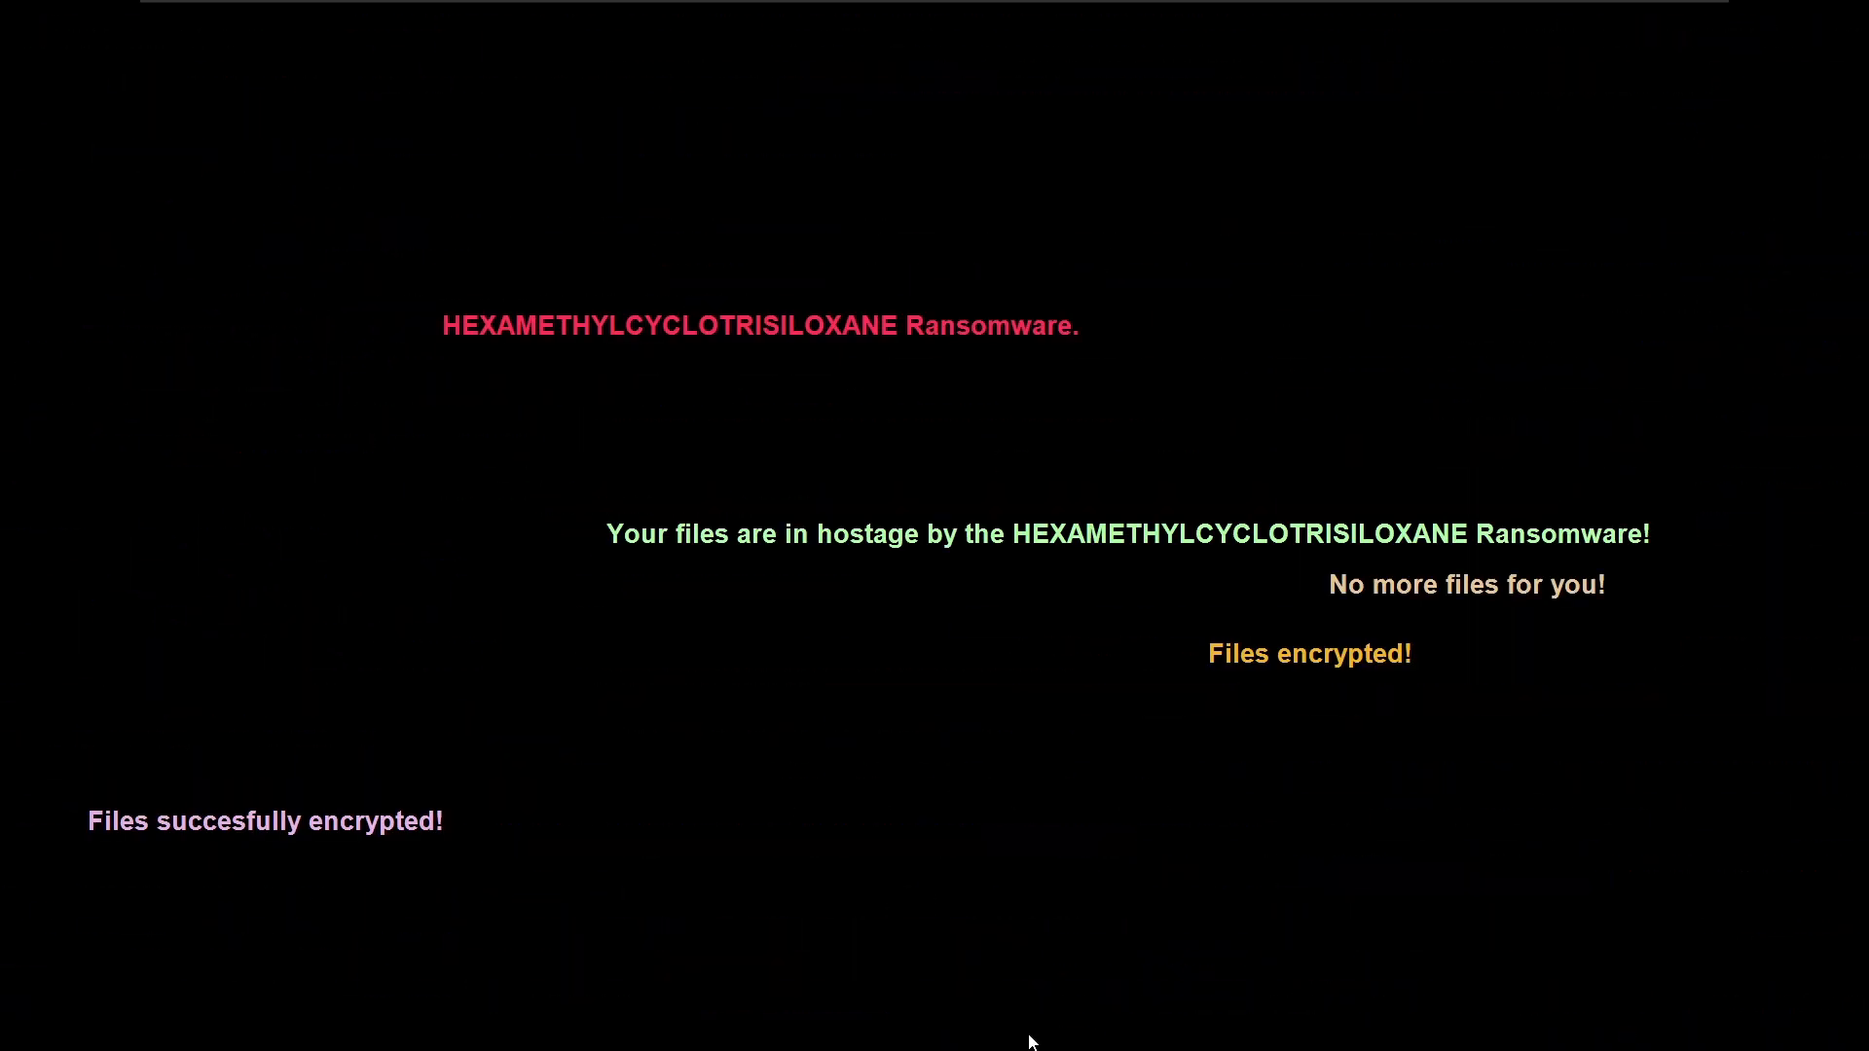
Switch to the running Task Manager over the ransomware's full-screen message.
{"action": "left_click", "coordinate": [872, 887]}
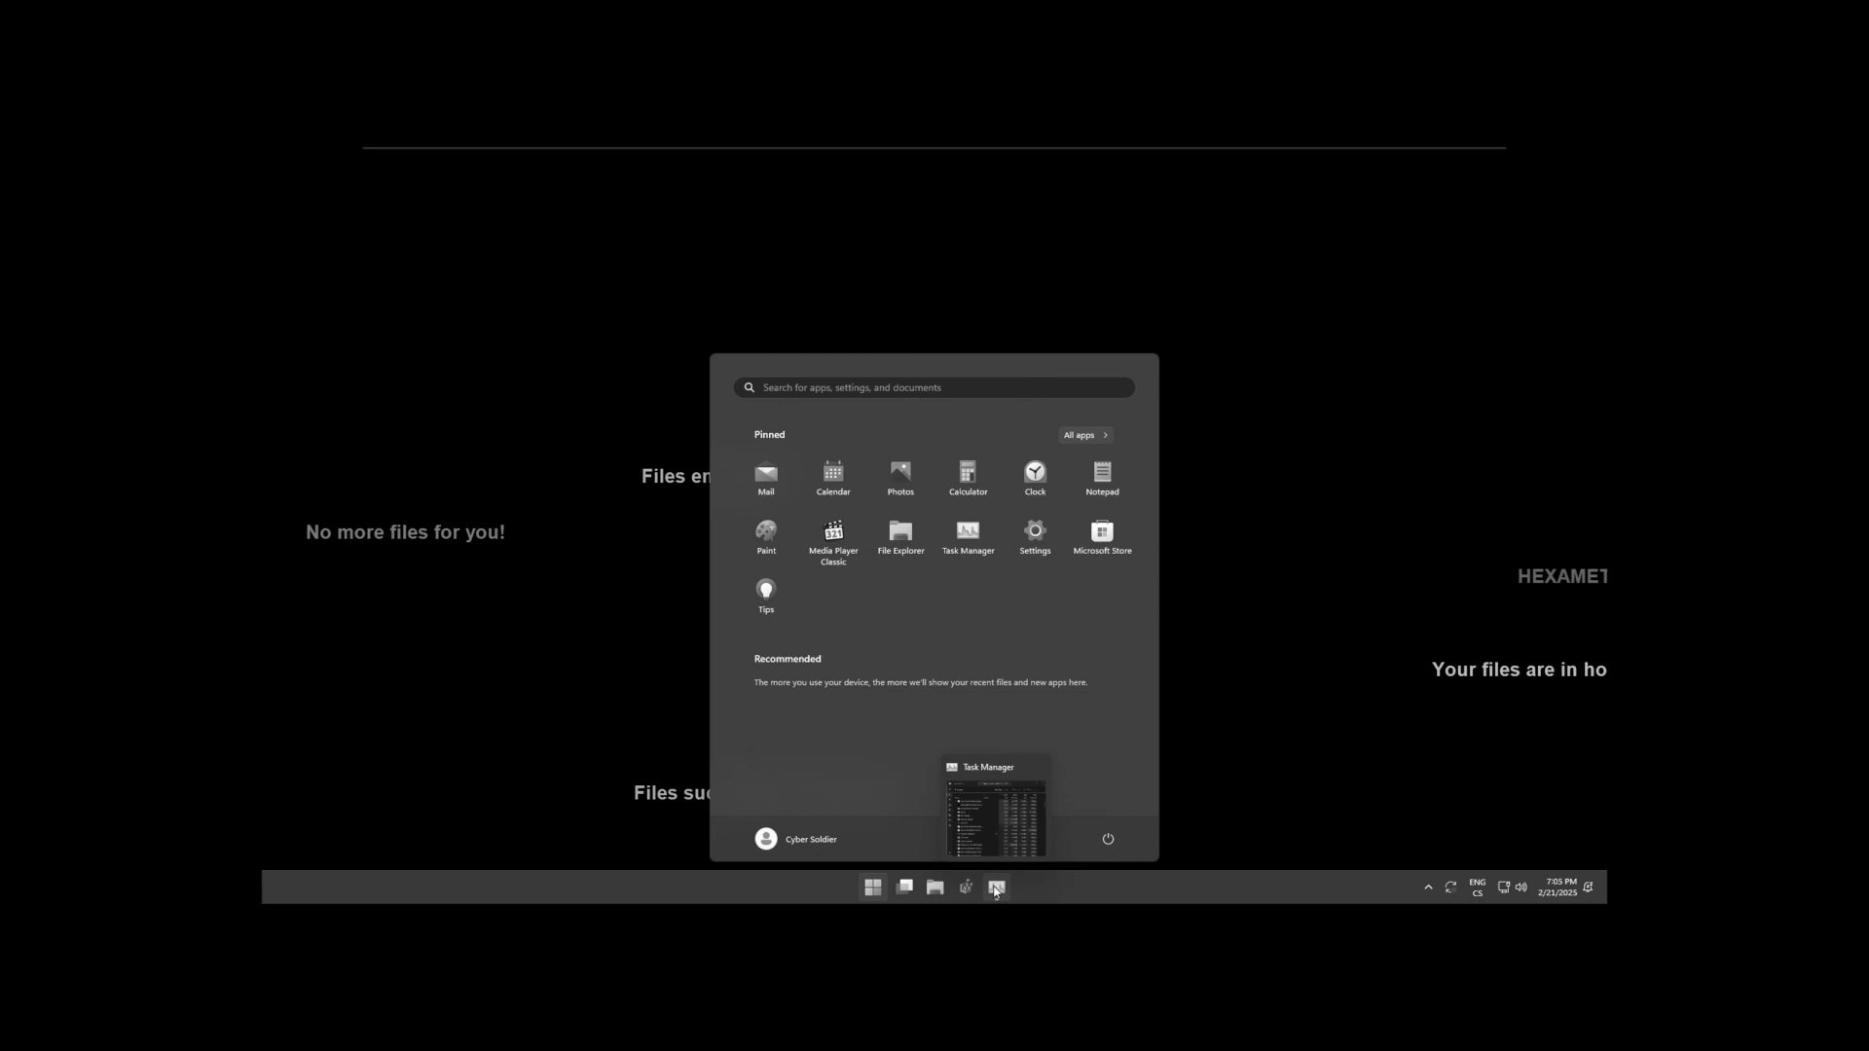
{"action": "left_click", "coordinate": [995, 887]}
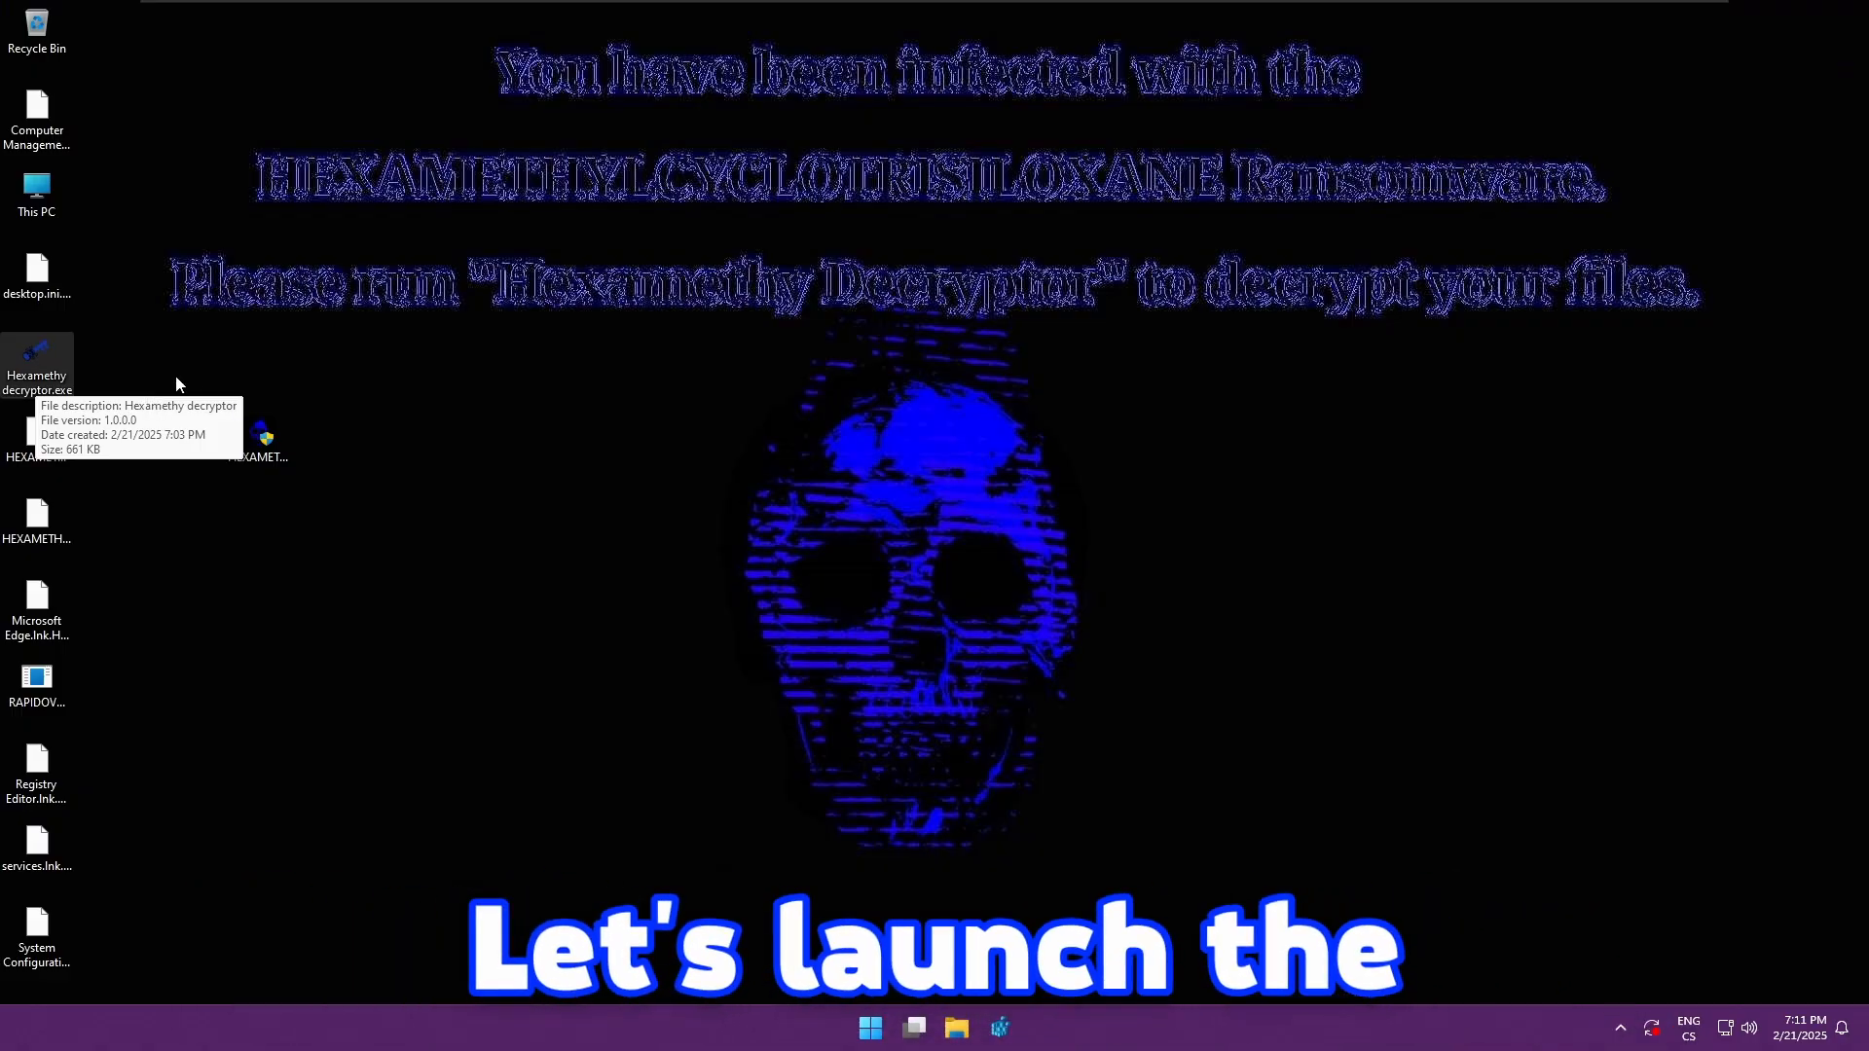
Launch Hexamethy decryptor.exe from the desktop to show its ransom window.
{"action": "double_click", "coordinate": [37, 356]}
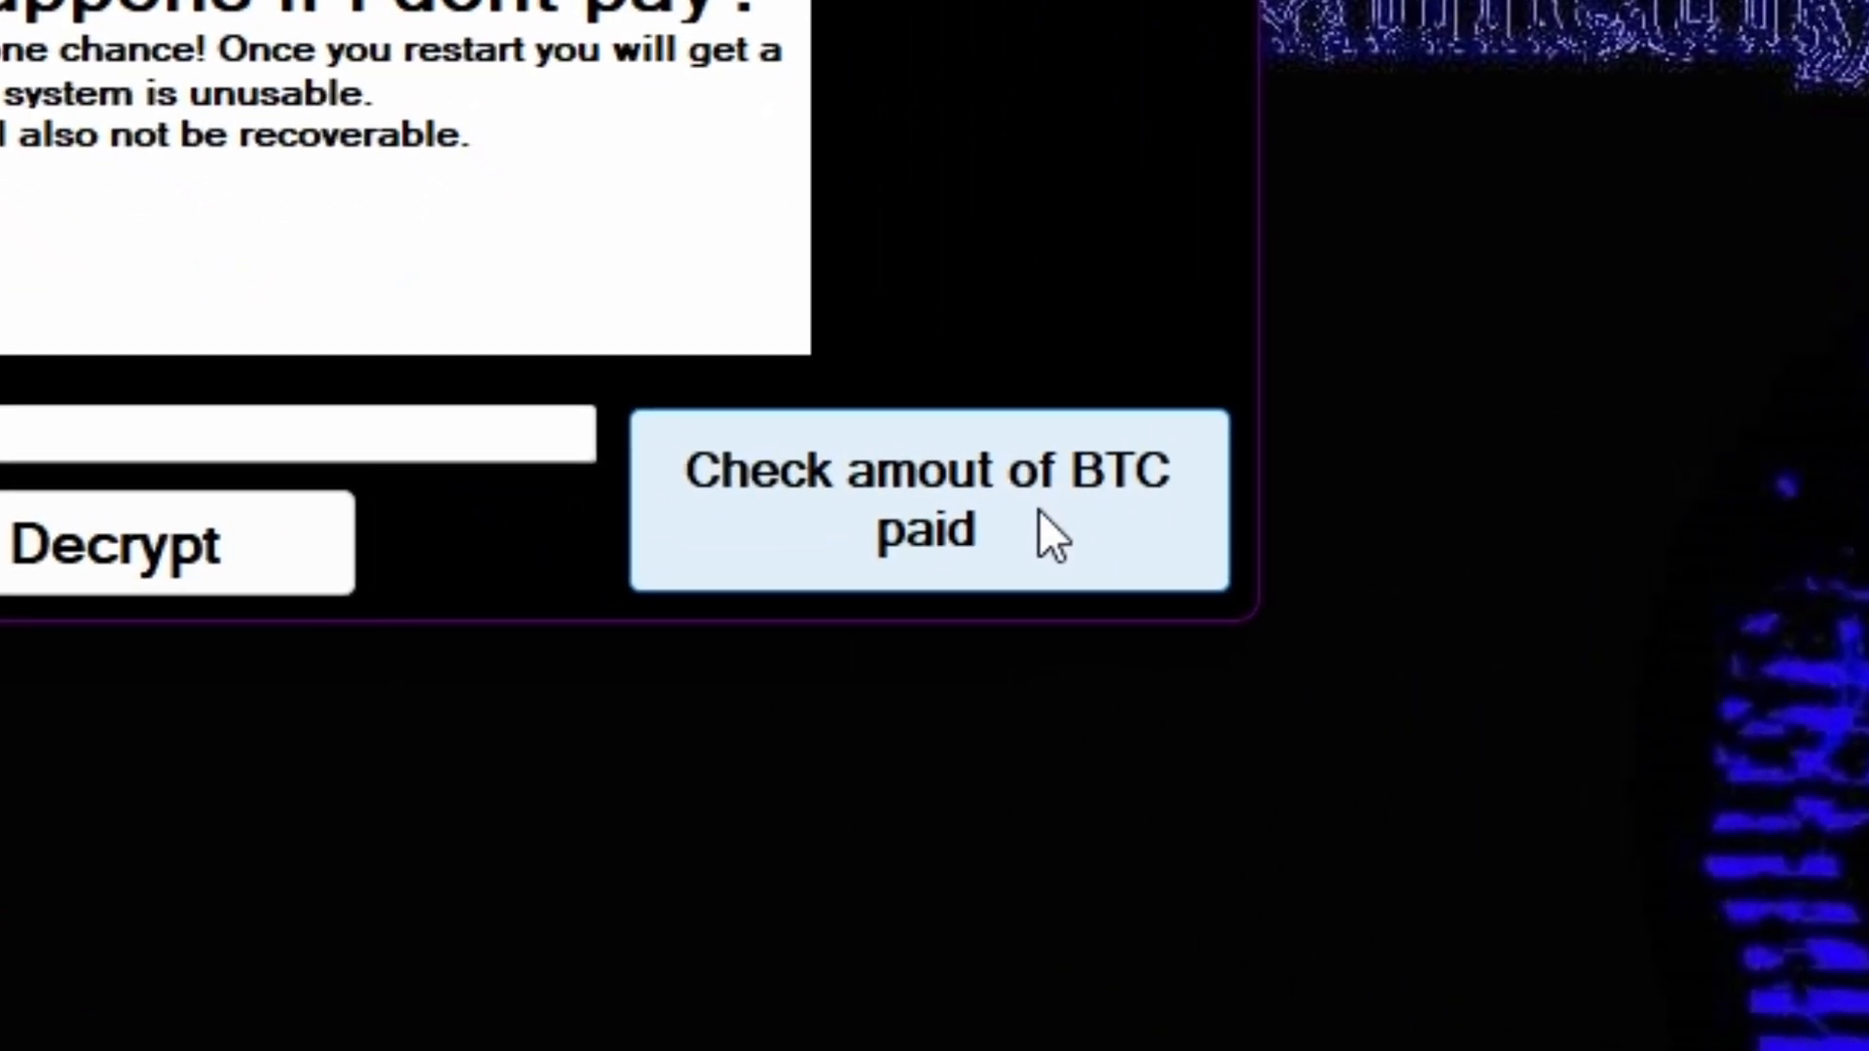
Check the BTC paid (zero) and try decrypting with an empty key, dismissing both notices.
{"action": "left_click", "coordinate": [930, 510]}
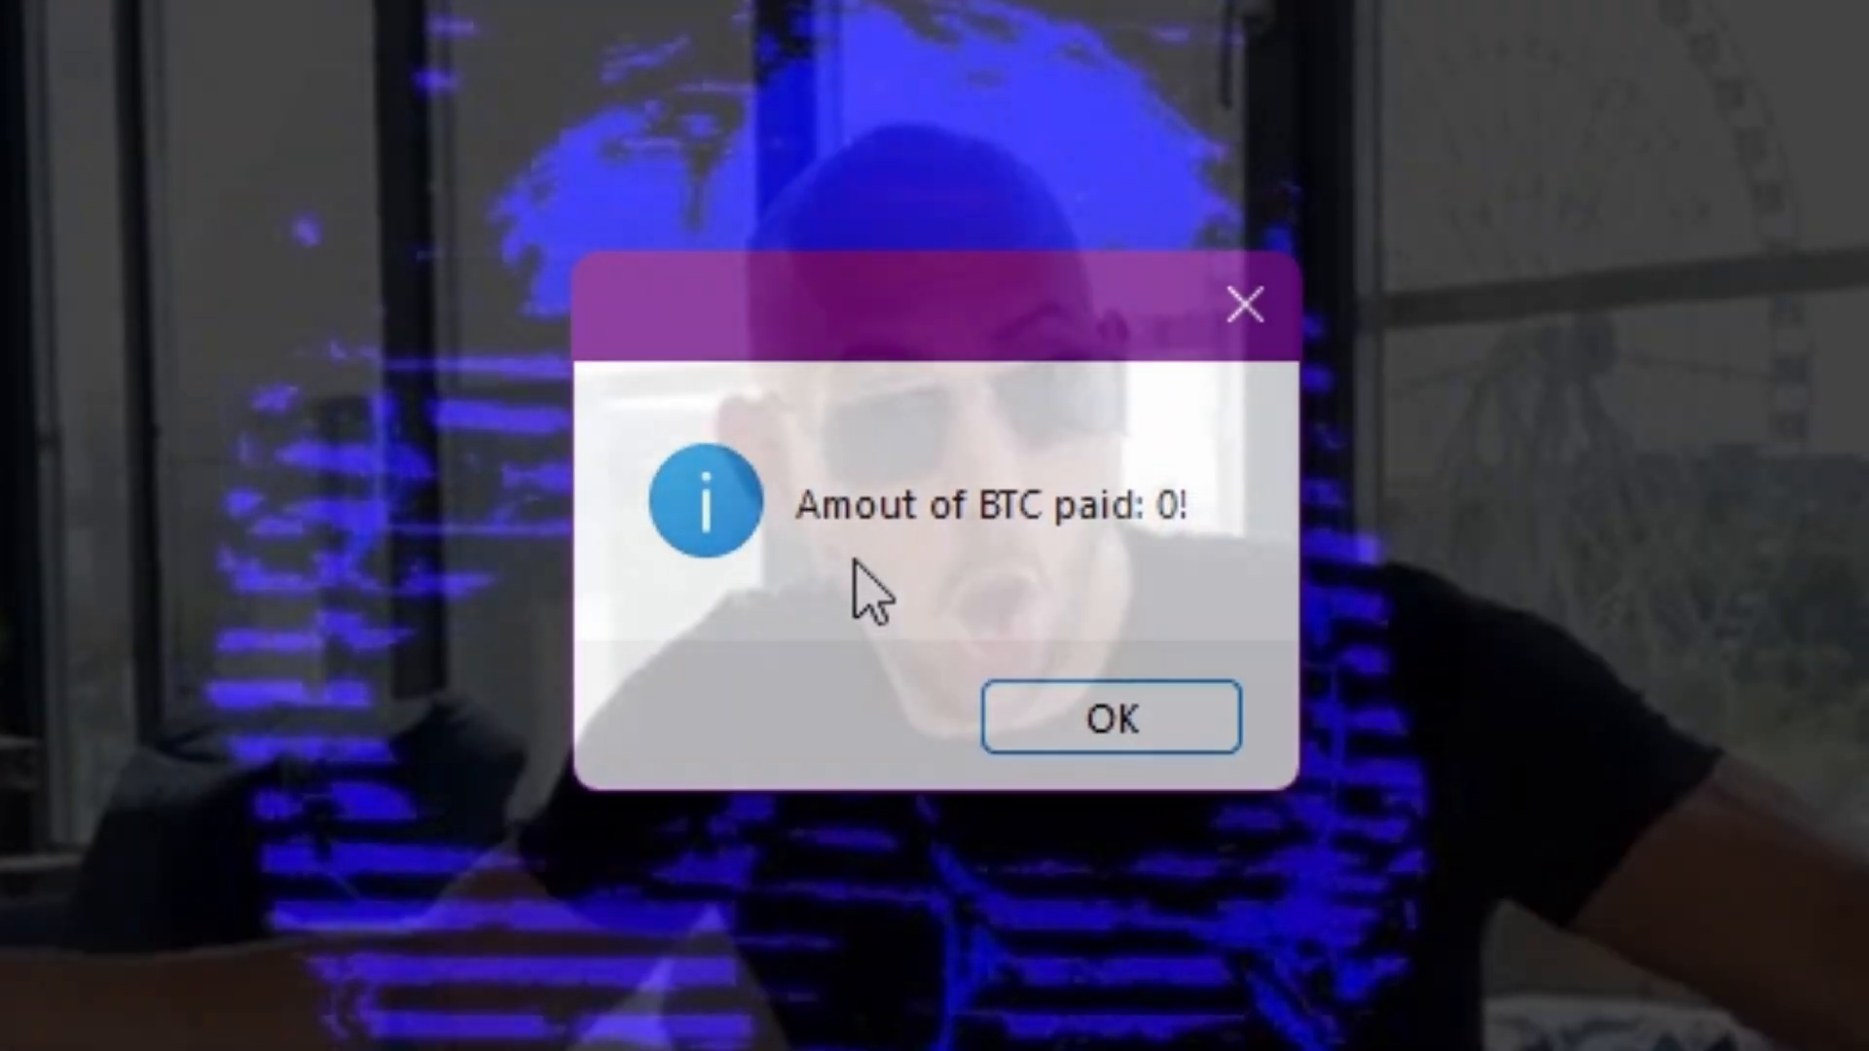
{"action": "left_click", "coordinate": [1109, 720]}
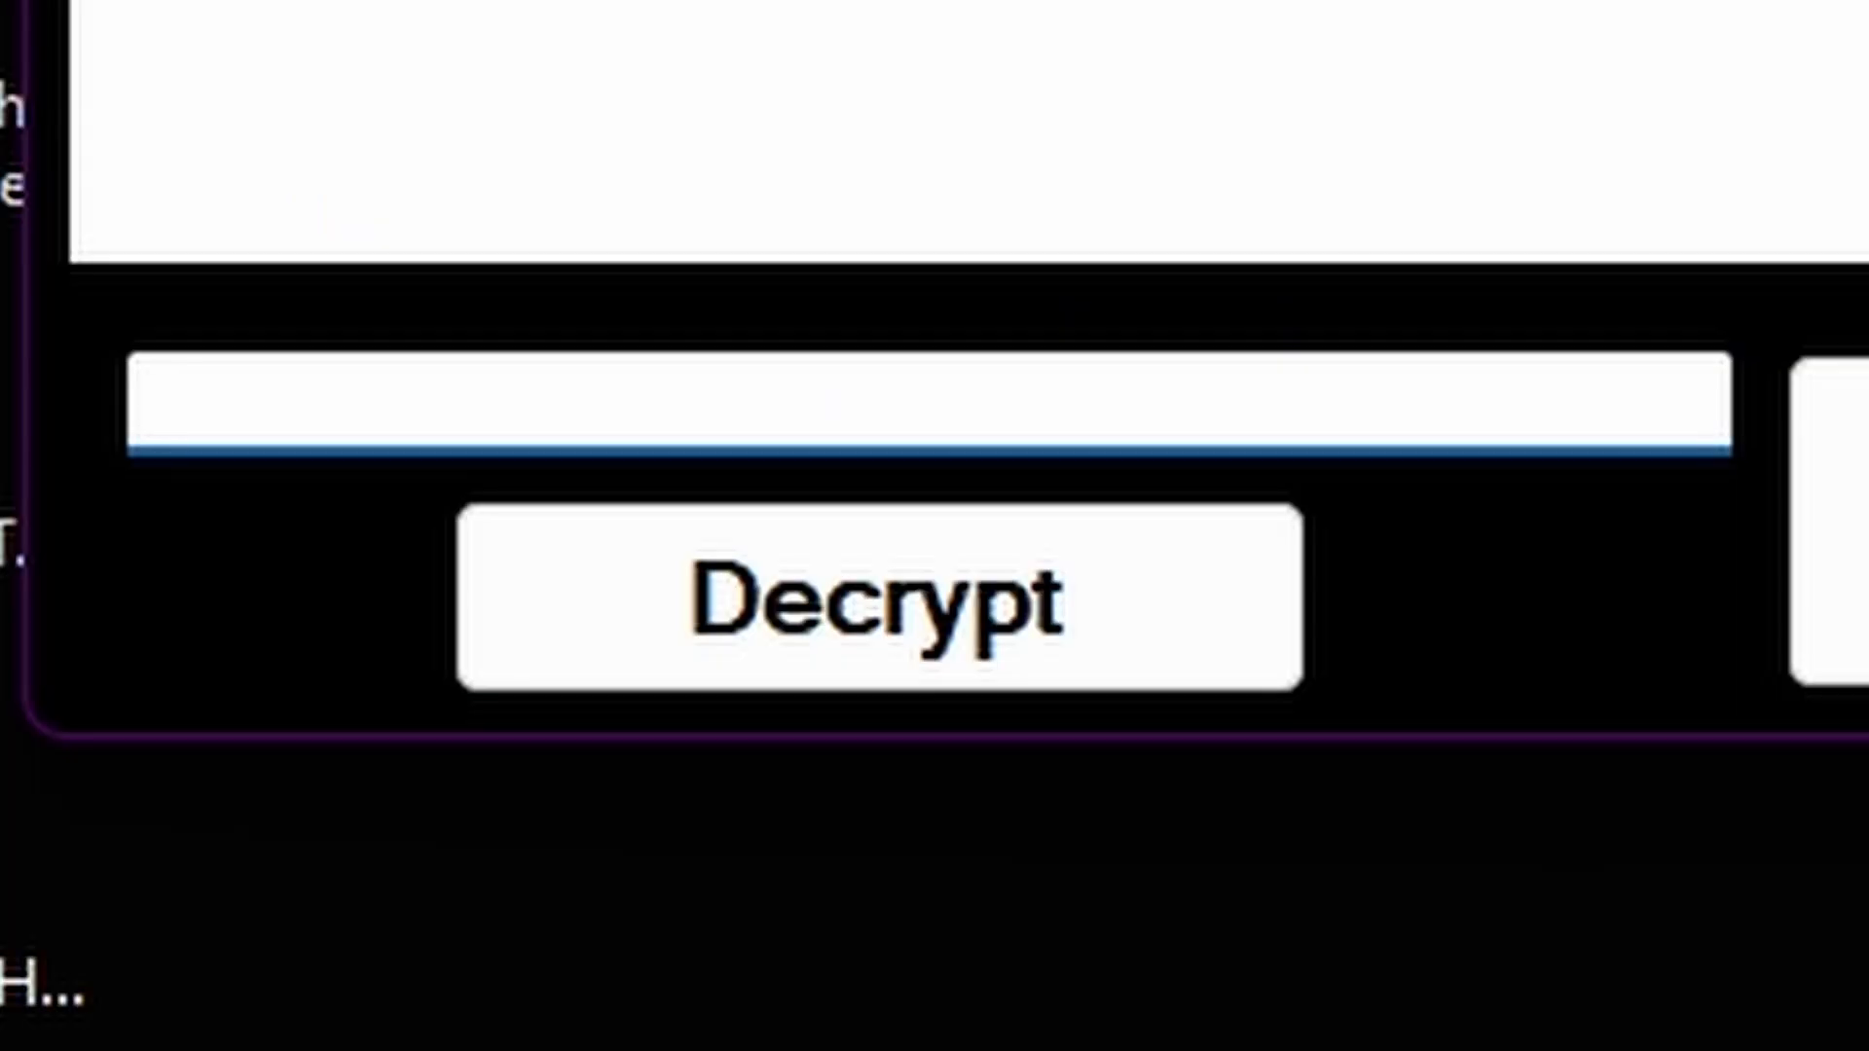
{"action": "left_click", "coordinate": [882, 609]}
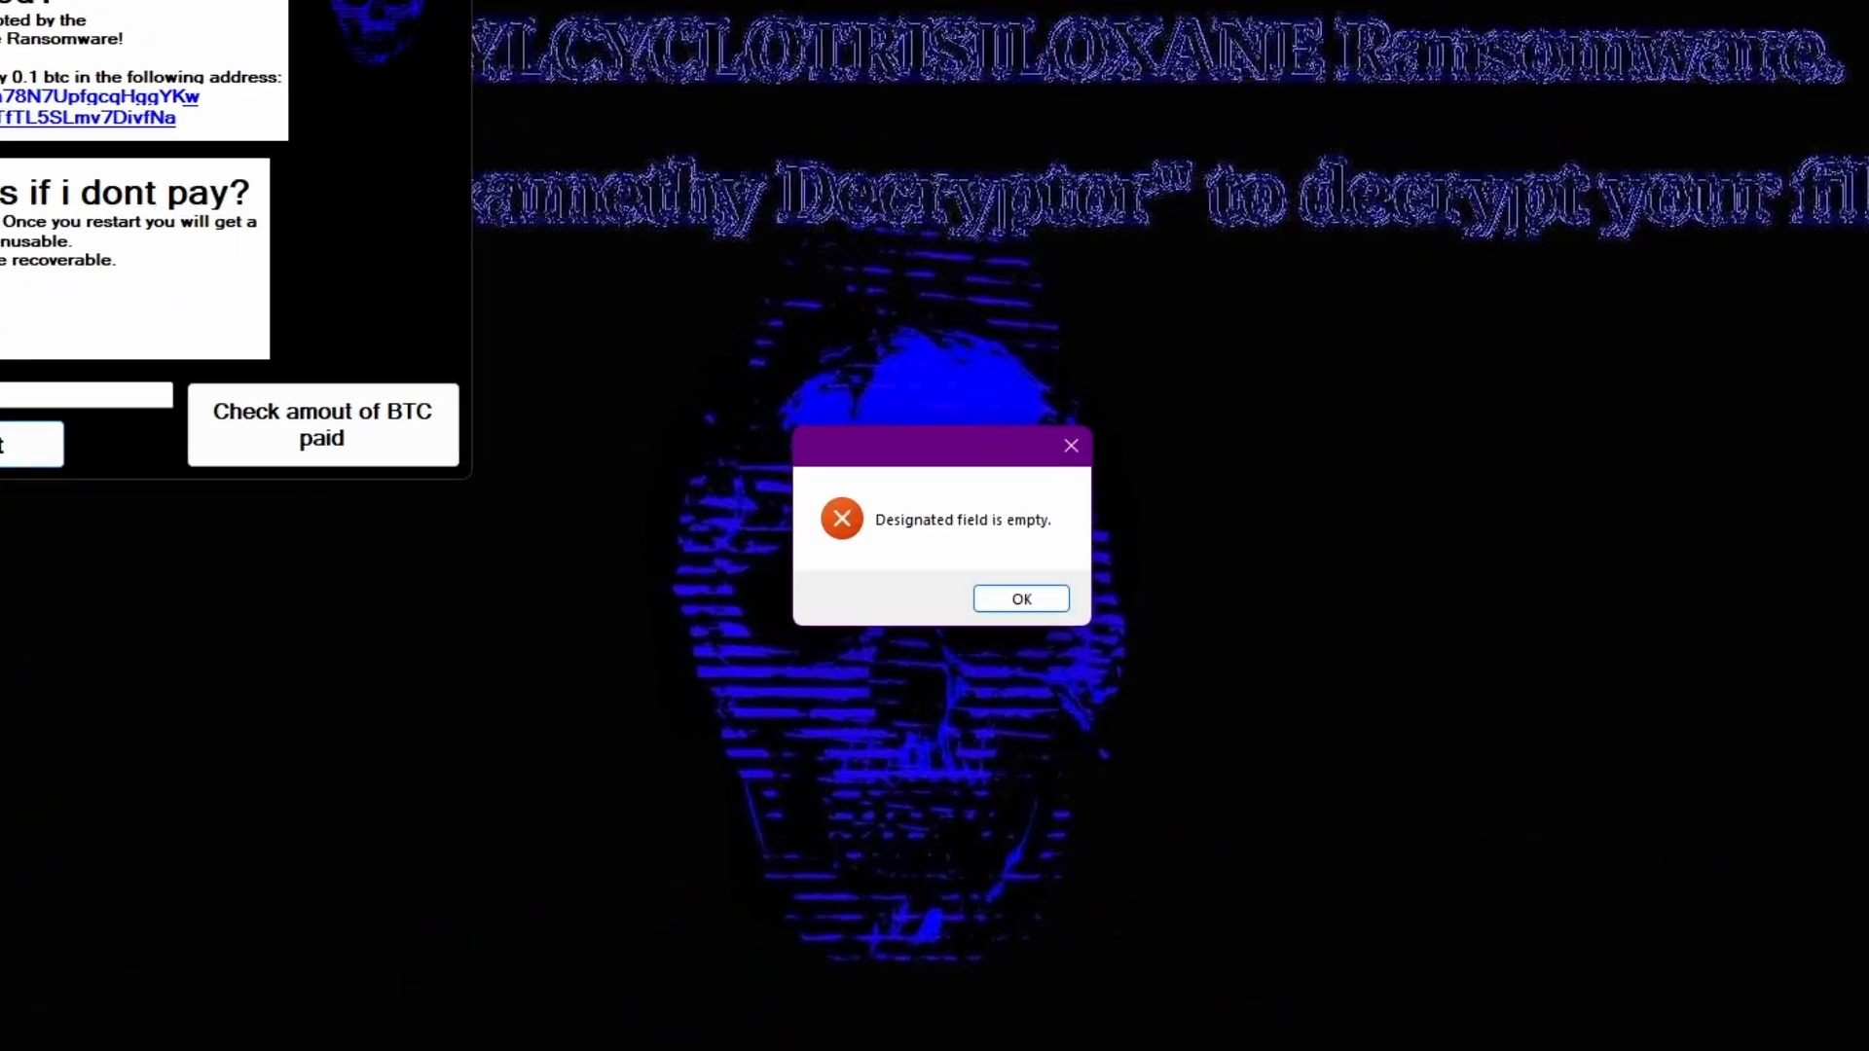
{"action": "left_click", "coordinate": [1020, 600]}
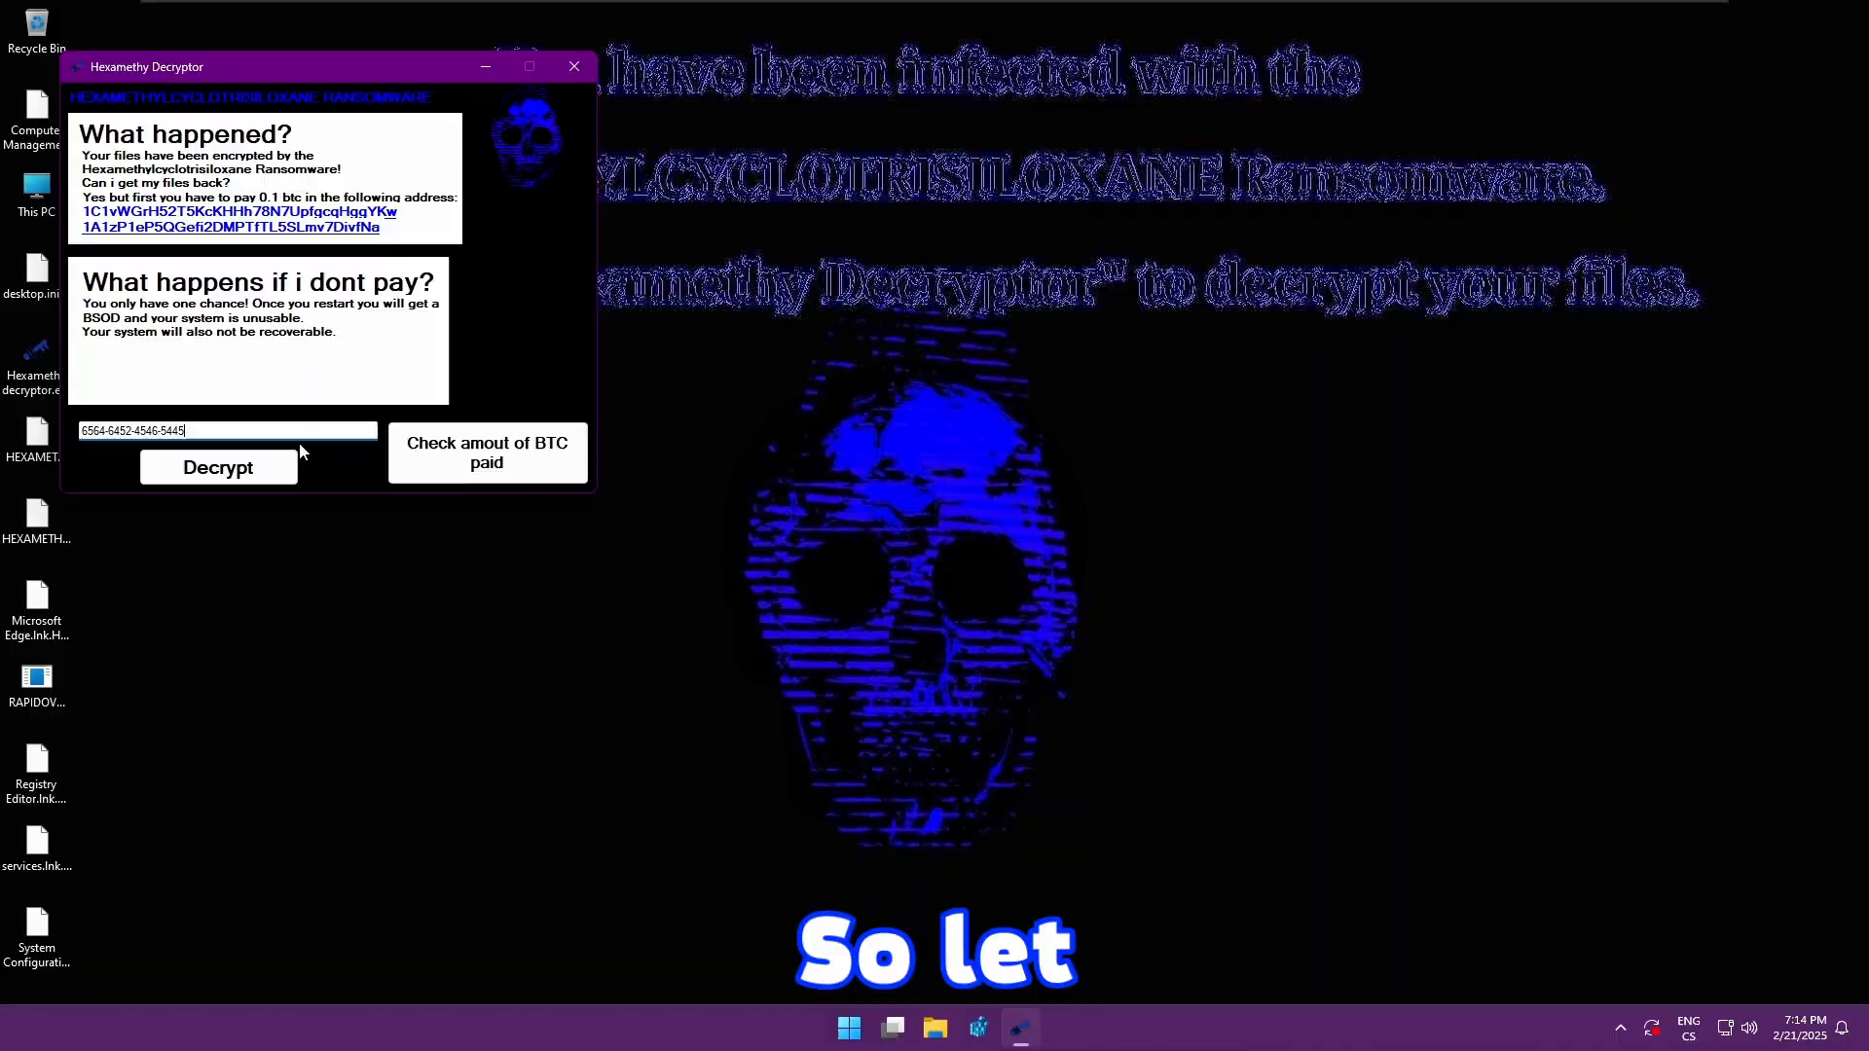
Submit a made-up decryption key twice and see it rejected as wrong.
{"action": "left_click", "coordinate": [218, 467]}
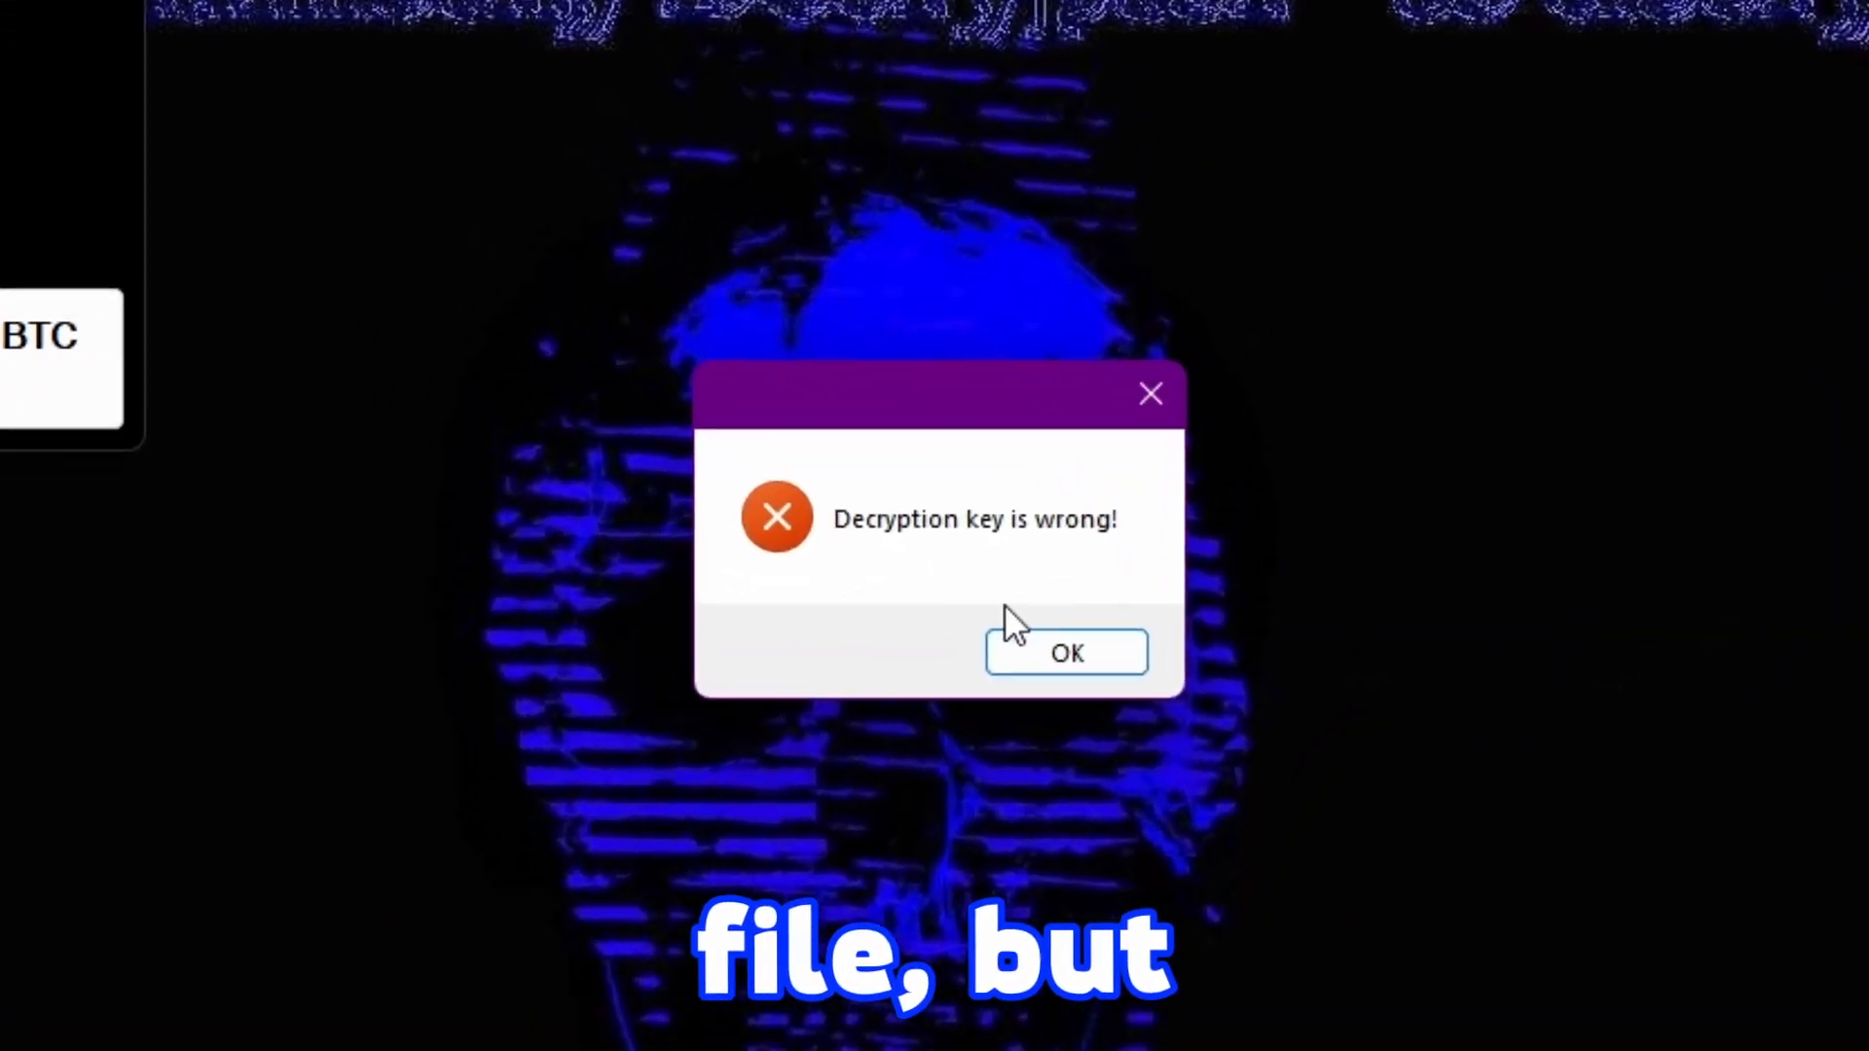
{"action": "left_click", "coordinate": [1066, 655]}
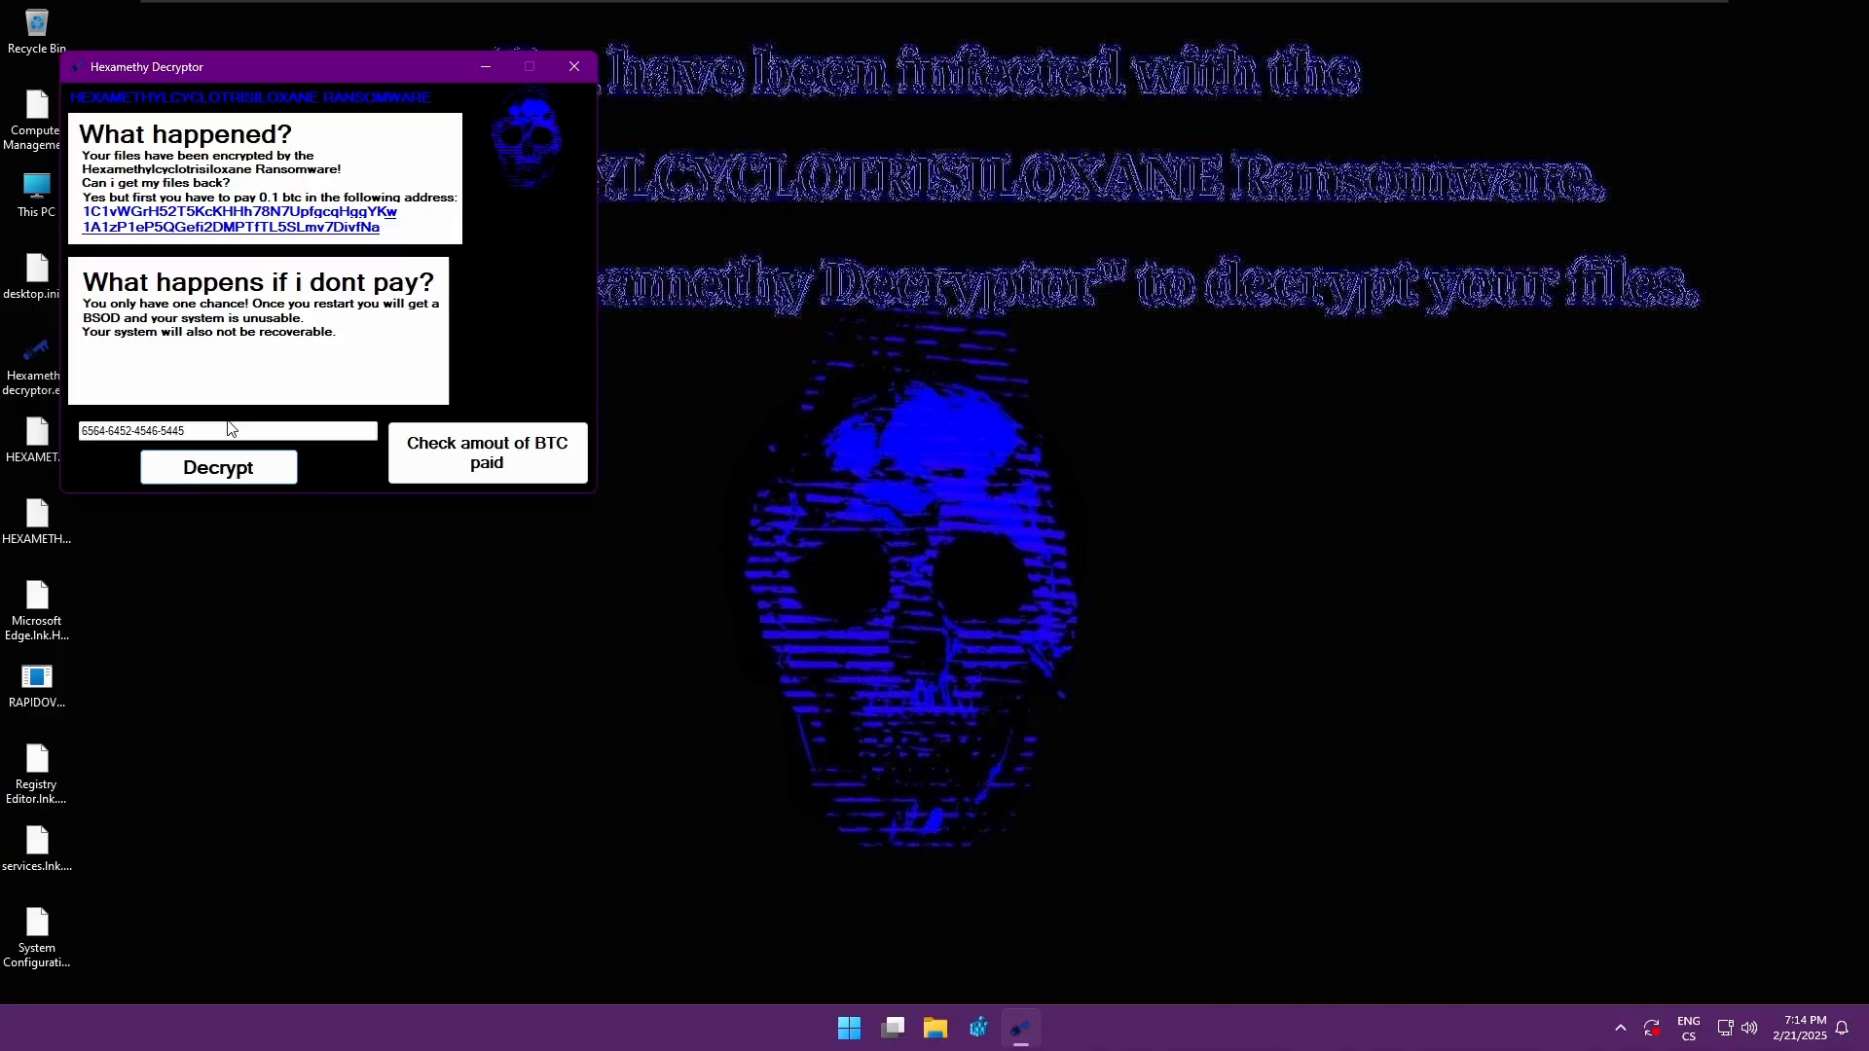
{"action": "left_click", "coordinate": [218, 467]}
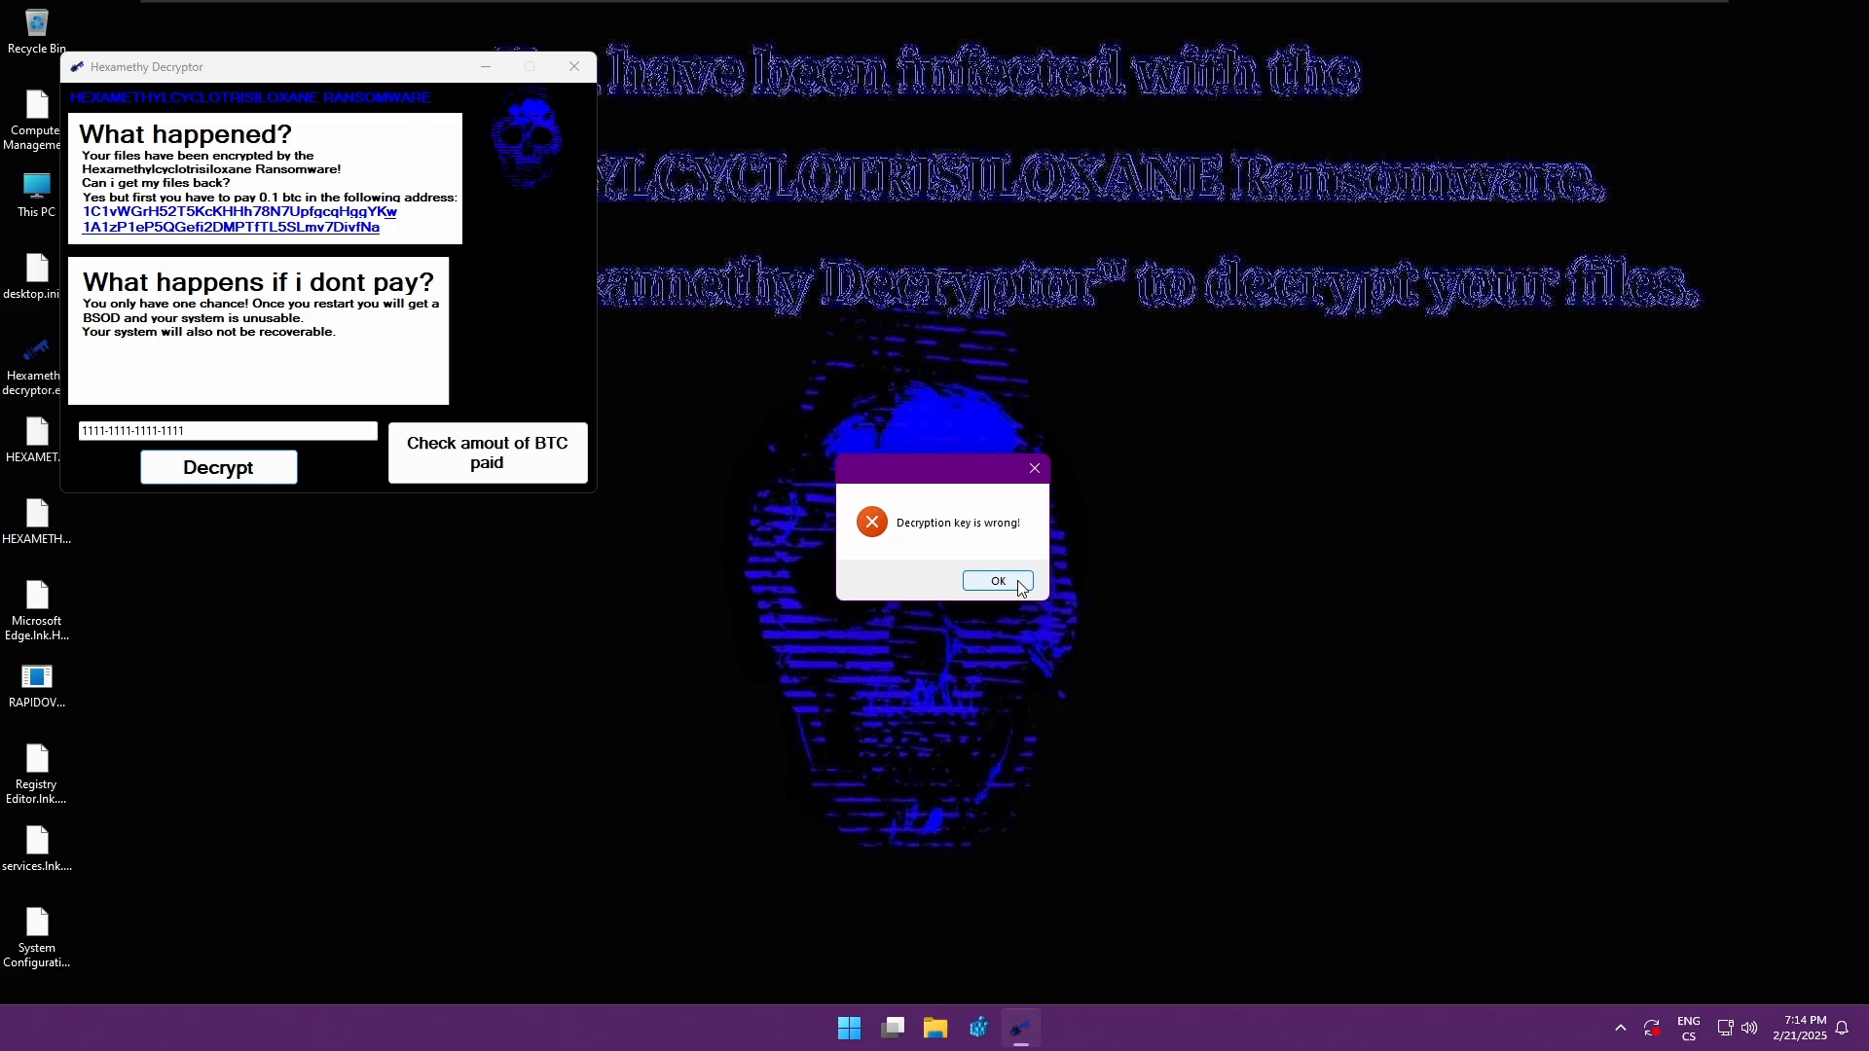
Dismiss the 'Decryption key is wrong!' error.
{"action": "left_click", "coordinate": [997, 580]}
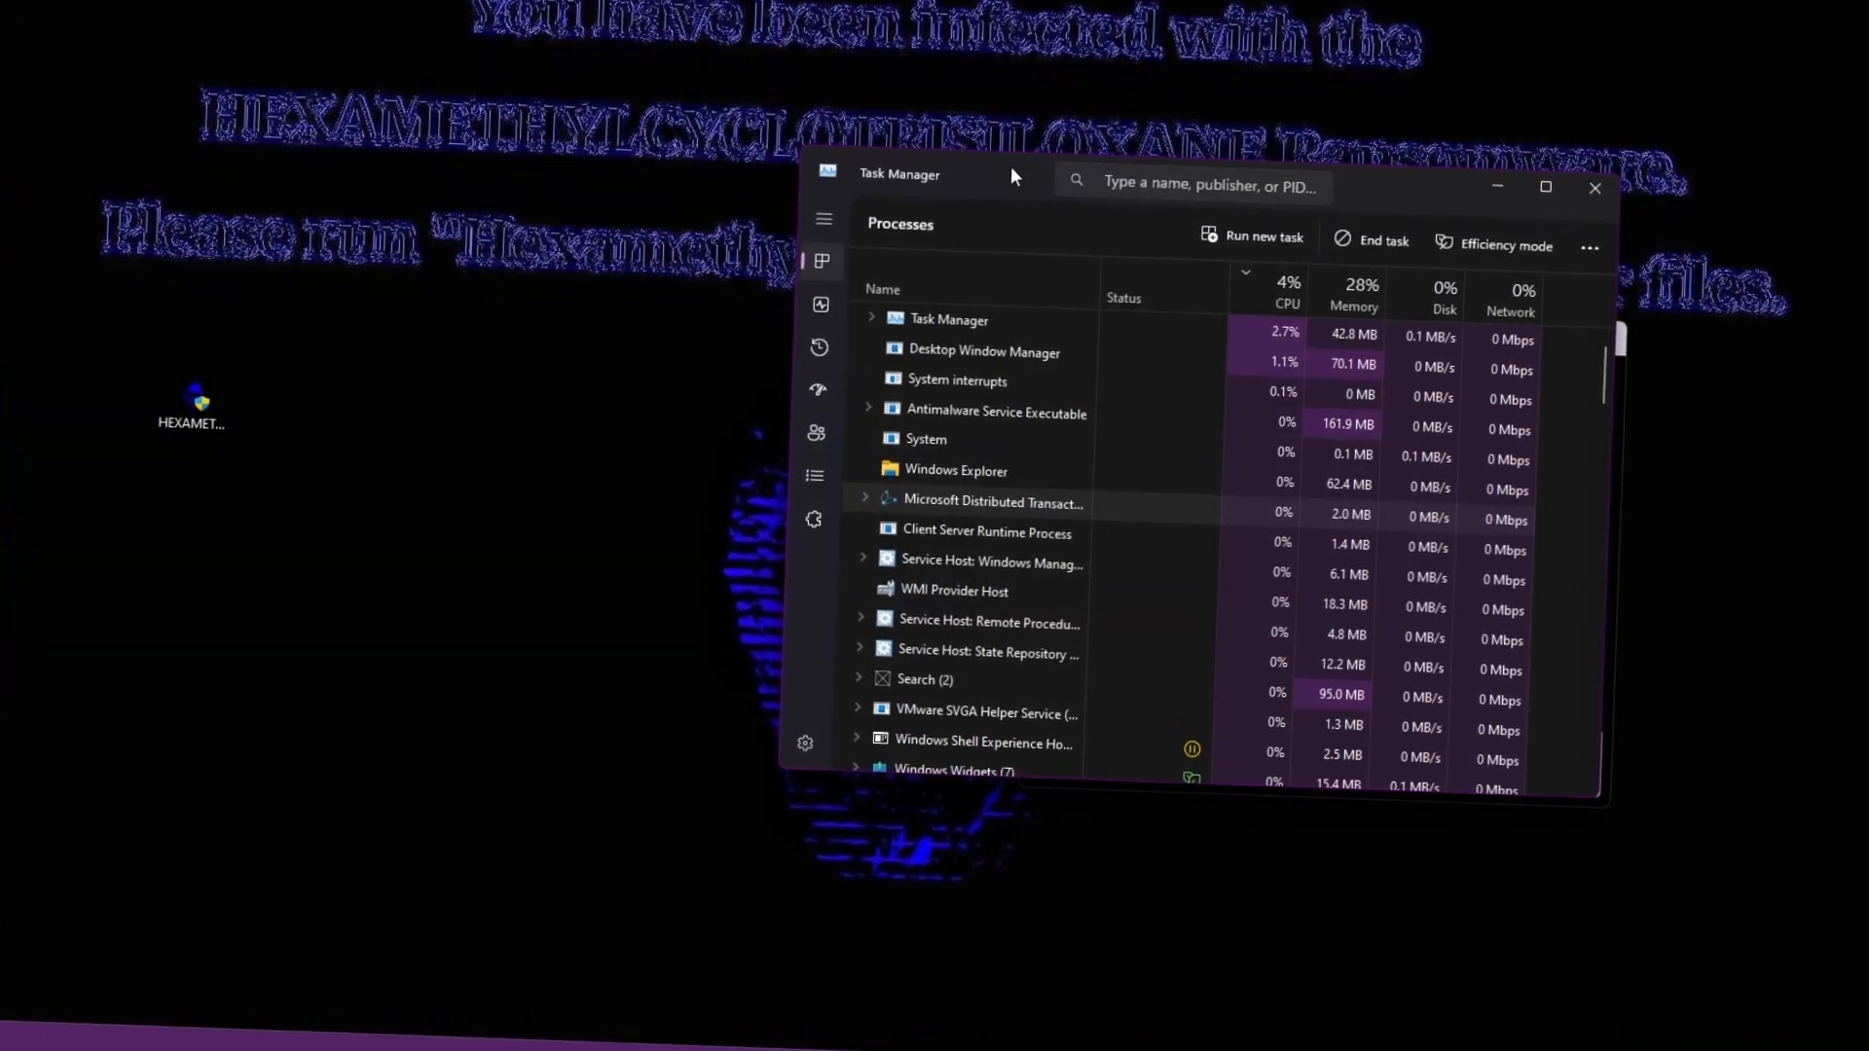
Start a Command Prompt window and restart the infected PC.
{"action": "left_click", "coordinate": [825, 1028]}
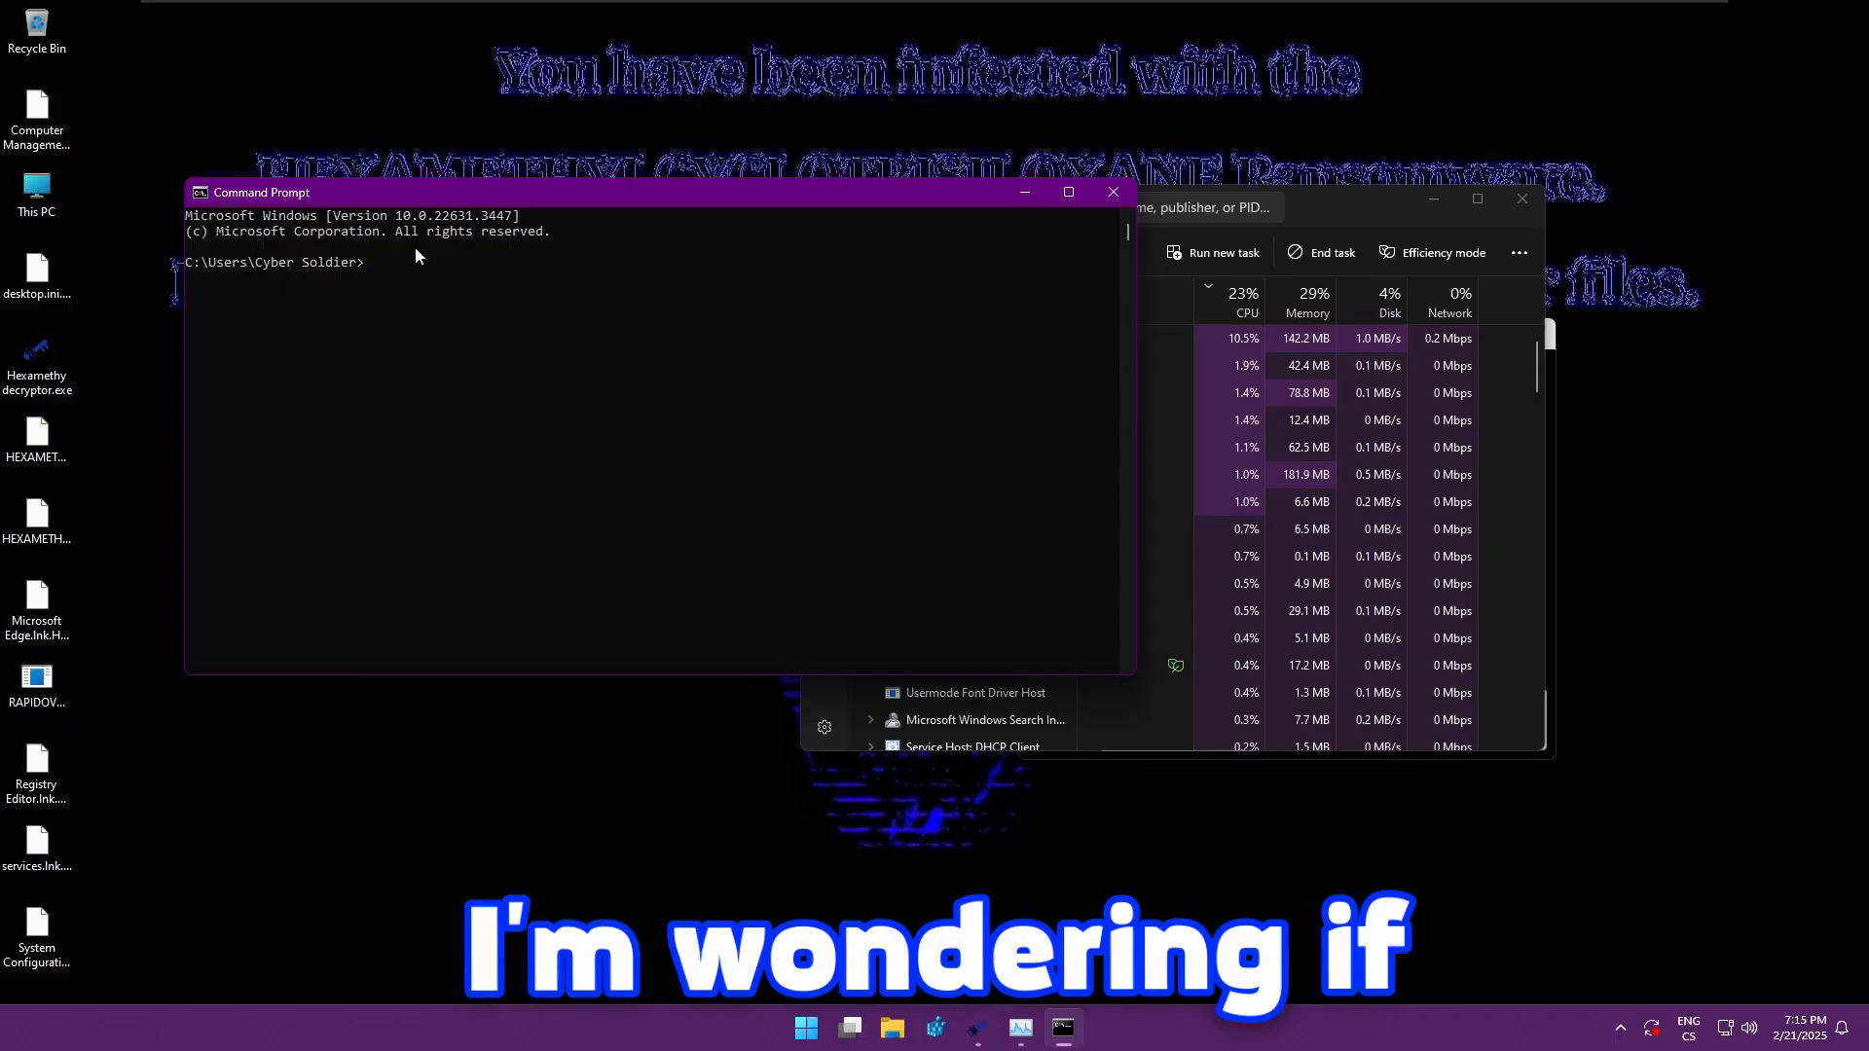
{"action": "type", "text": "wje"}
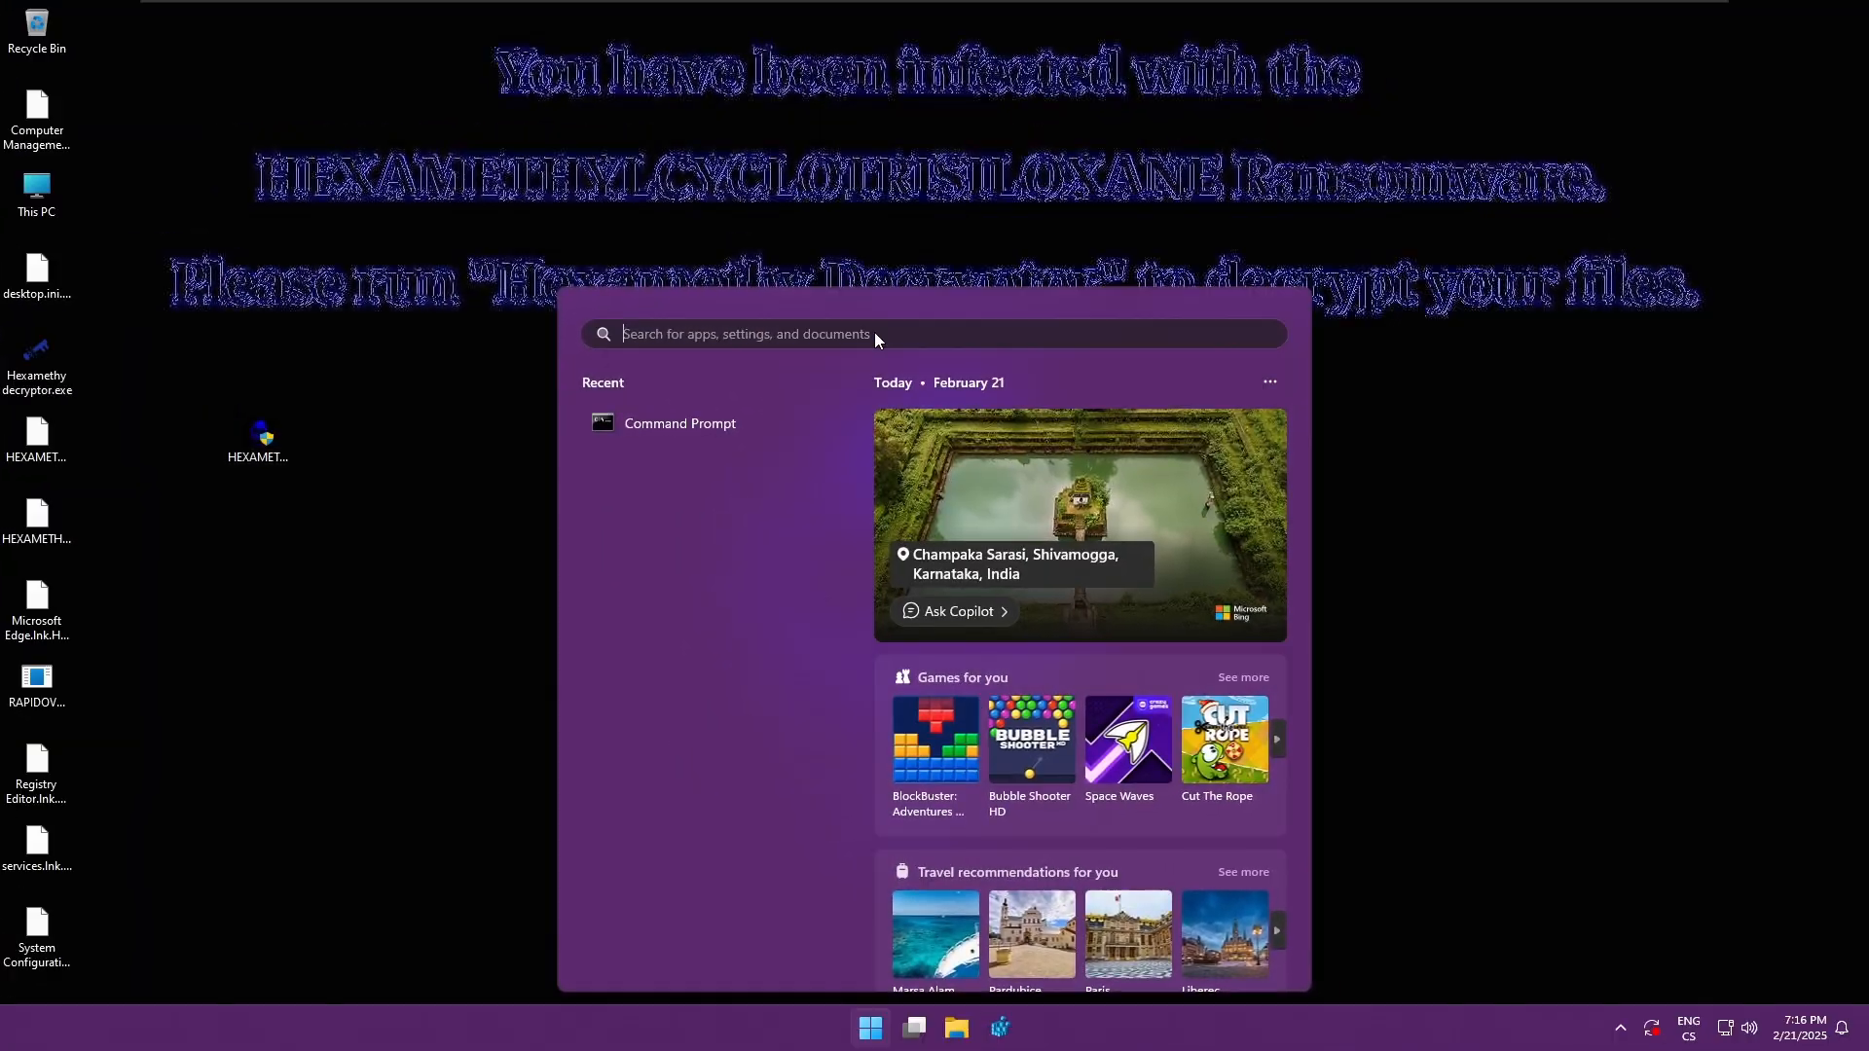
{"action": "type", "text": "region"}
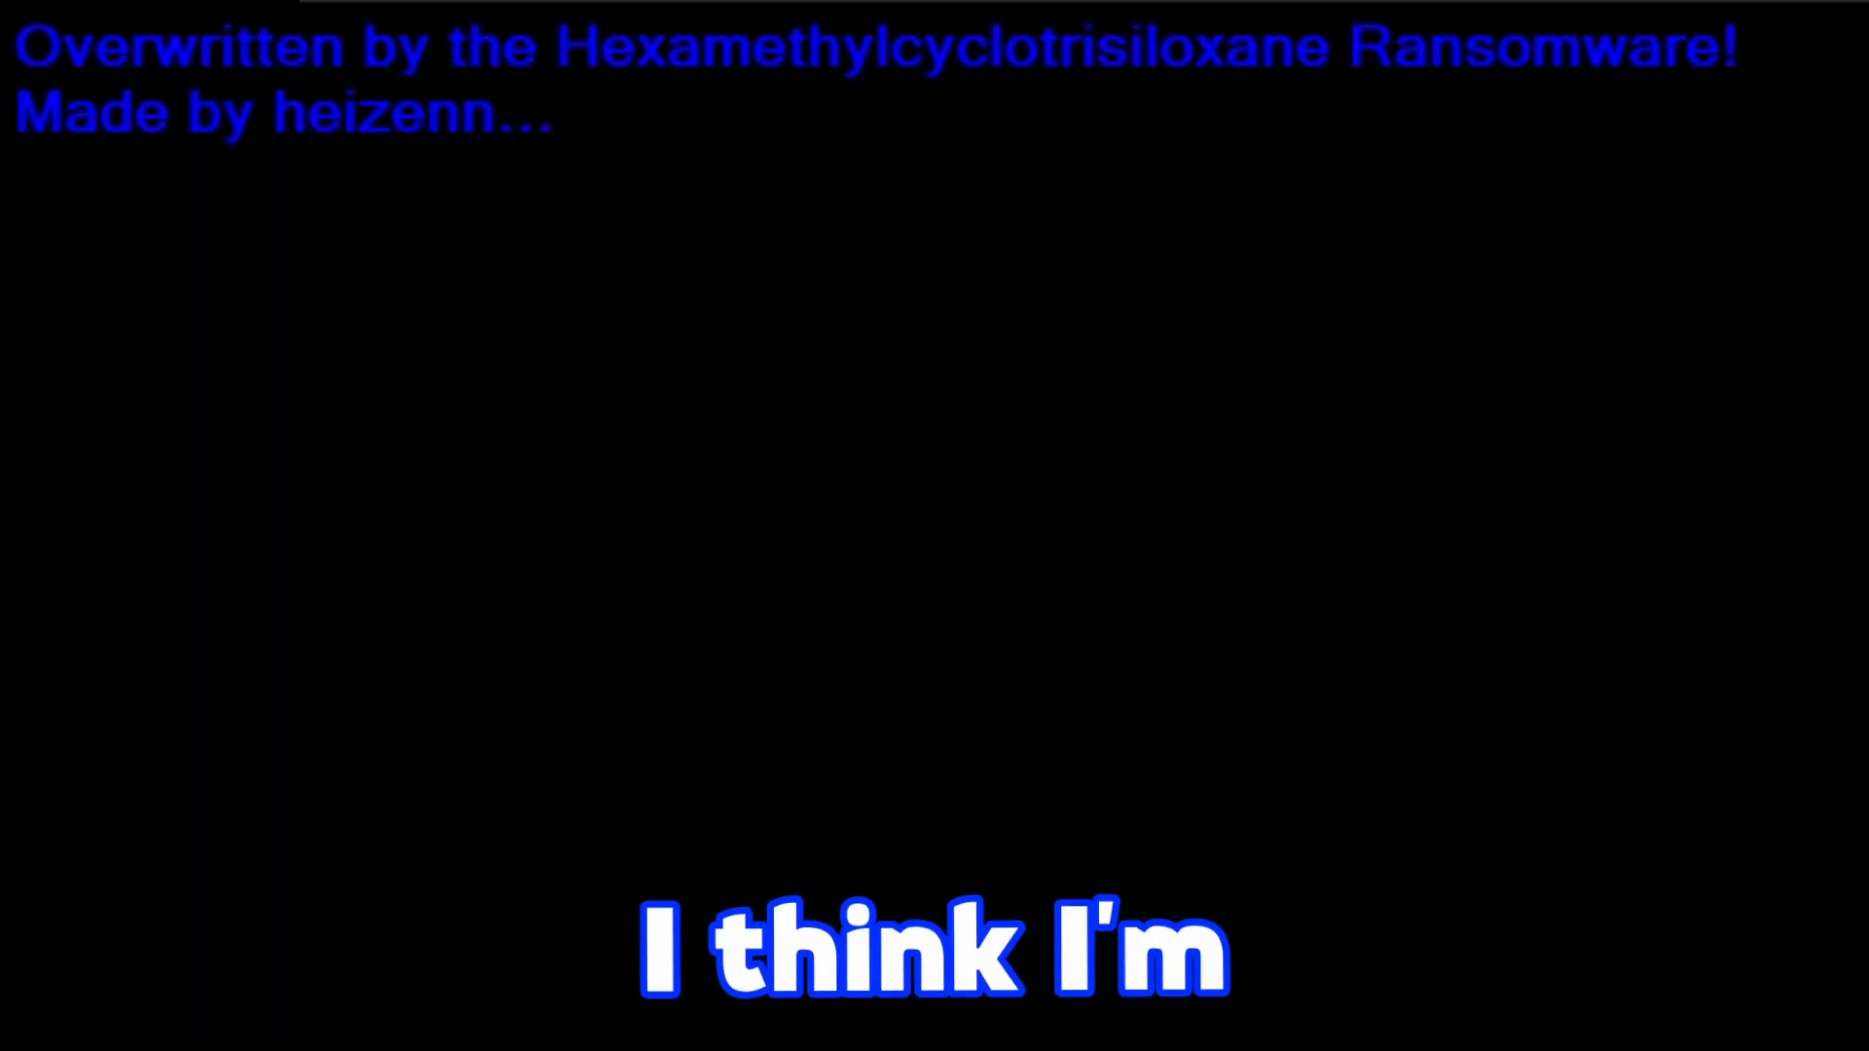
Return to the desktop holding only HEXAMETHYLCYCLOTRISILOXANE.exe.
{"action": "left_click", "coordinate": [460, 11]}
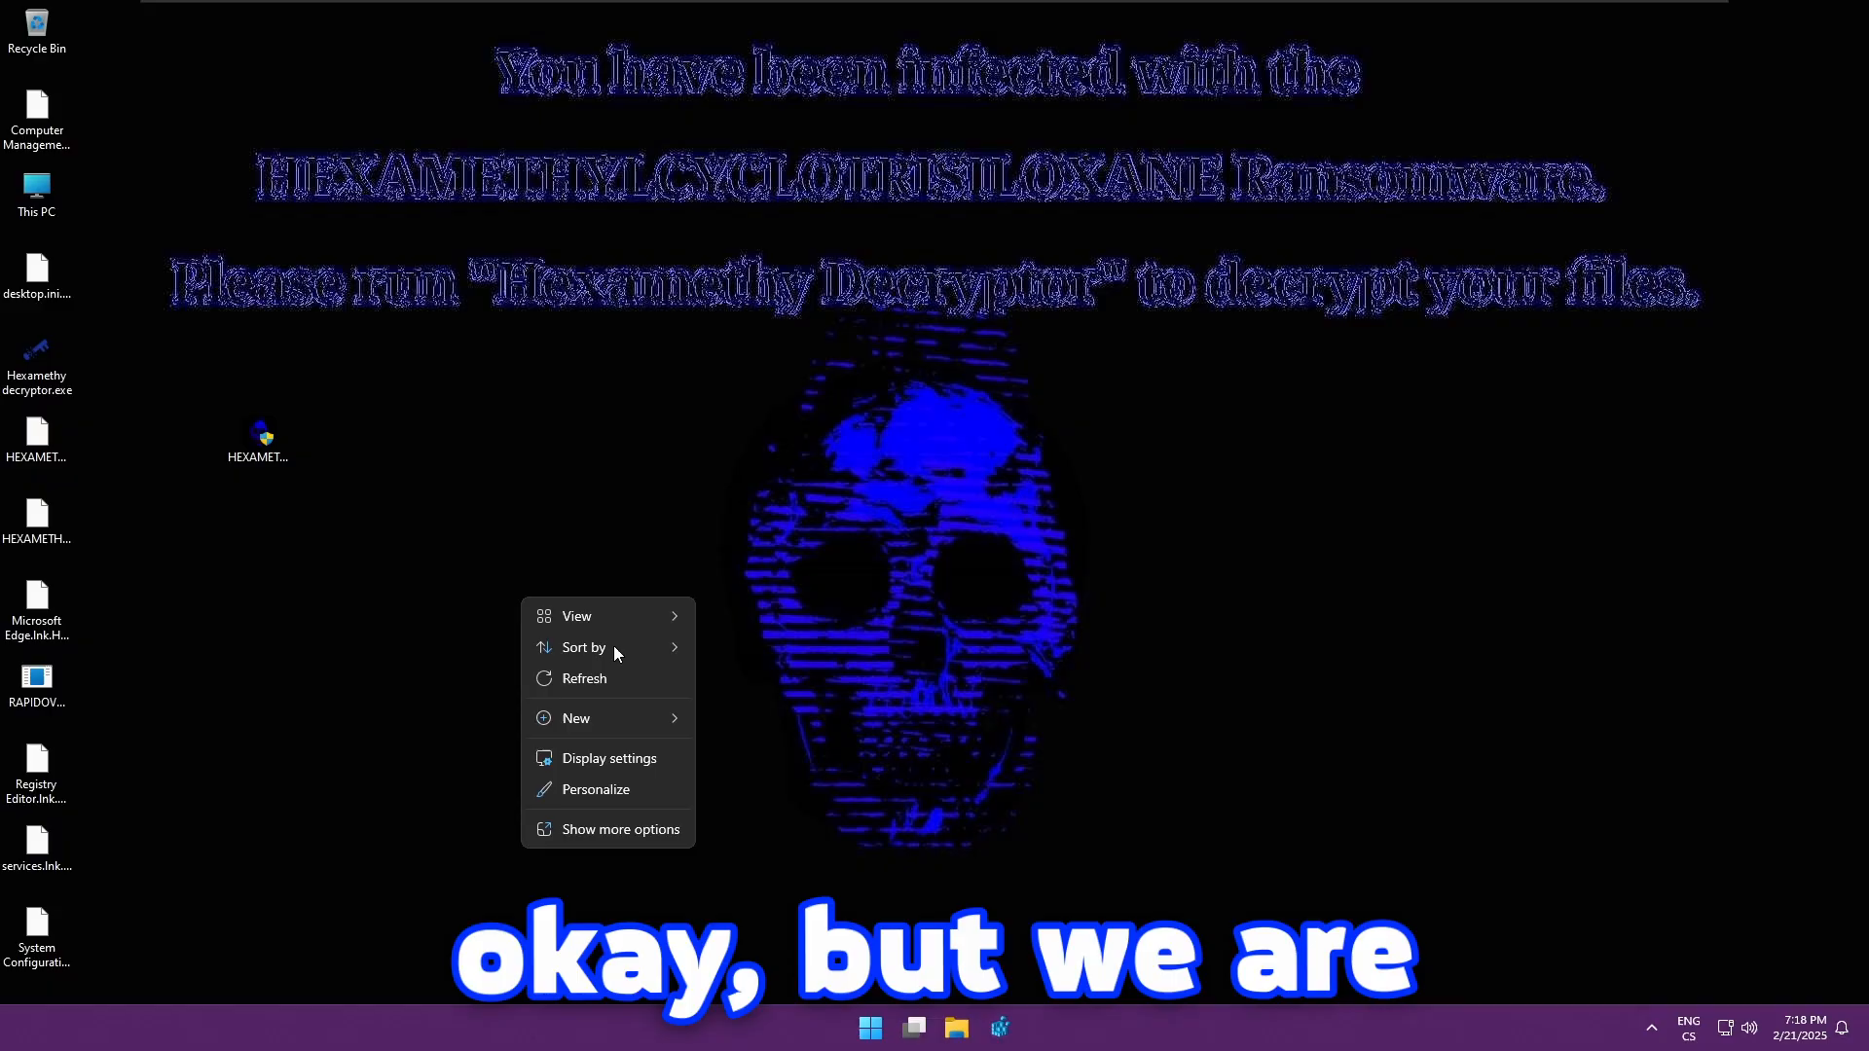
{"action": "left_click", "coordinate": [596, 791]}
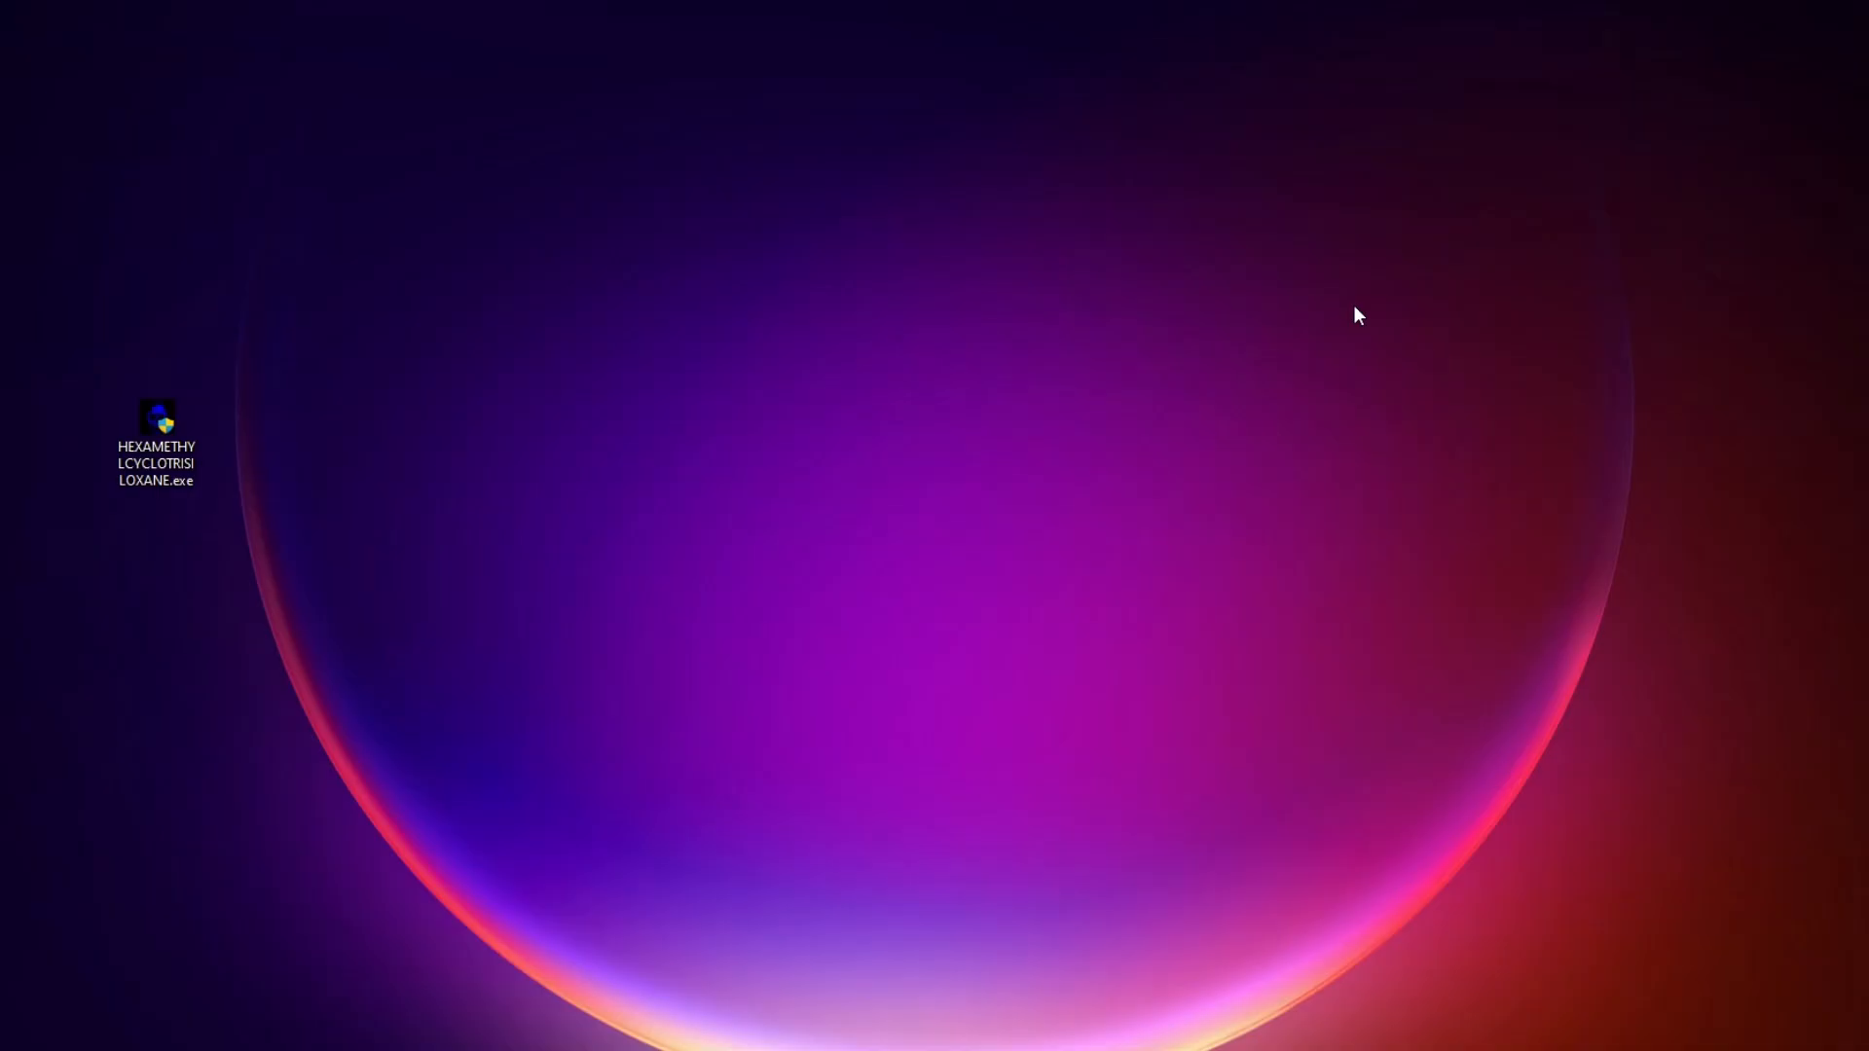
Launch HEXAMETHYLCYCLOTRISILOXANE.exe on the clean desktop and close the Hexamethy Decryptor window.
{"action": "double_click", "coordinate": [156, 413]}
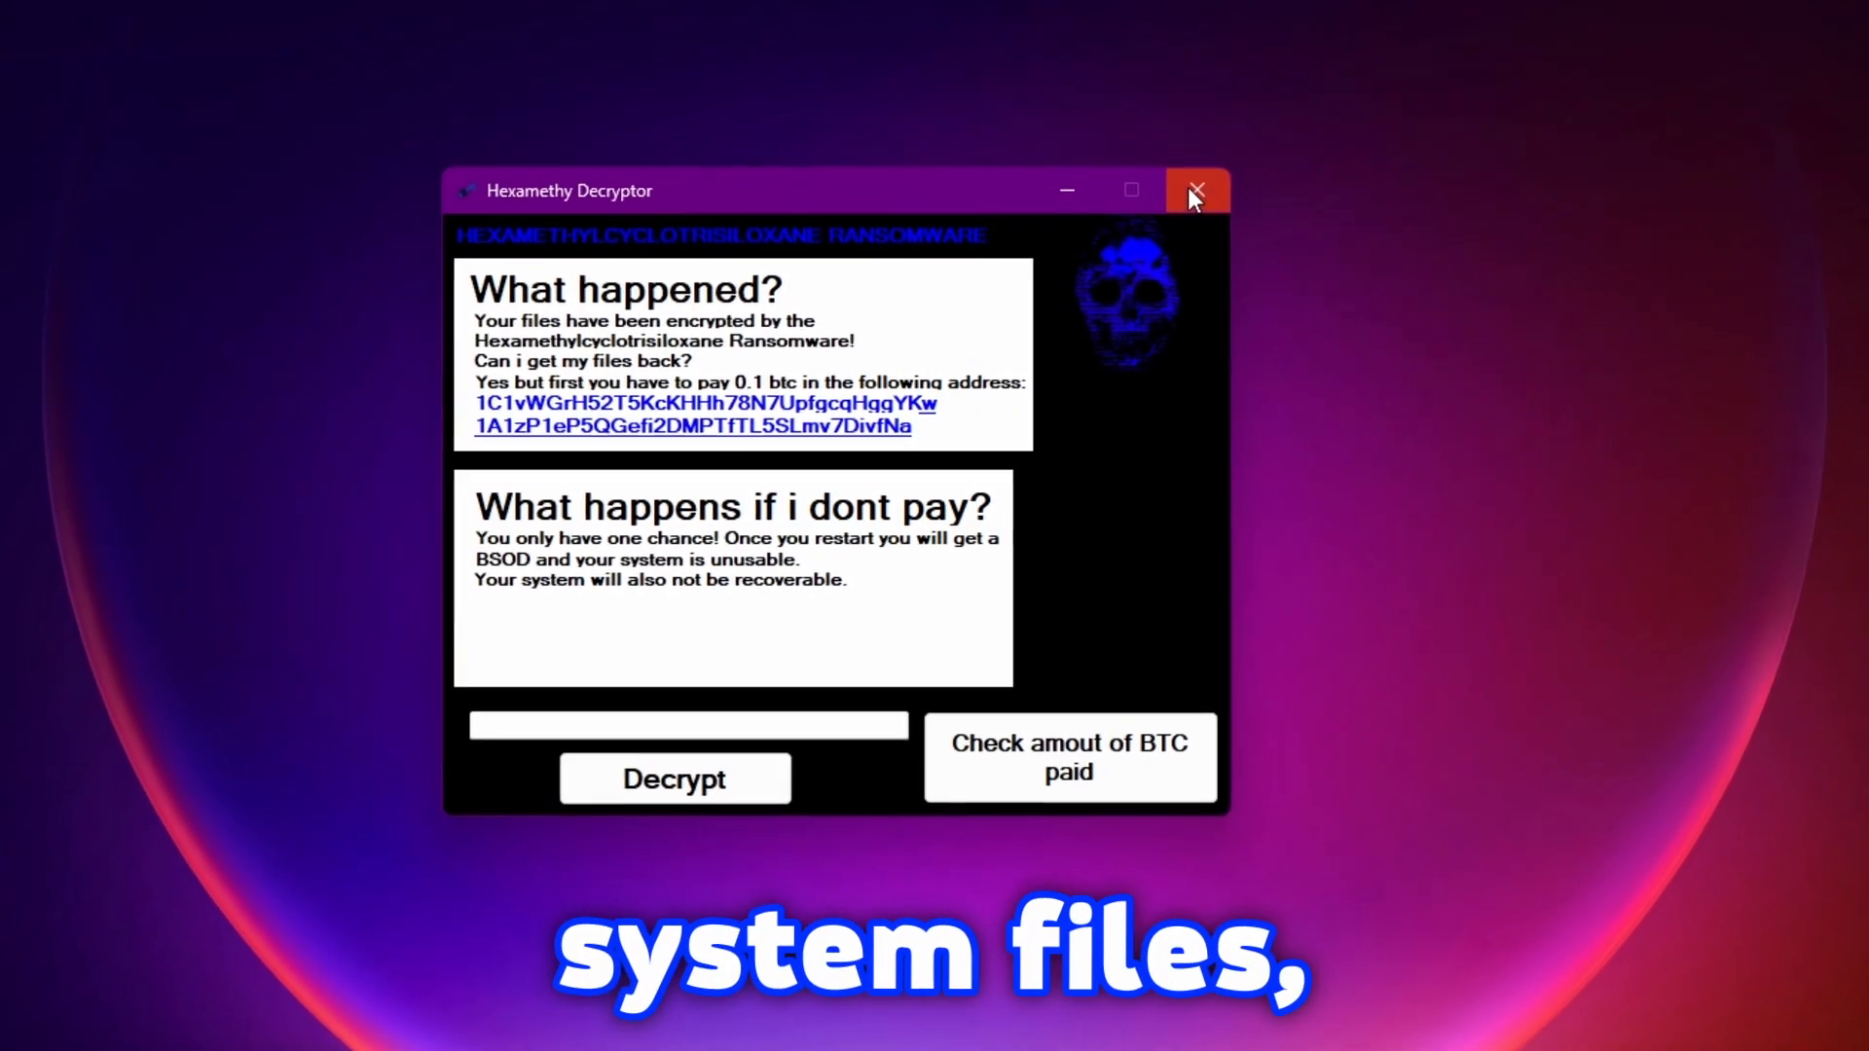
{"action": "left_click", "coordinate": [1196, 189]}
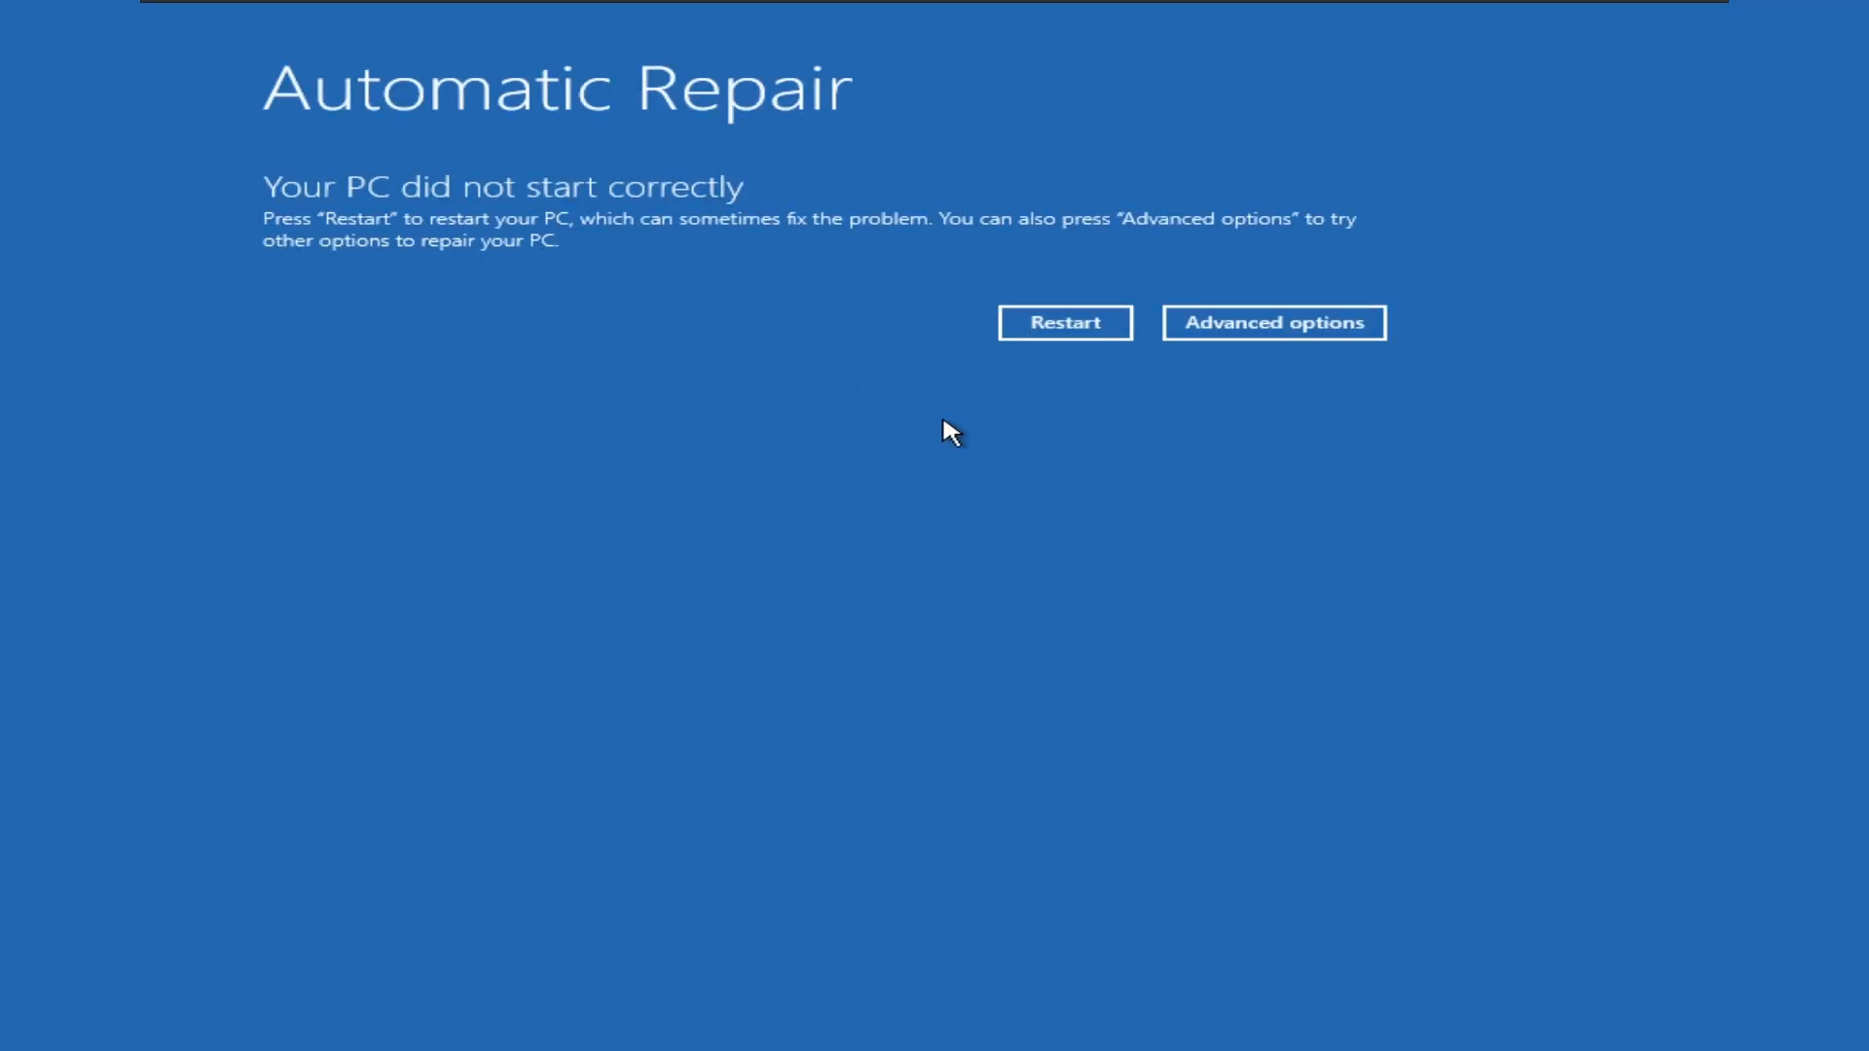
Choose Advanced options and start Windows in Safe Mode with option 4.
{"action": "left_click", "coordinate": [1273, 323]}
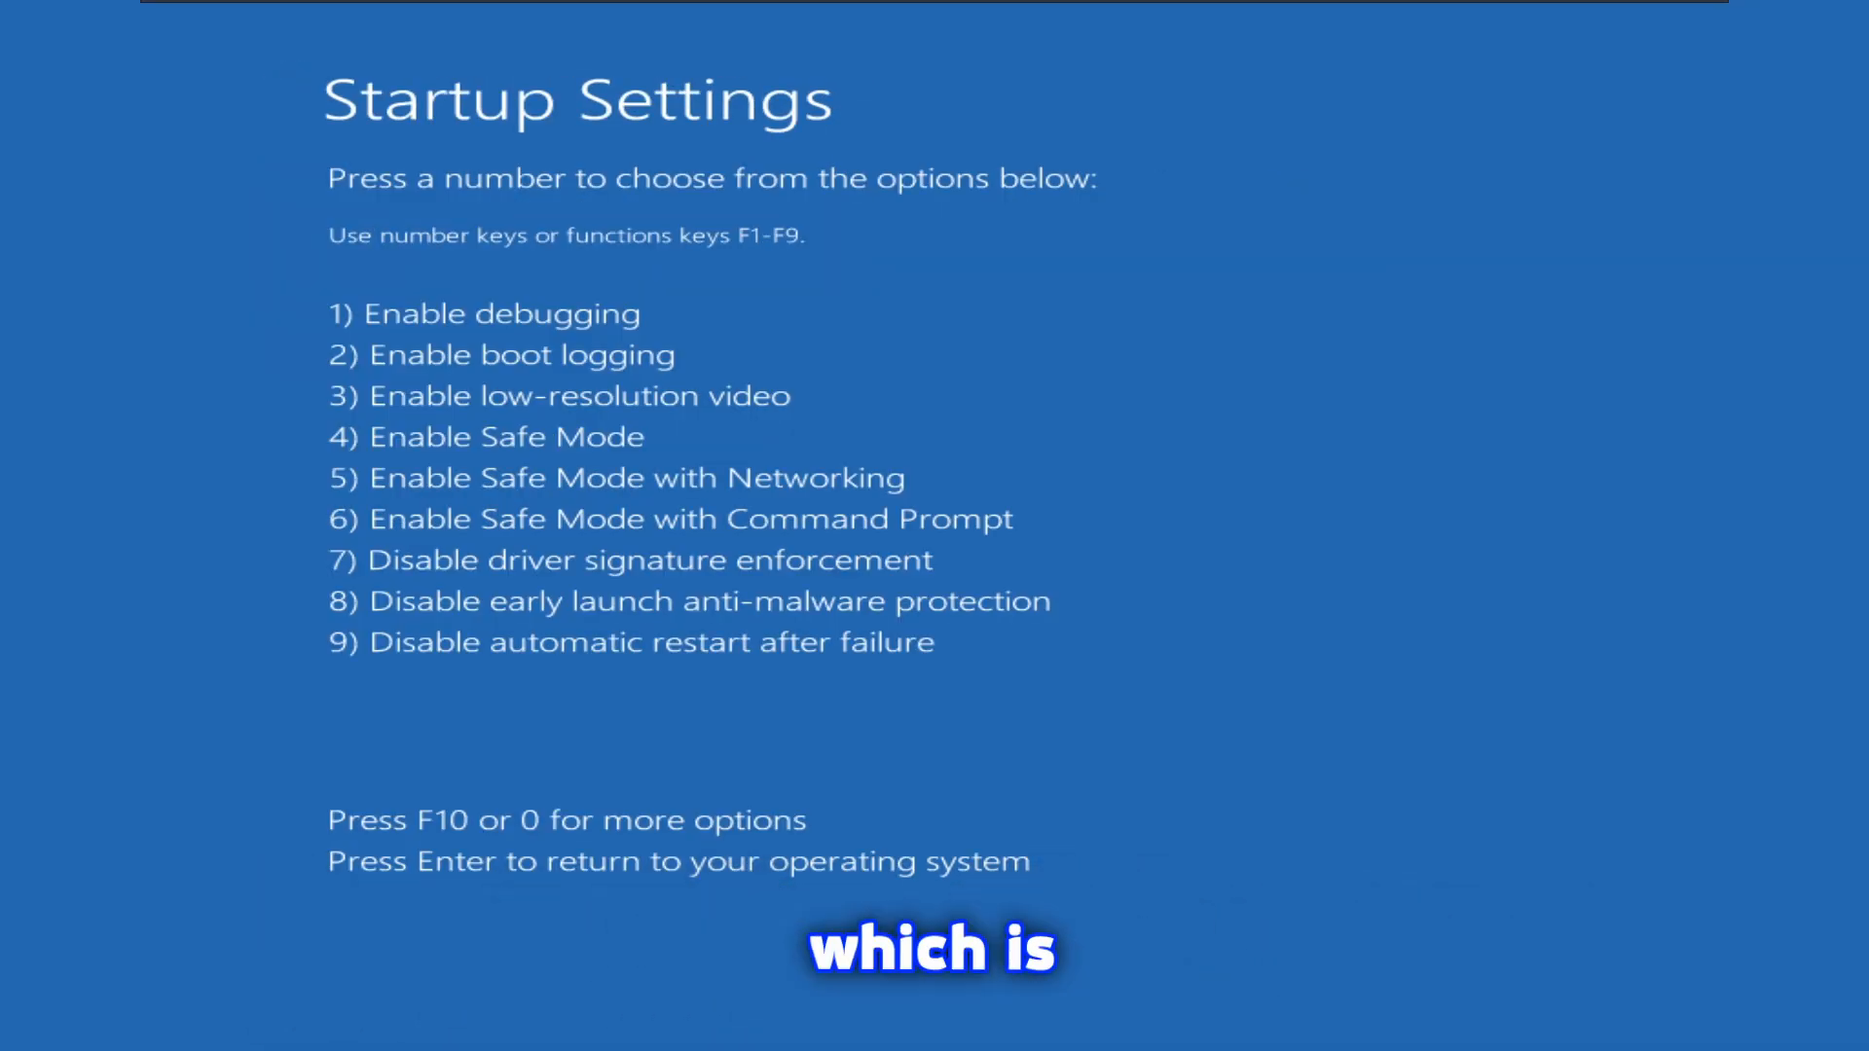
{"action": "key", "text": "4"}
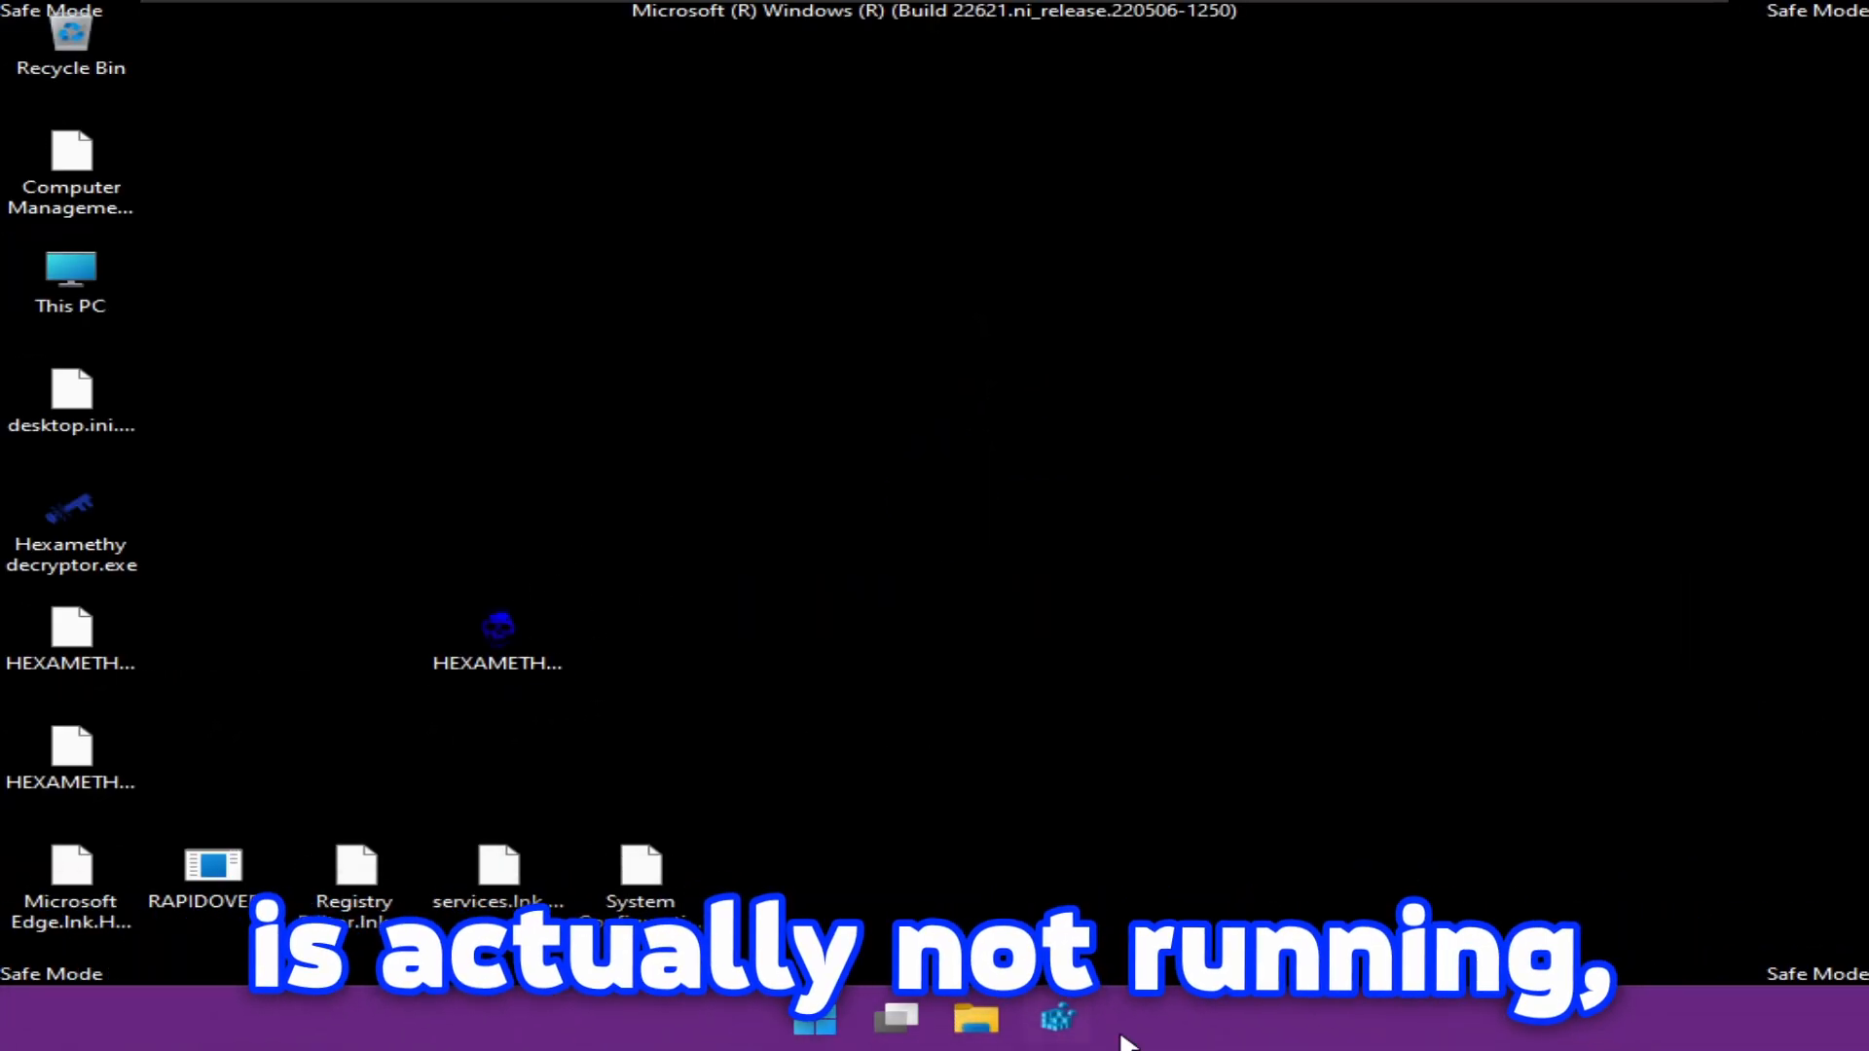
Show Task Manager's detailed process list in Safe Mode, confirming no ransomware process is running.
{"action": "left_click", "coordinate": [1061, 1030]}
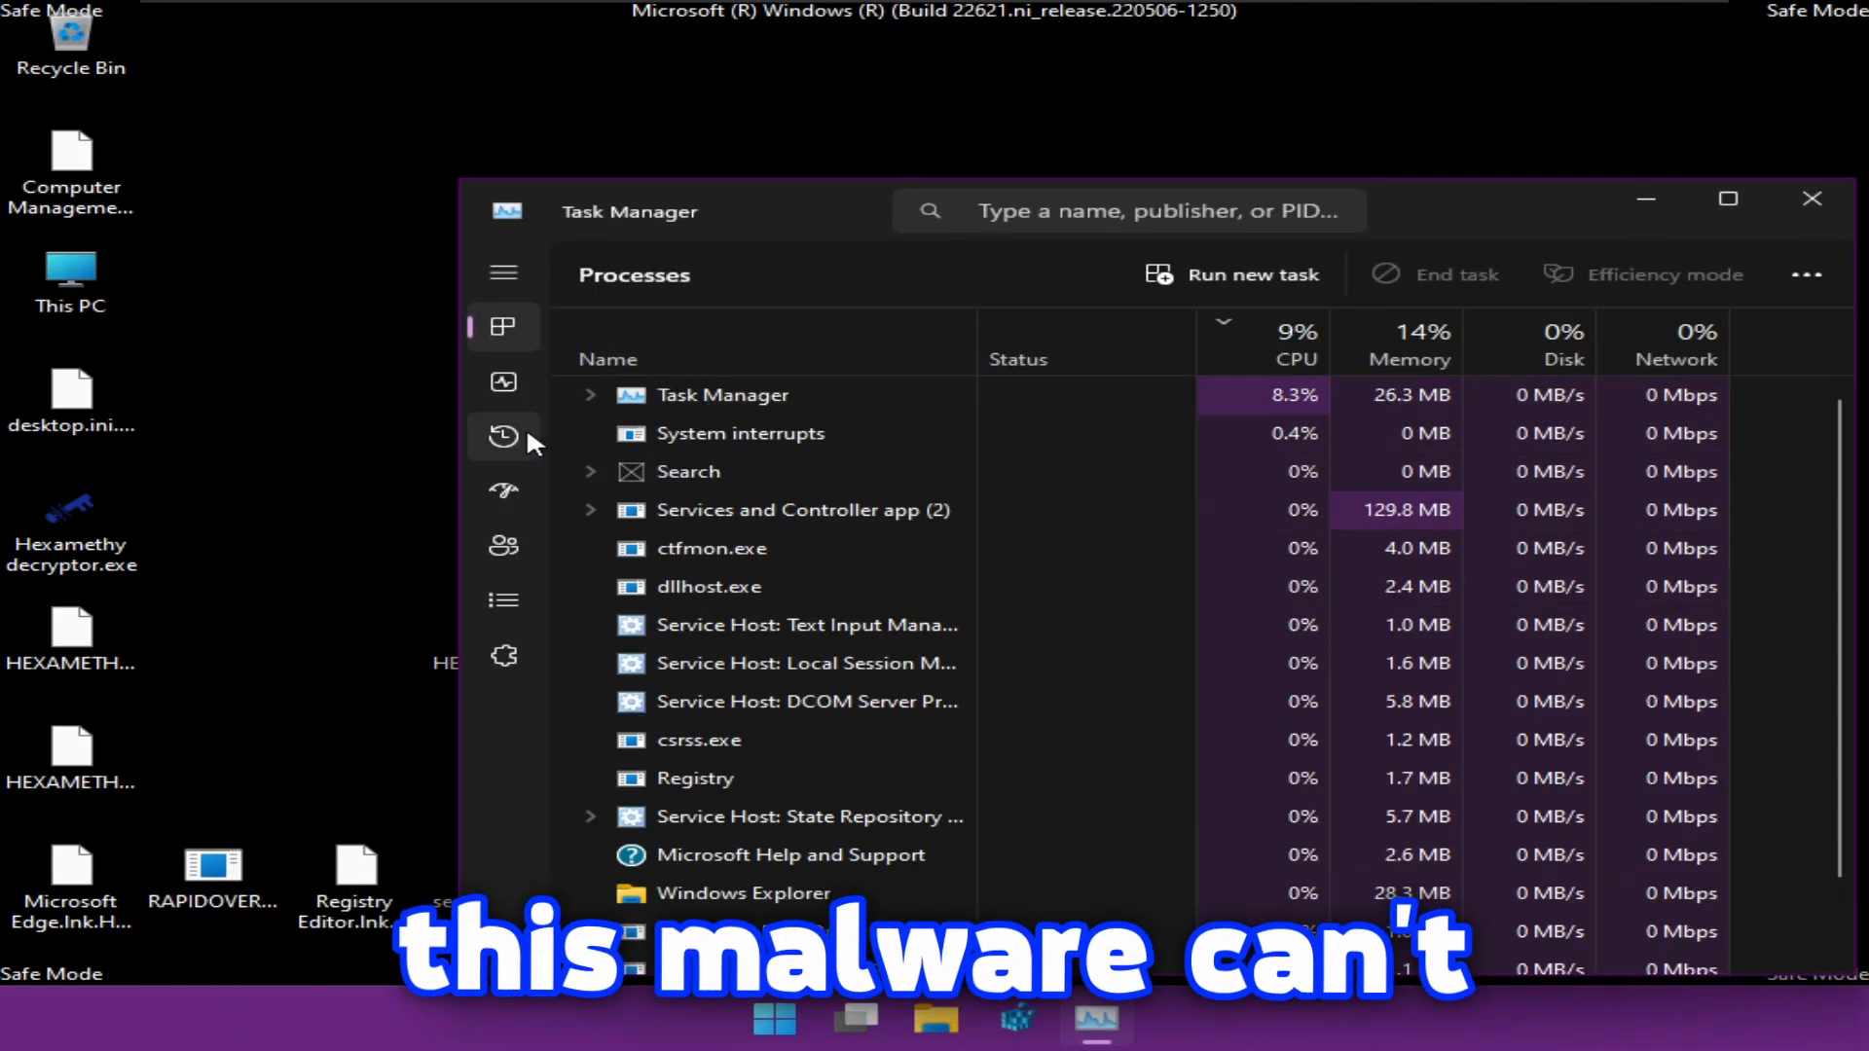
{"action": "left_click", "coordinate": [502, 599]}
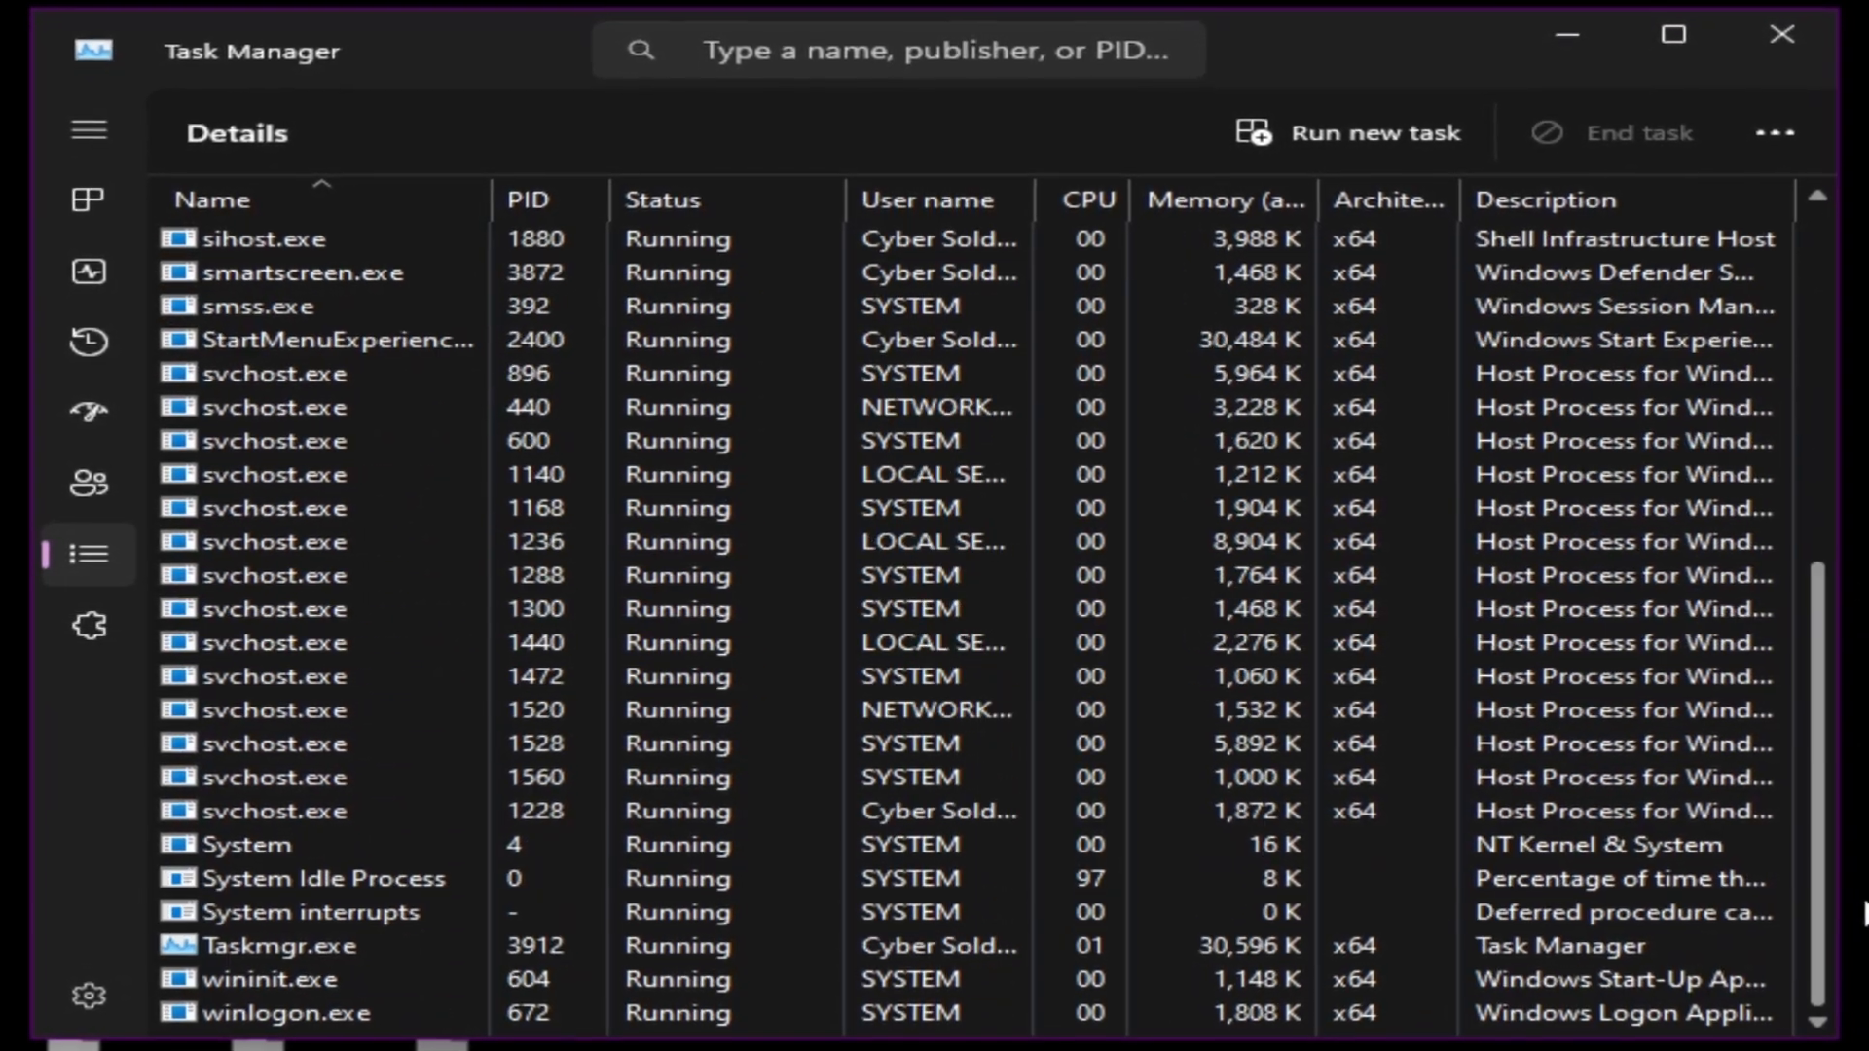
{"action": "left_click", "coordinate": [1779, 37]}
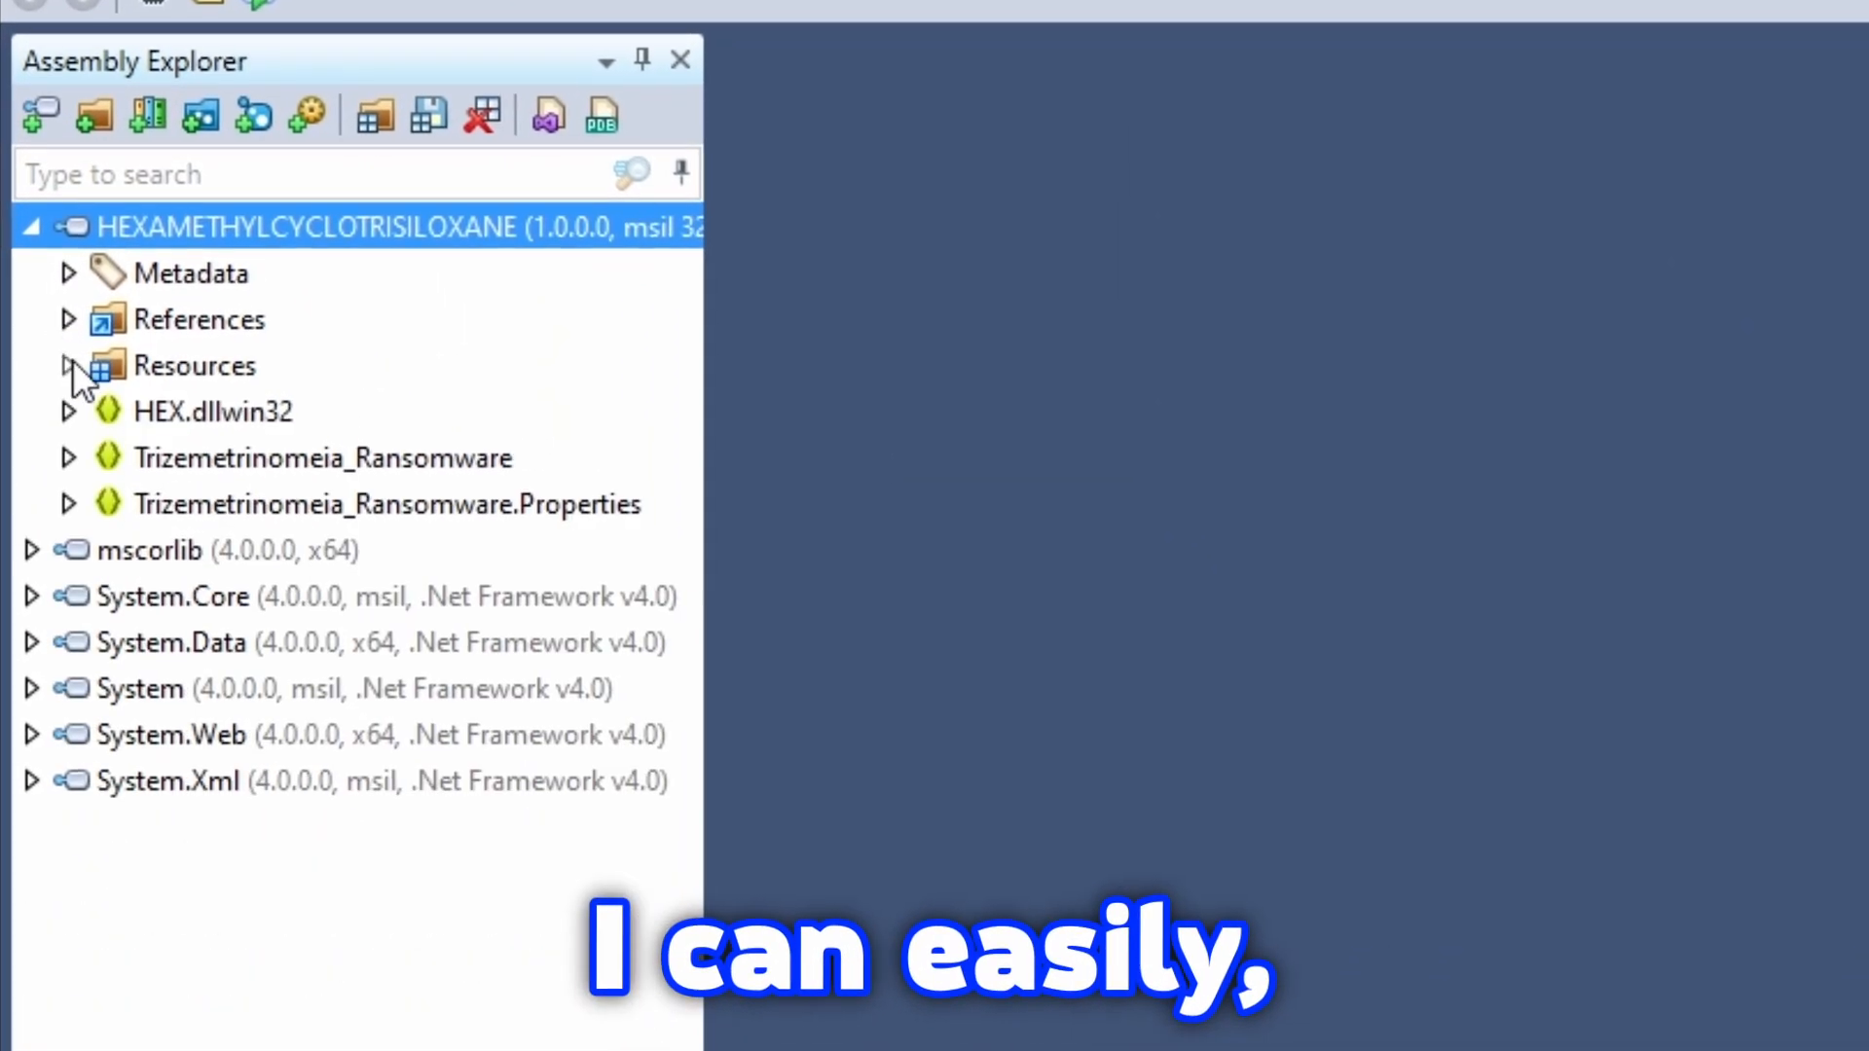
Expand the HEXAMETHYLCYCLOTRISILOXANE assembly to the Trizemetrinomeia_Ransomware class with its AES encryption and key methods.
{"action": "left_click", "coordinate": [68, 410]}
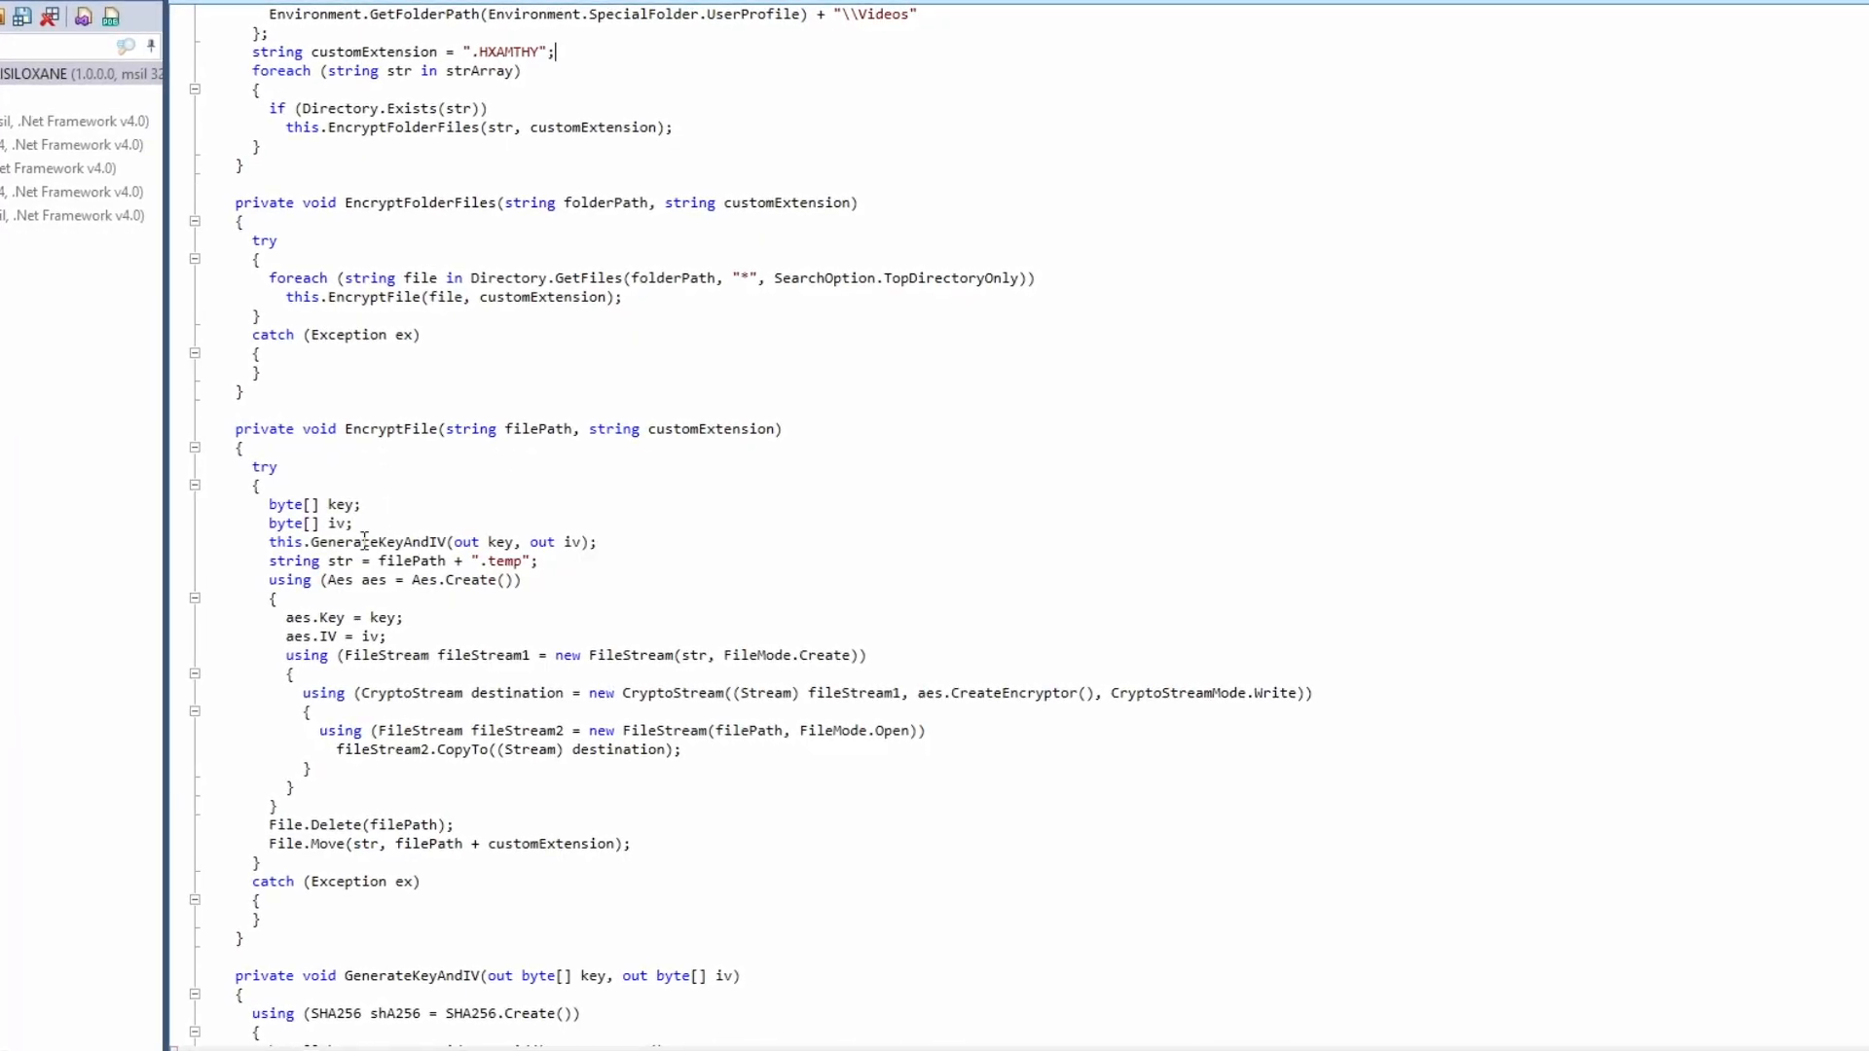
{"action": "scroll", "scroll_direction": "down", "scroll_amount": 3}
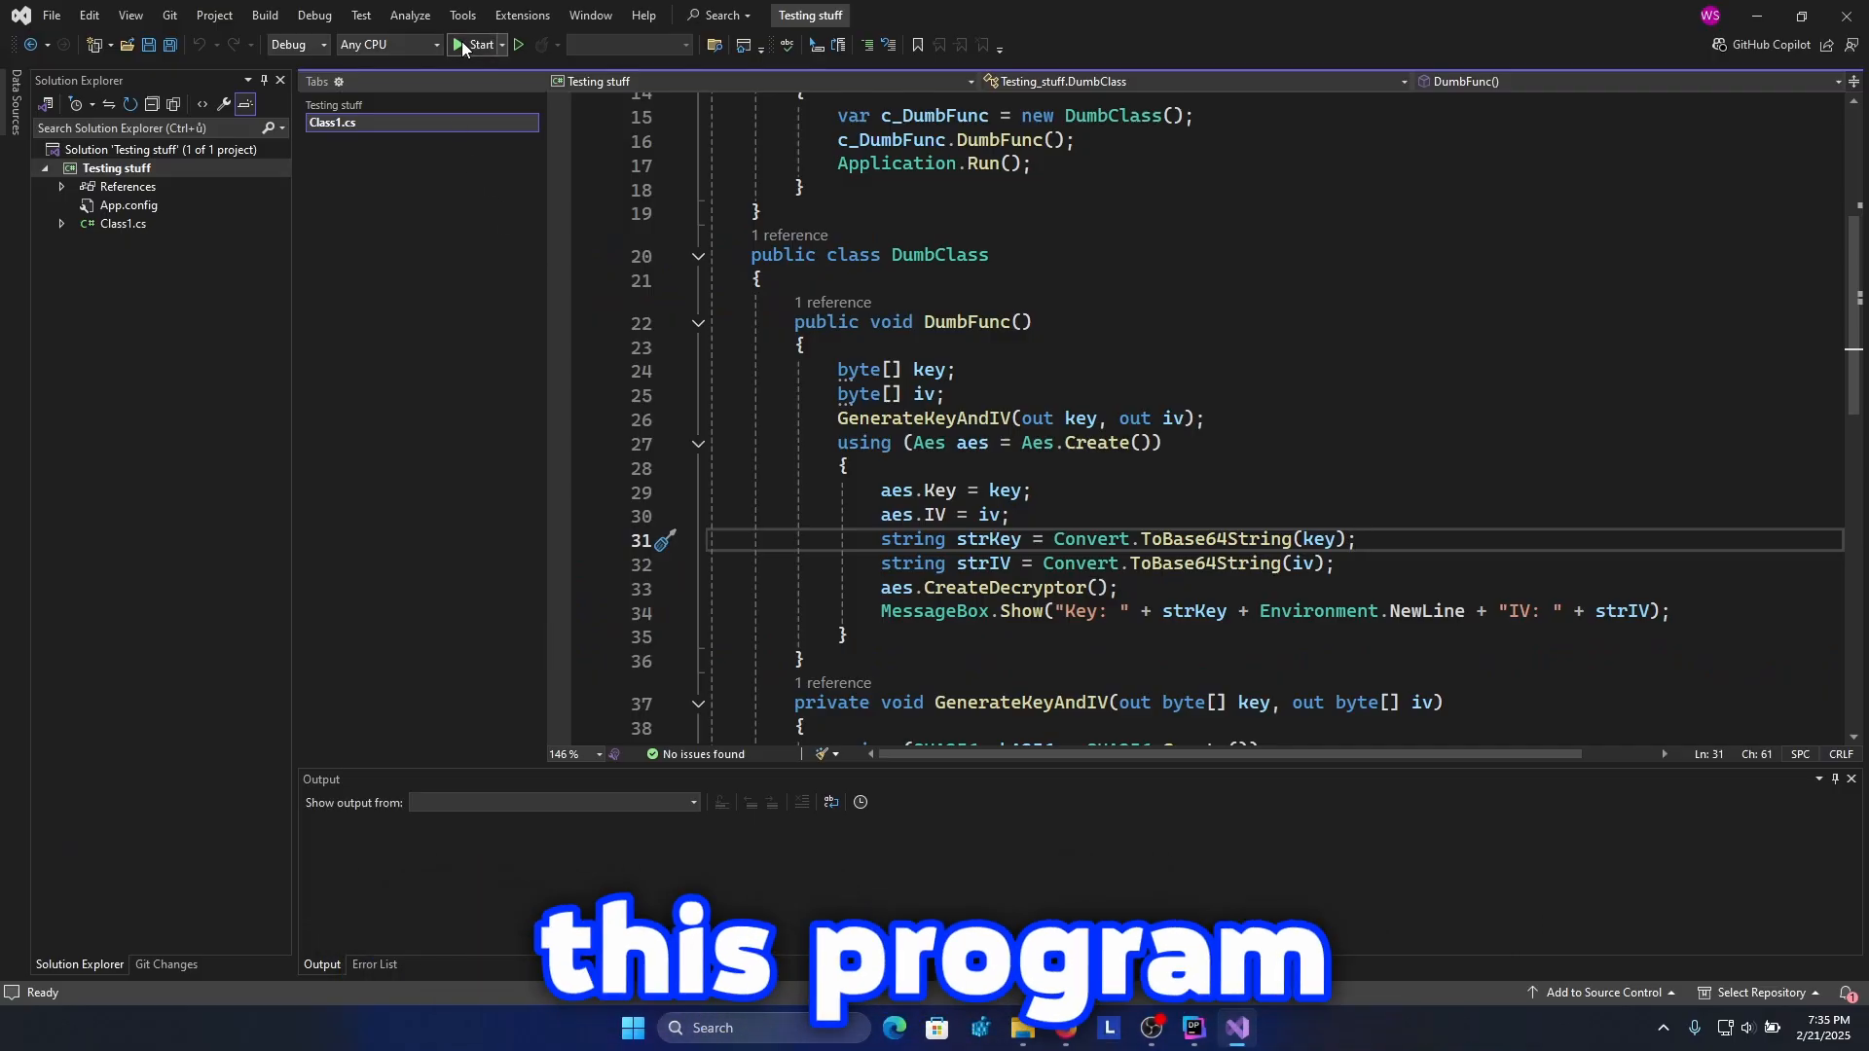
Run the key-generation test twice, each run showing a different Base64 AES key and IV.
{"action": "left_click", "coordinate": [479, 45]}
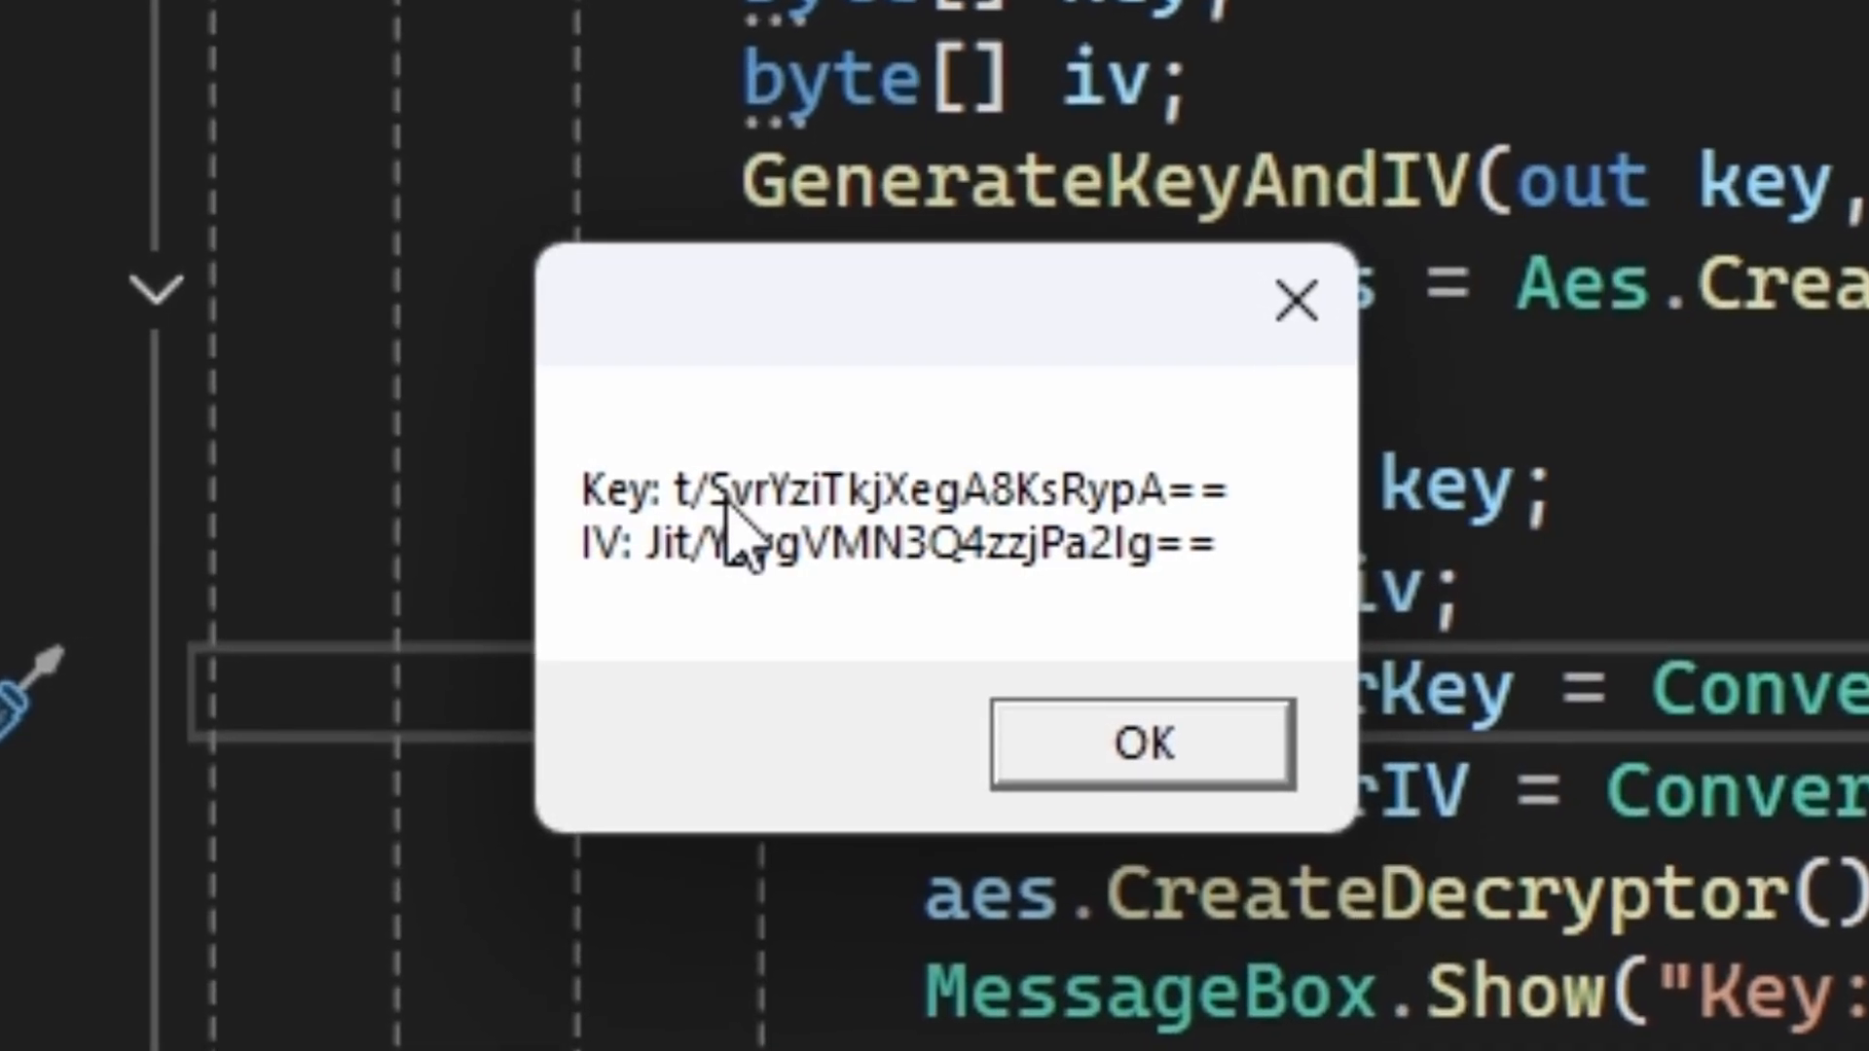
{"action": "left_click", "coordinate": [1145, 741]}
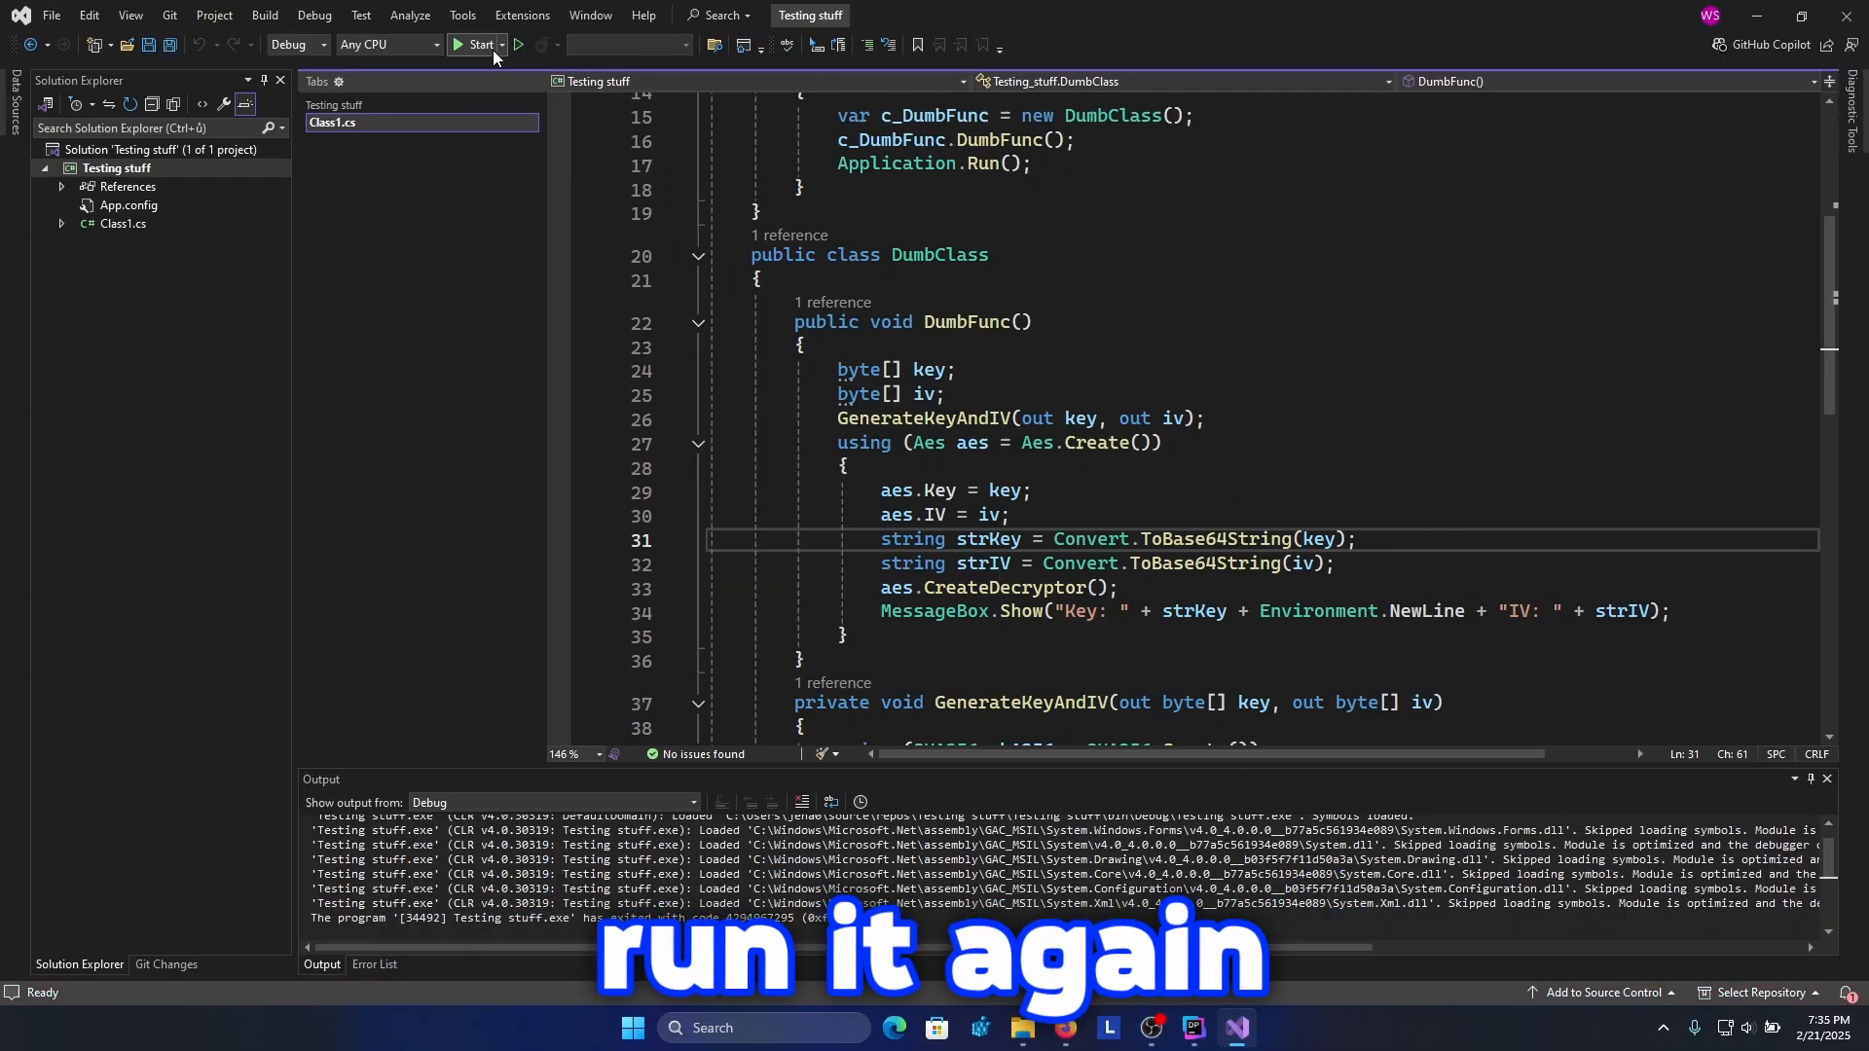
{"action": "left_click", "coordinate": [477, 45]}
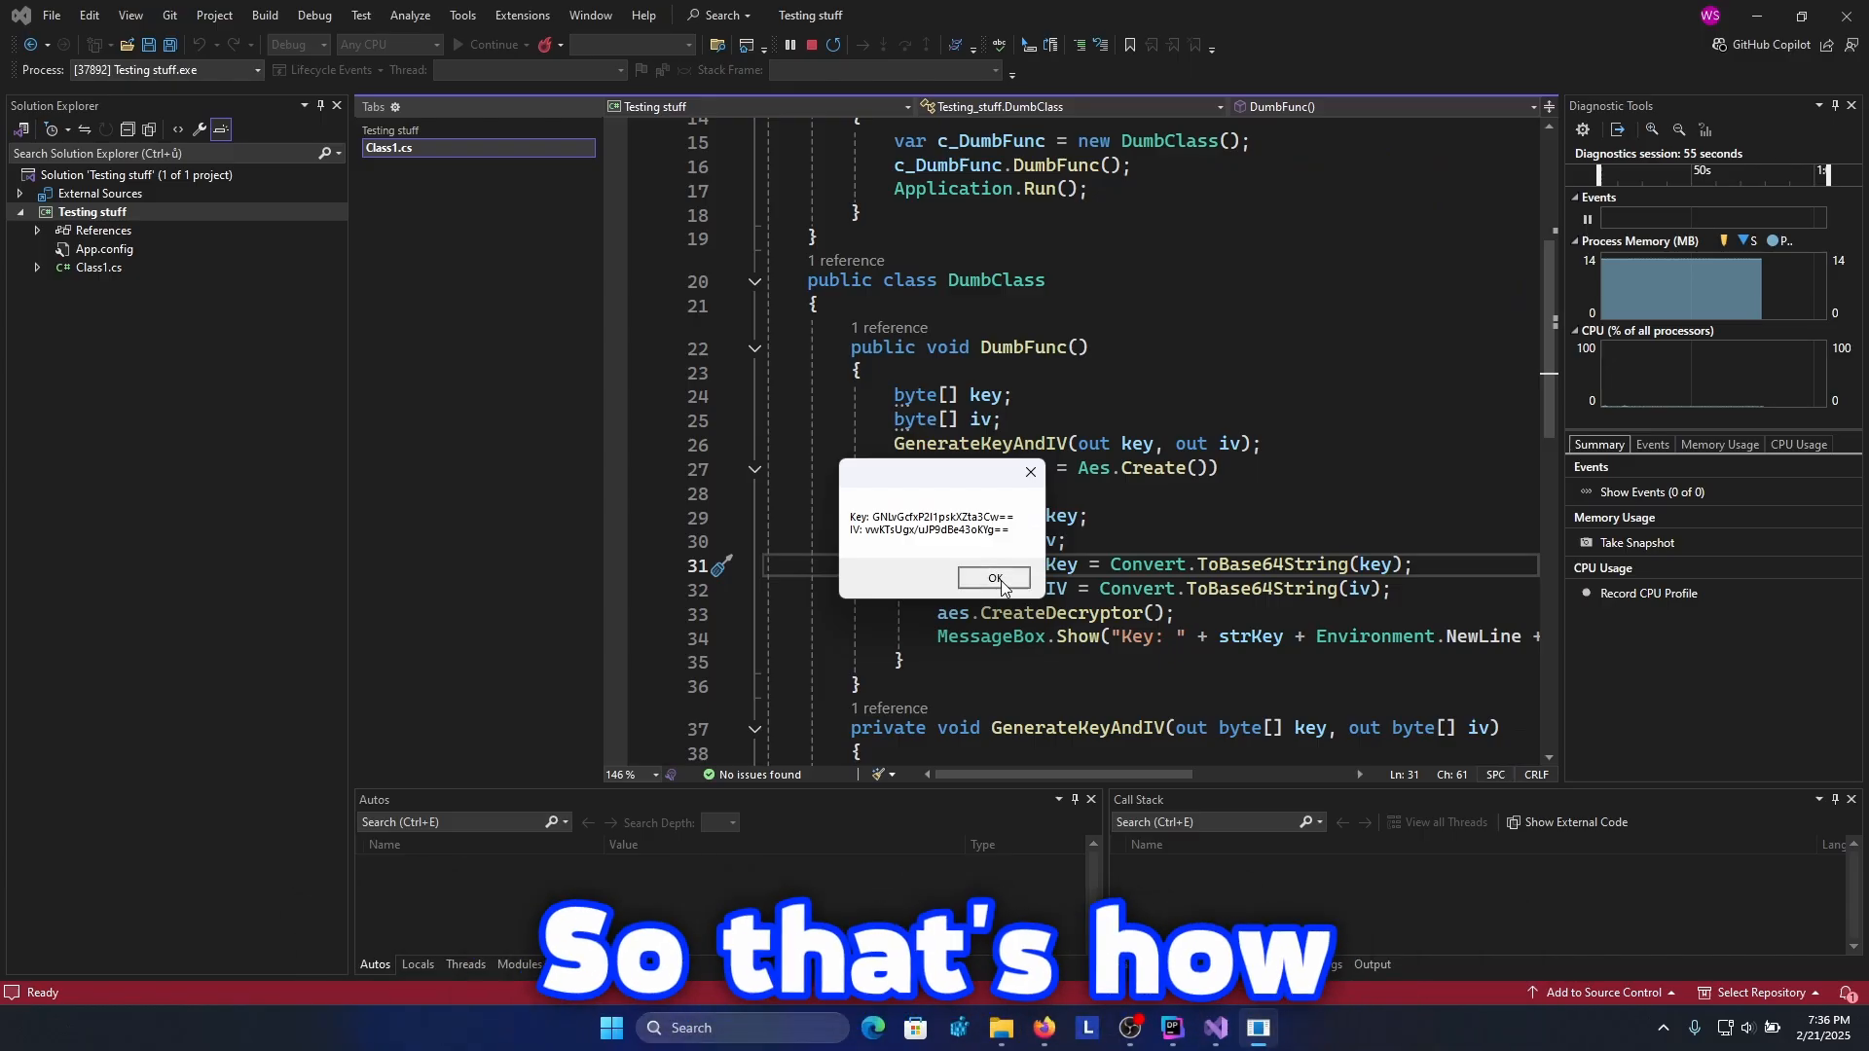
{"action": "left_click", "coordinate": [993, 577]}
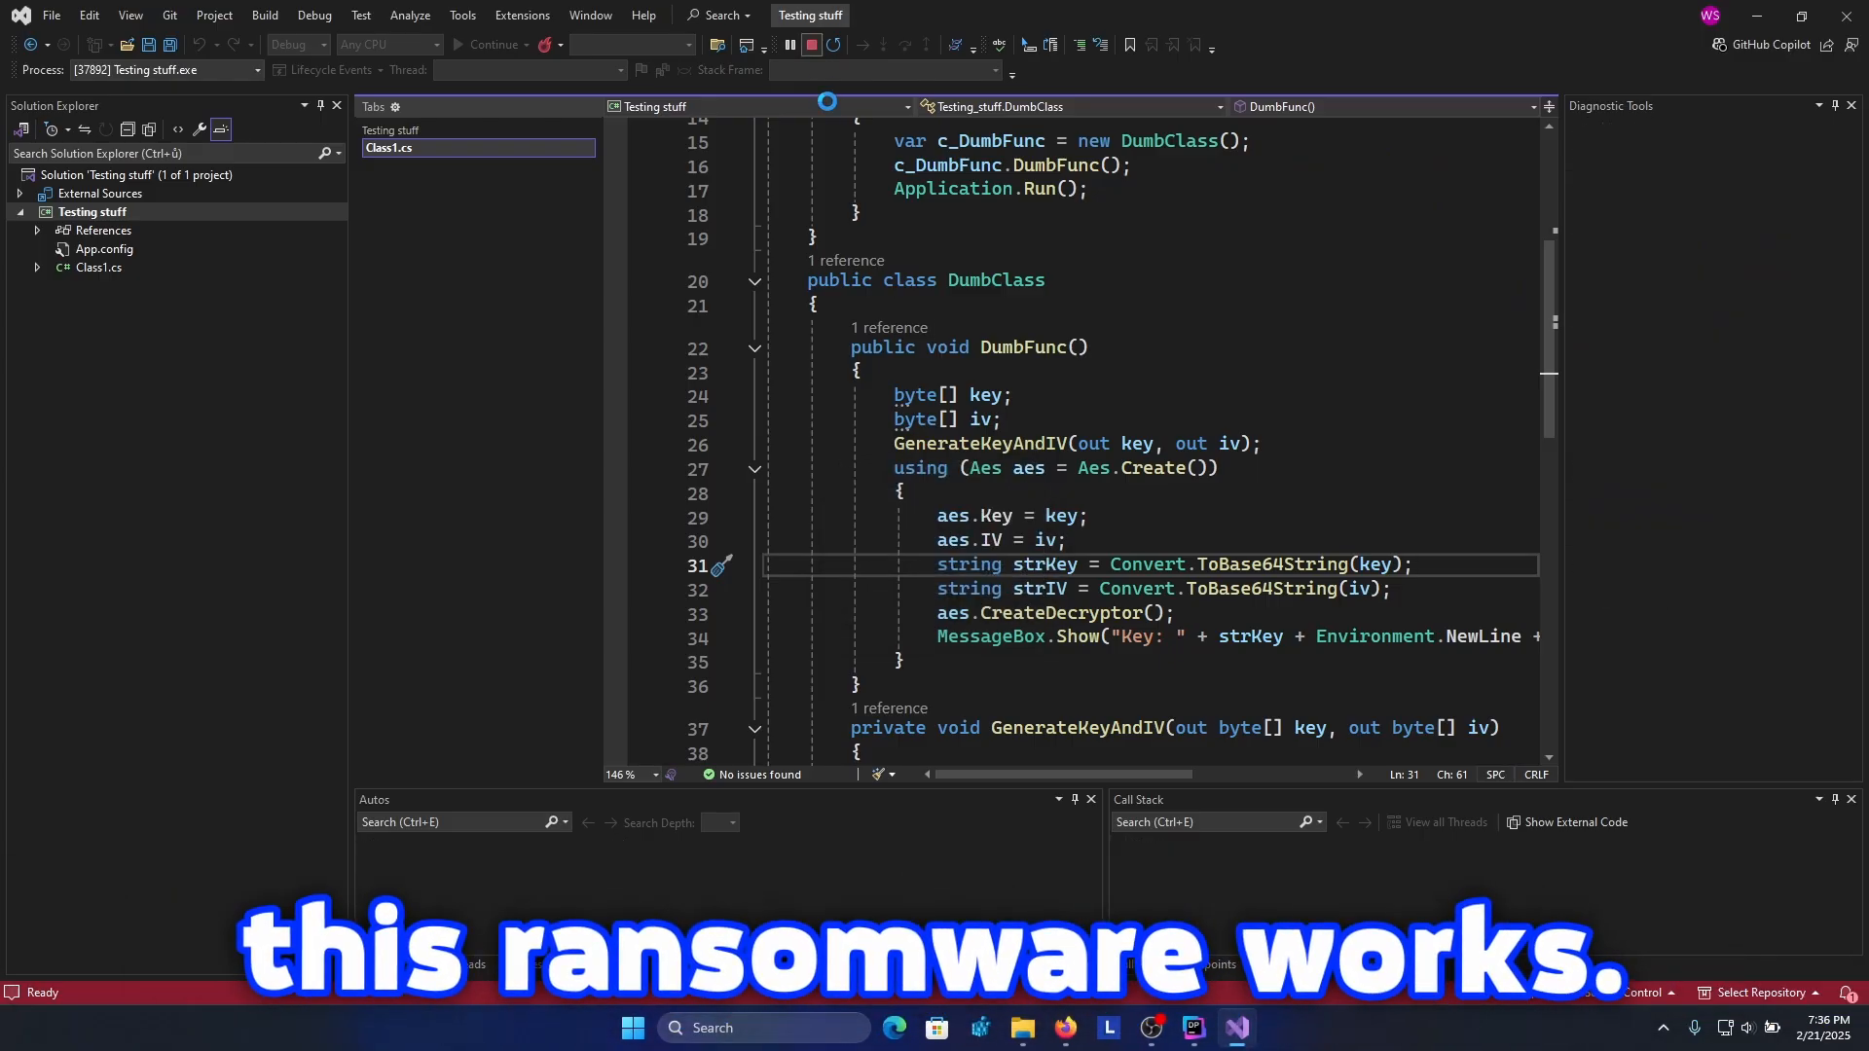